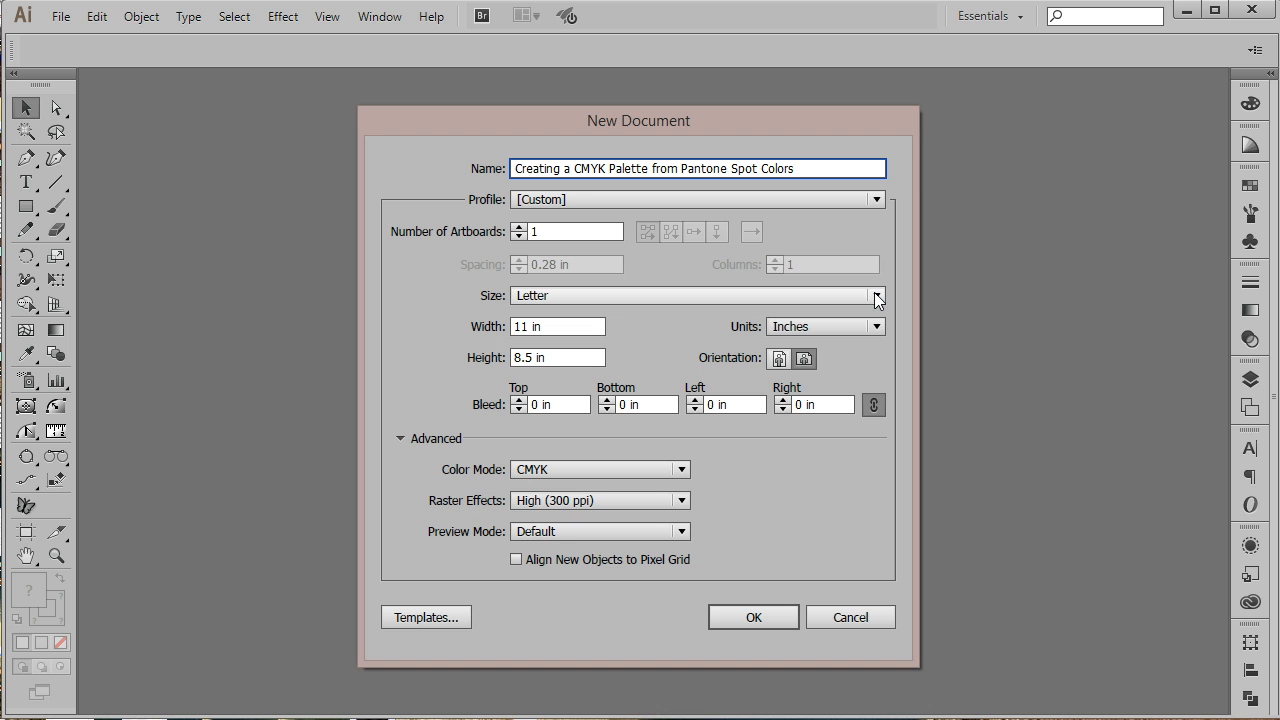
Step: Create a landscape Letter-size CMYK document named 'Creating a CMYK Palette from Pantone Spot Colors'
click(875, 295)
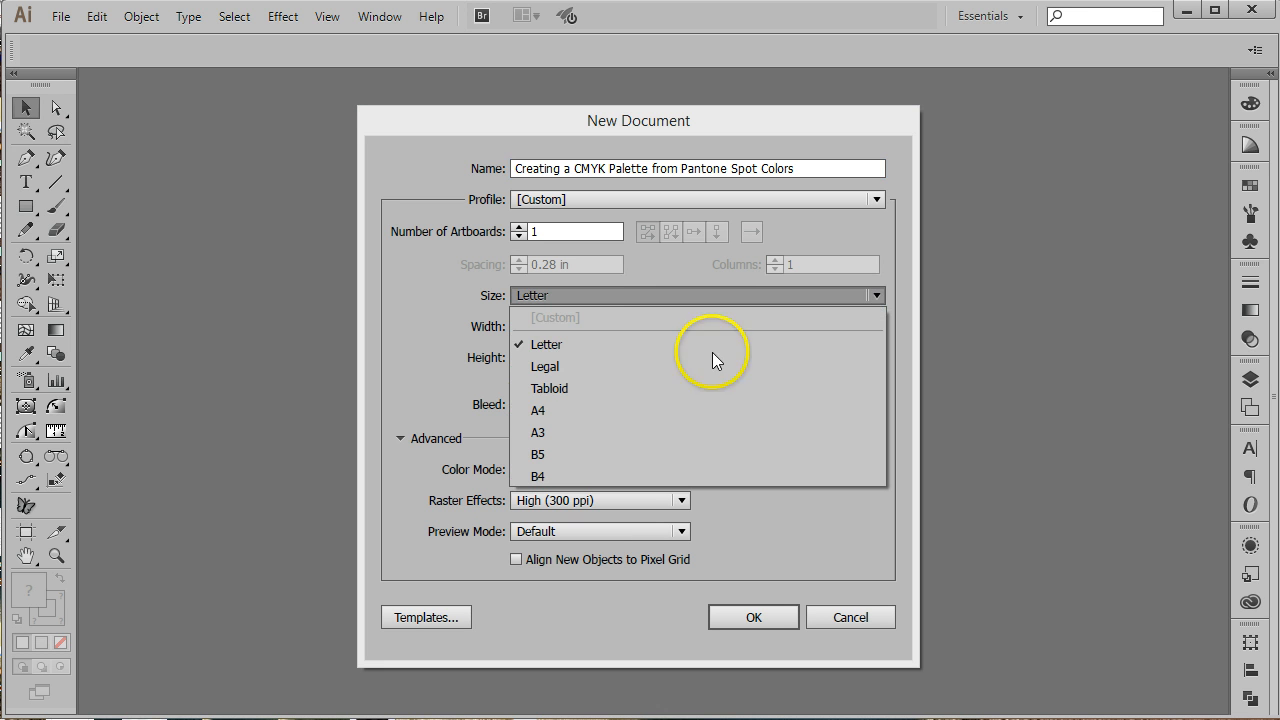
click(546, 344)
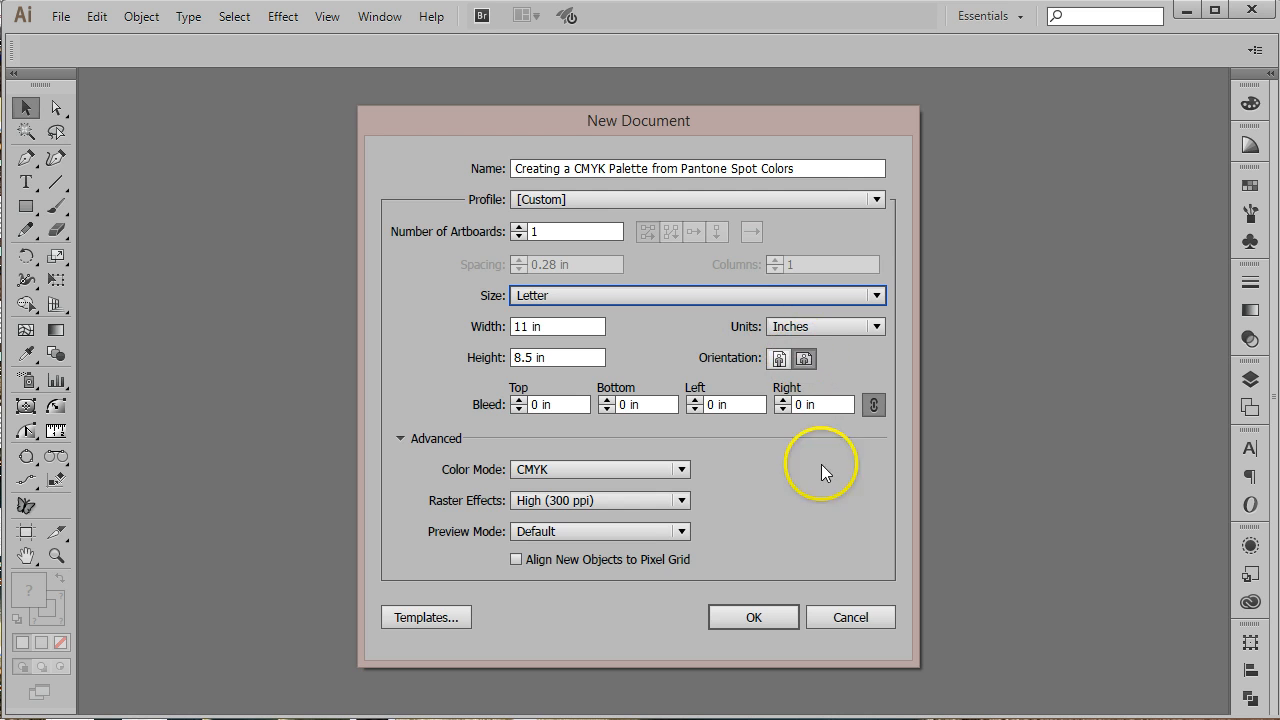
click(753, 617)
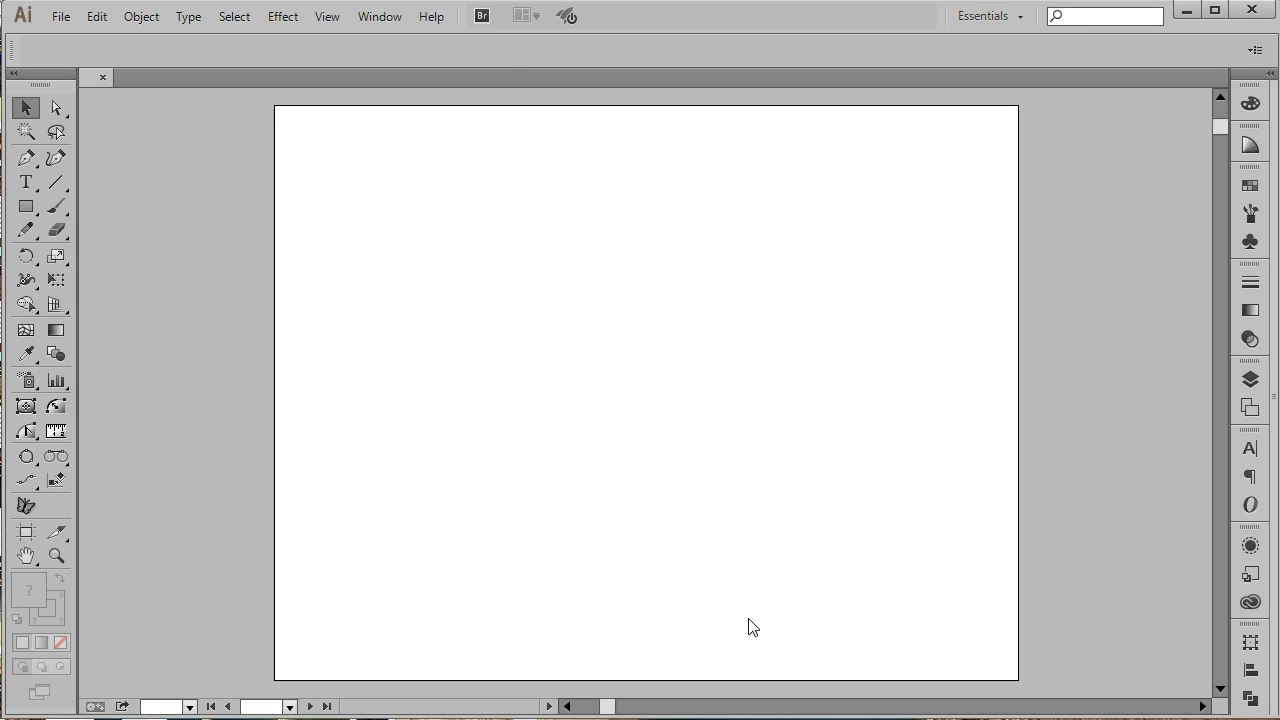
Step: Delete the default swatches, keeping only none, registration, white and black
click(65, 16)
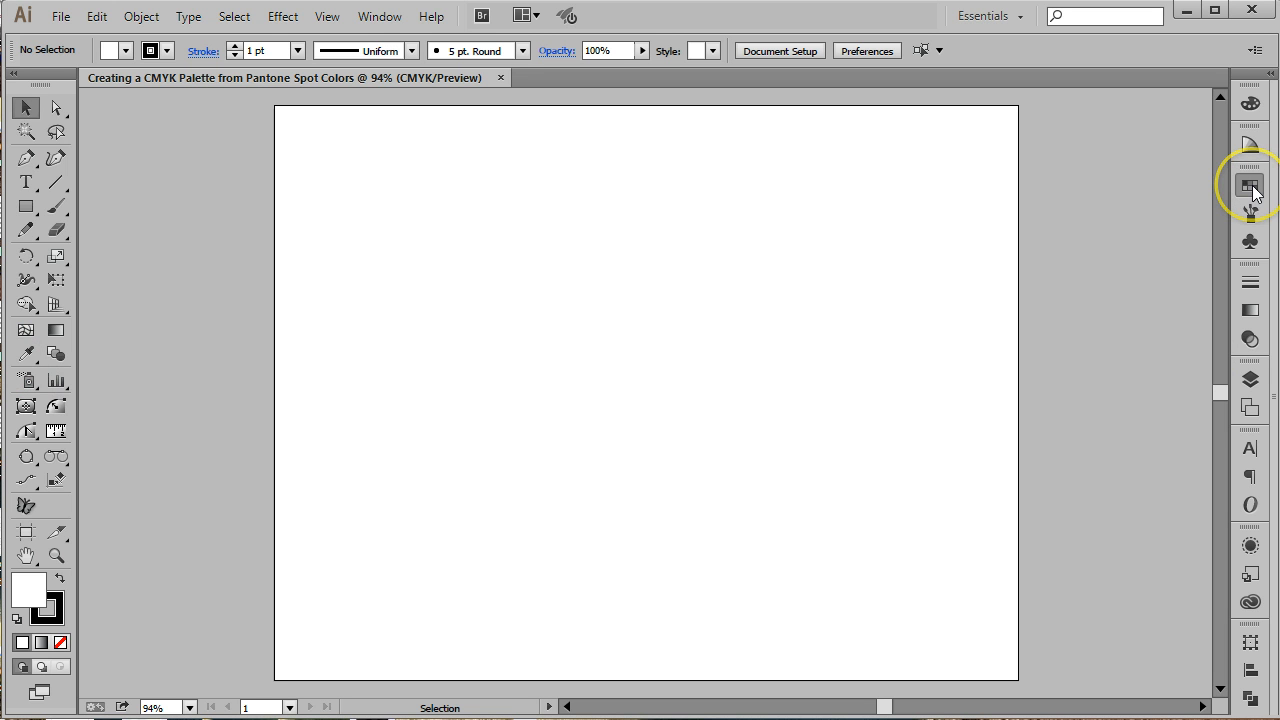
click(1242, 185)
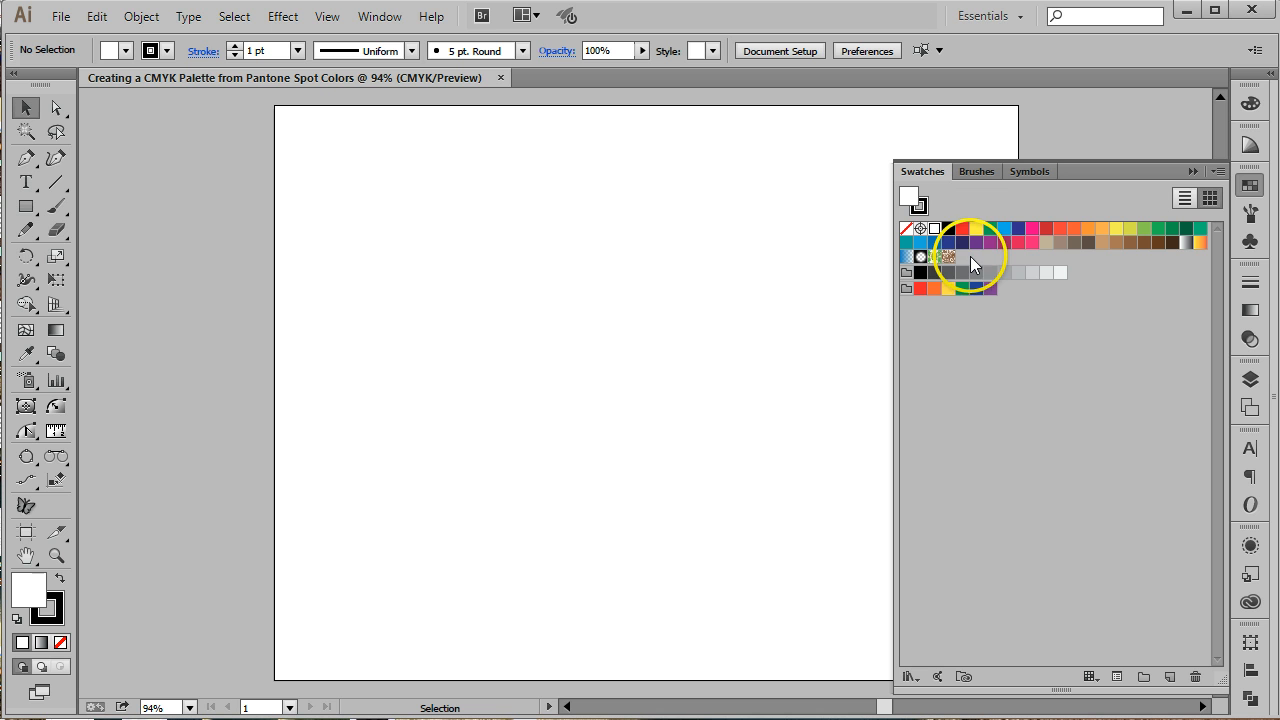
mouse_move(990, 290)
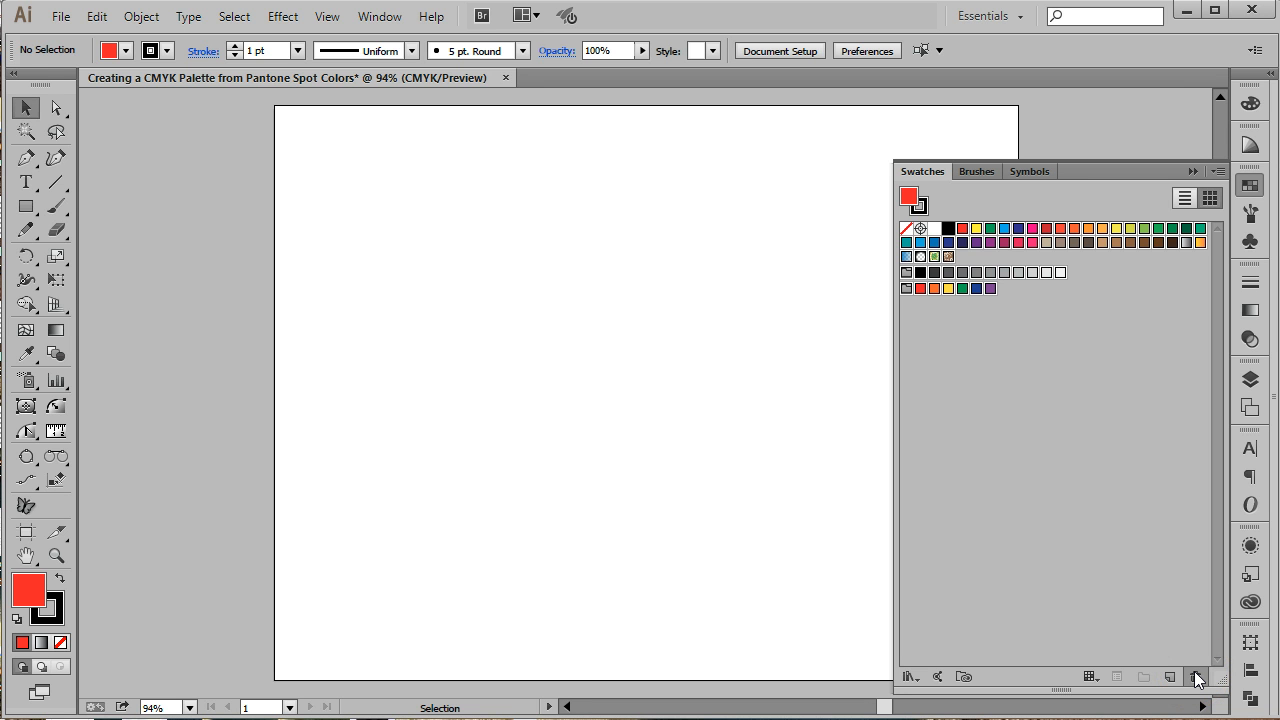
click(1190, 677)
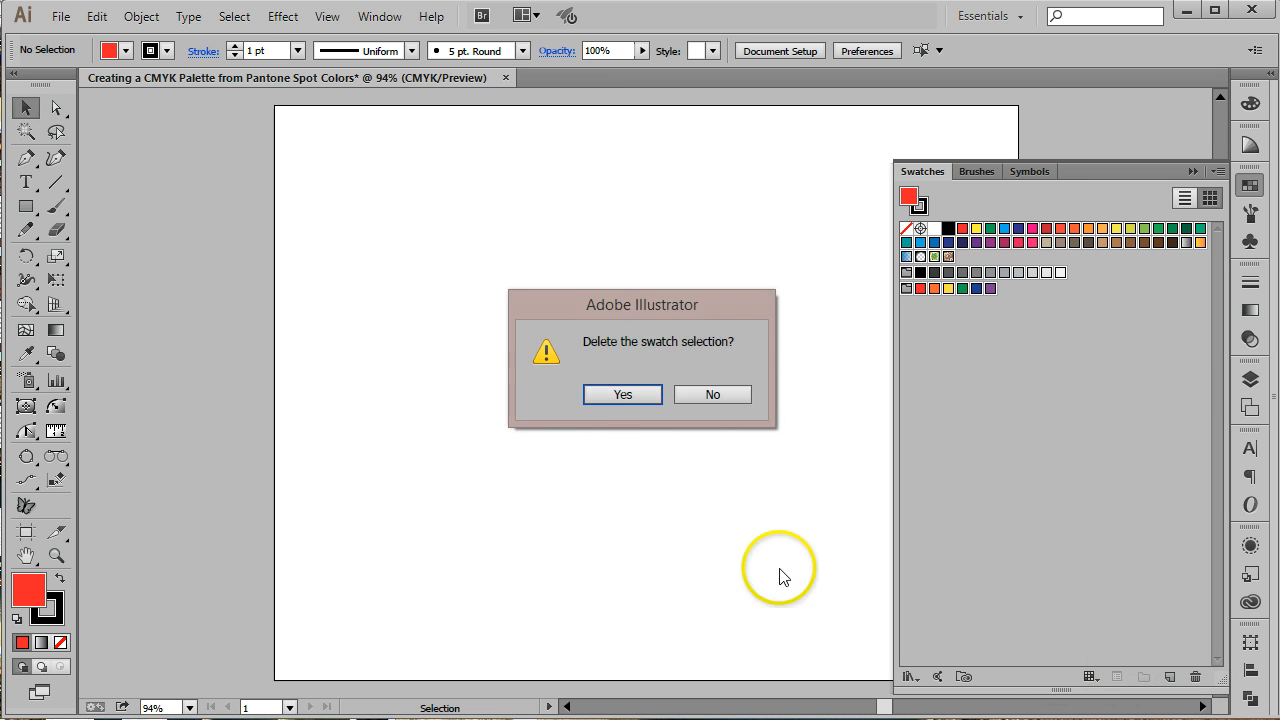
click(622, 394)
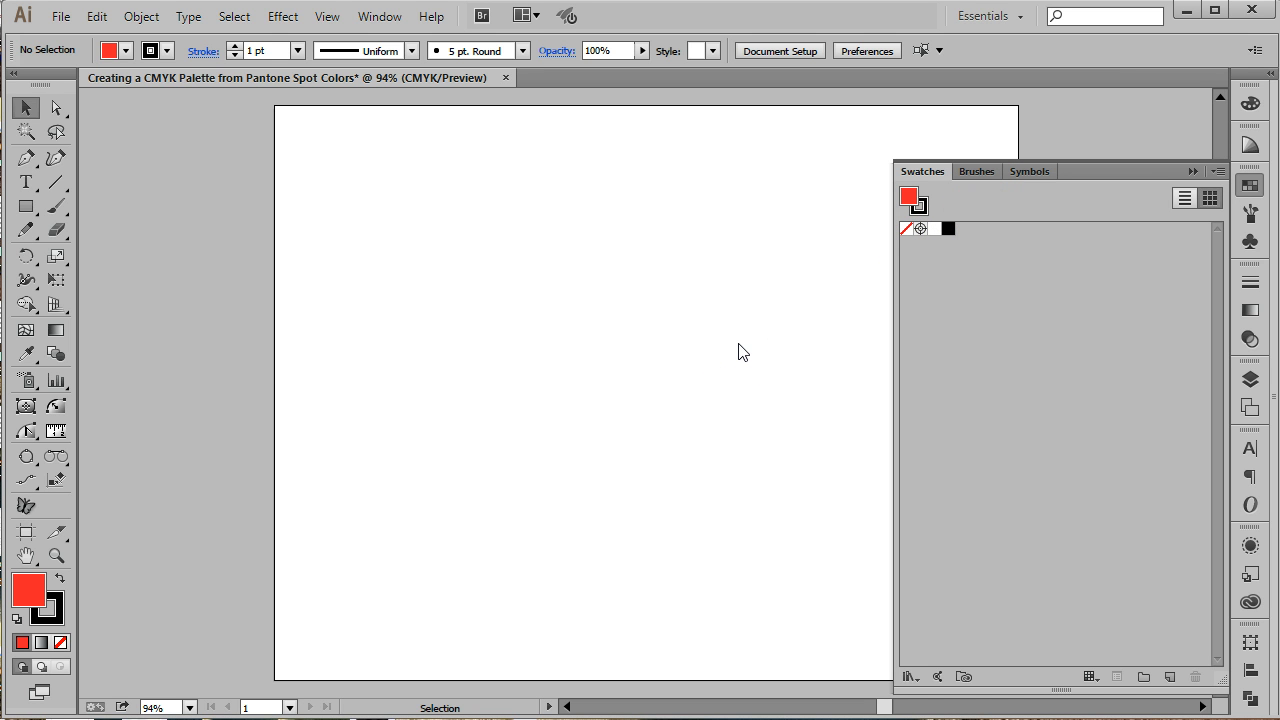
click(24, 158)
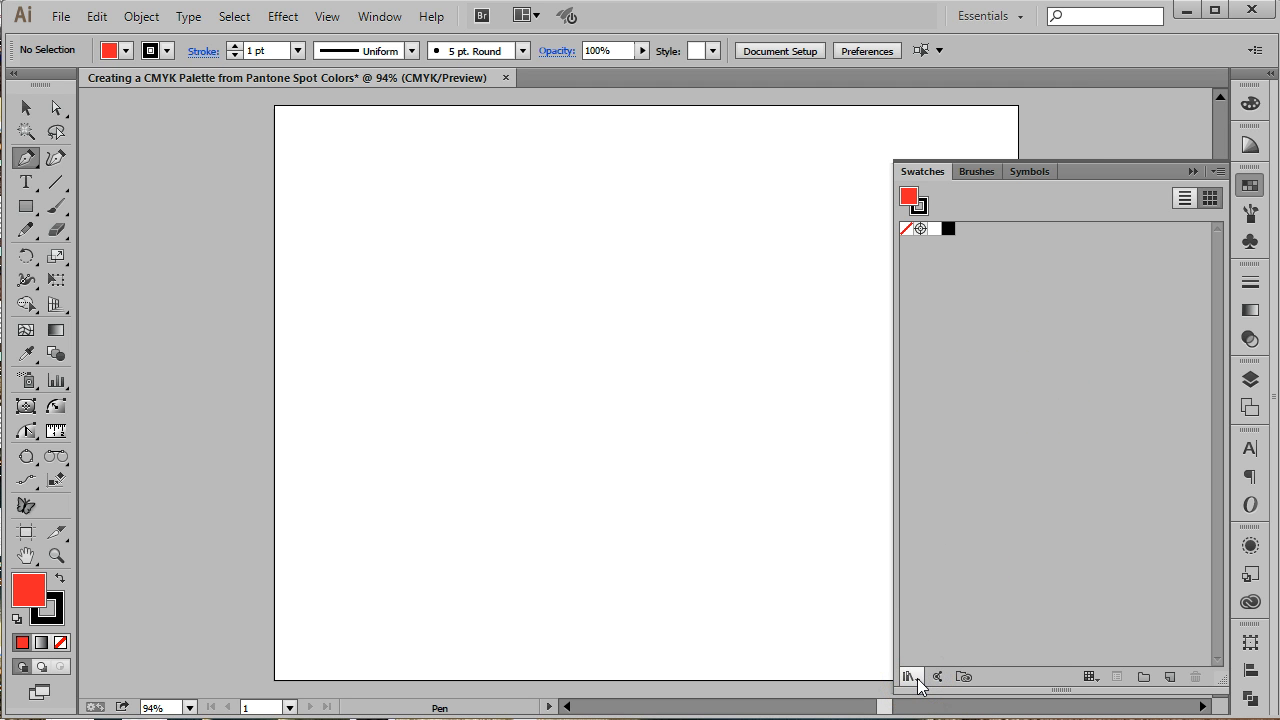
Step: Open the PANTONE+ Solid Coated library and set it to large thumbnails
click(908, 676)
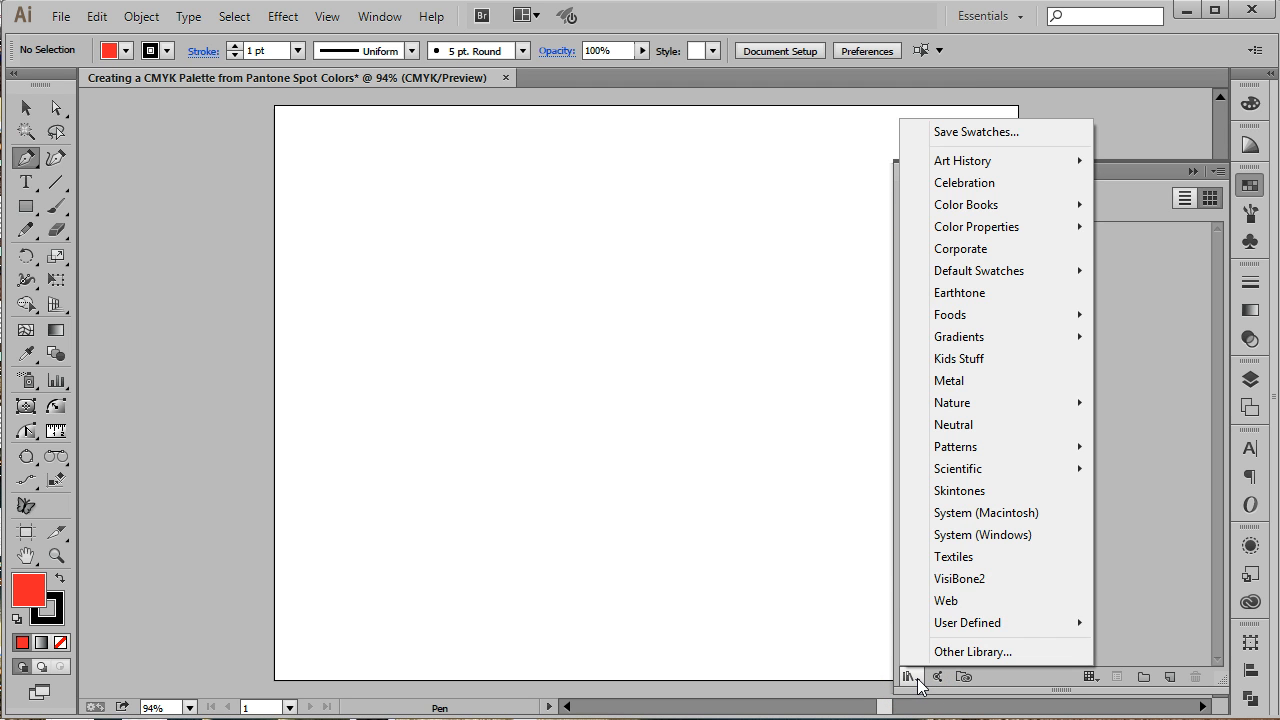
mouse_move(966, 205)
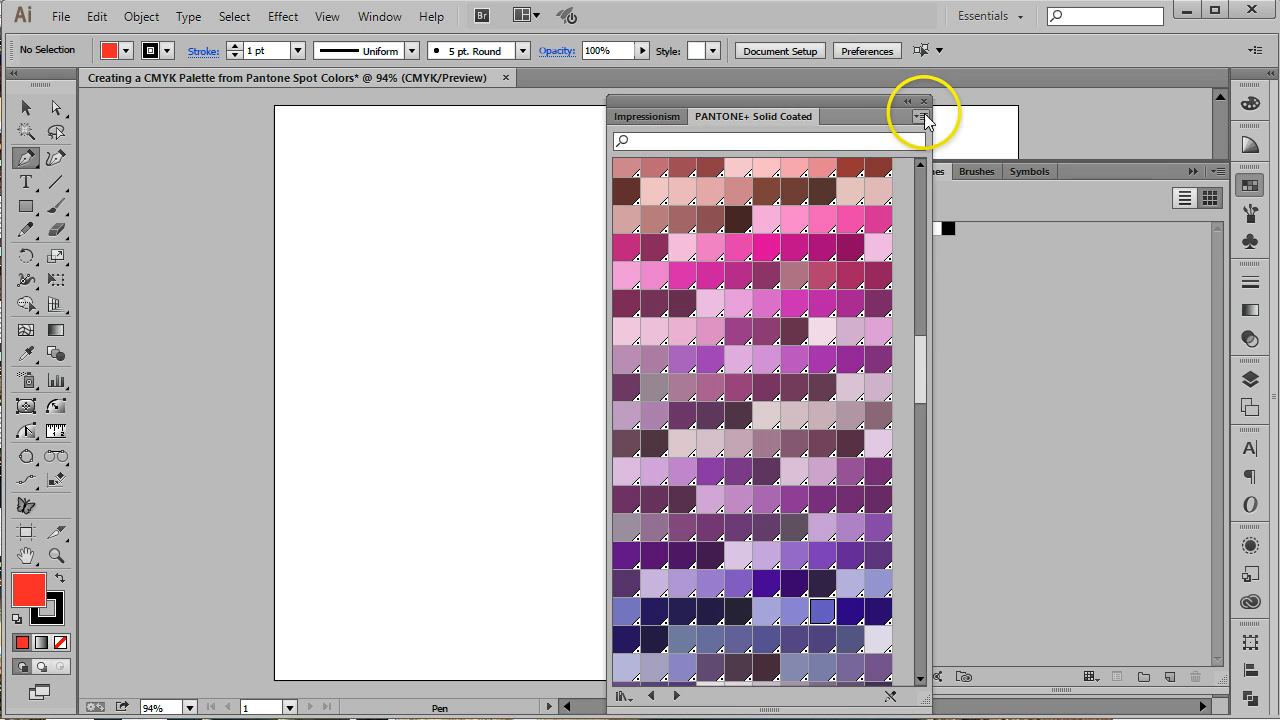
click(917, 118)
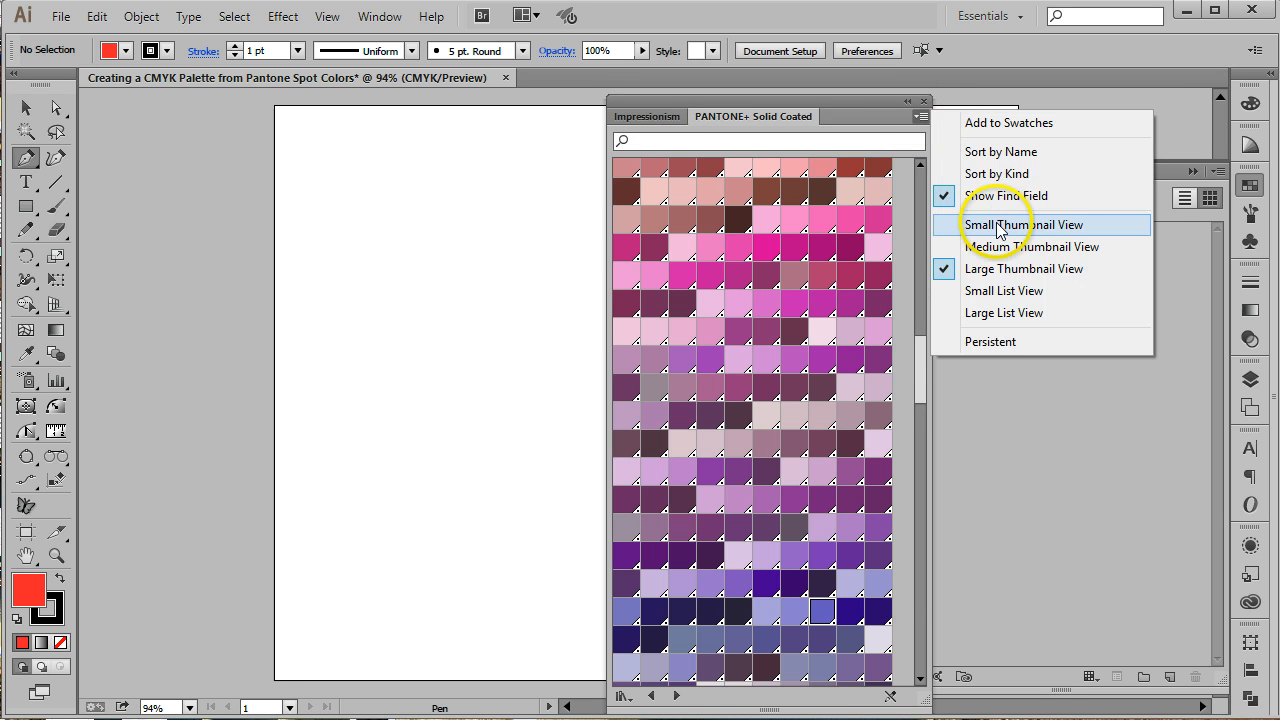
click(1007, 224)
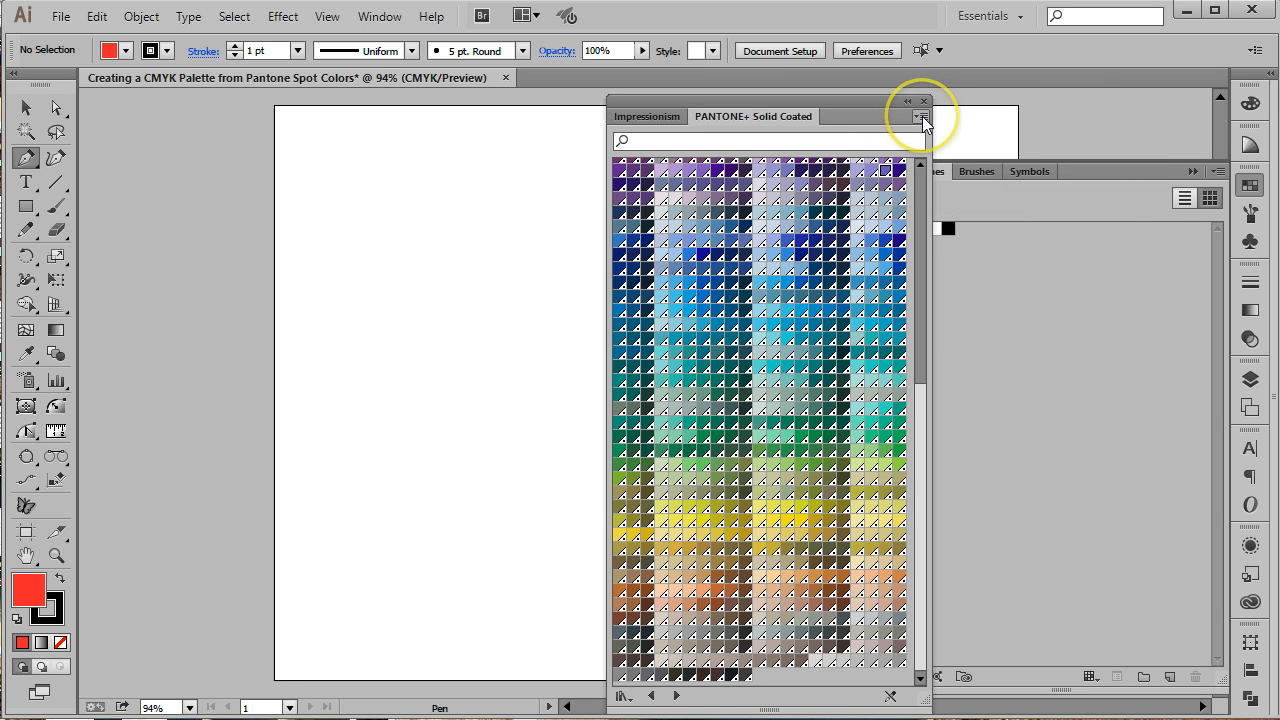
click(917, 117)
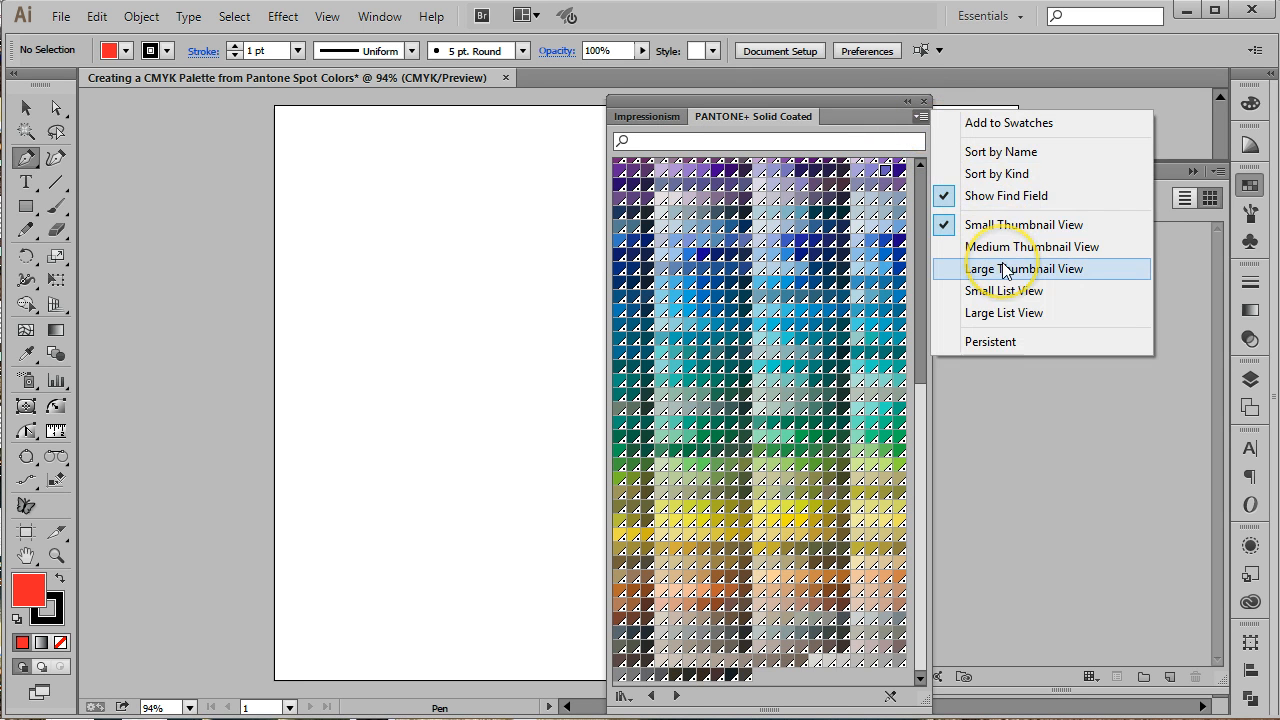
click(1023, 268)
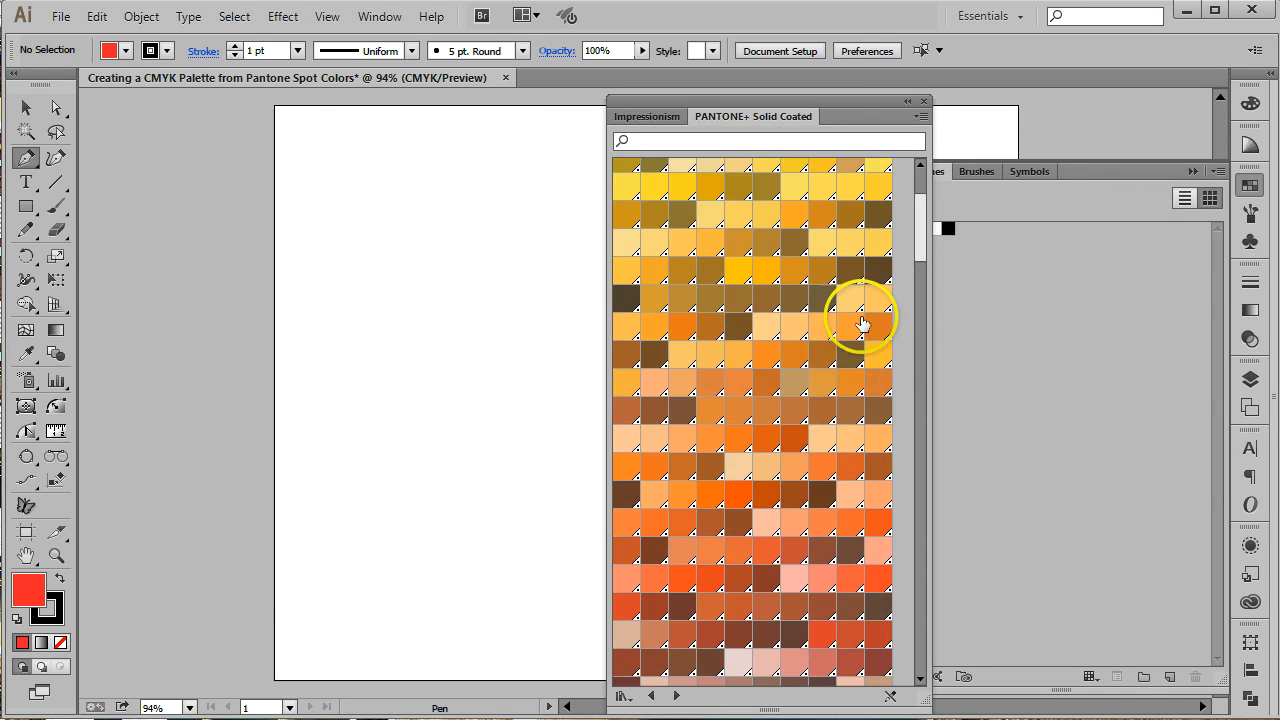
mouse_move(737, 497)
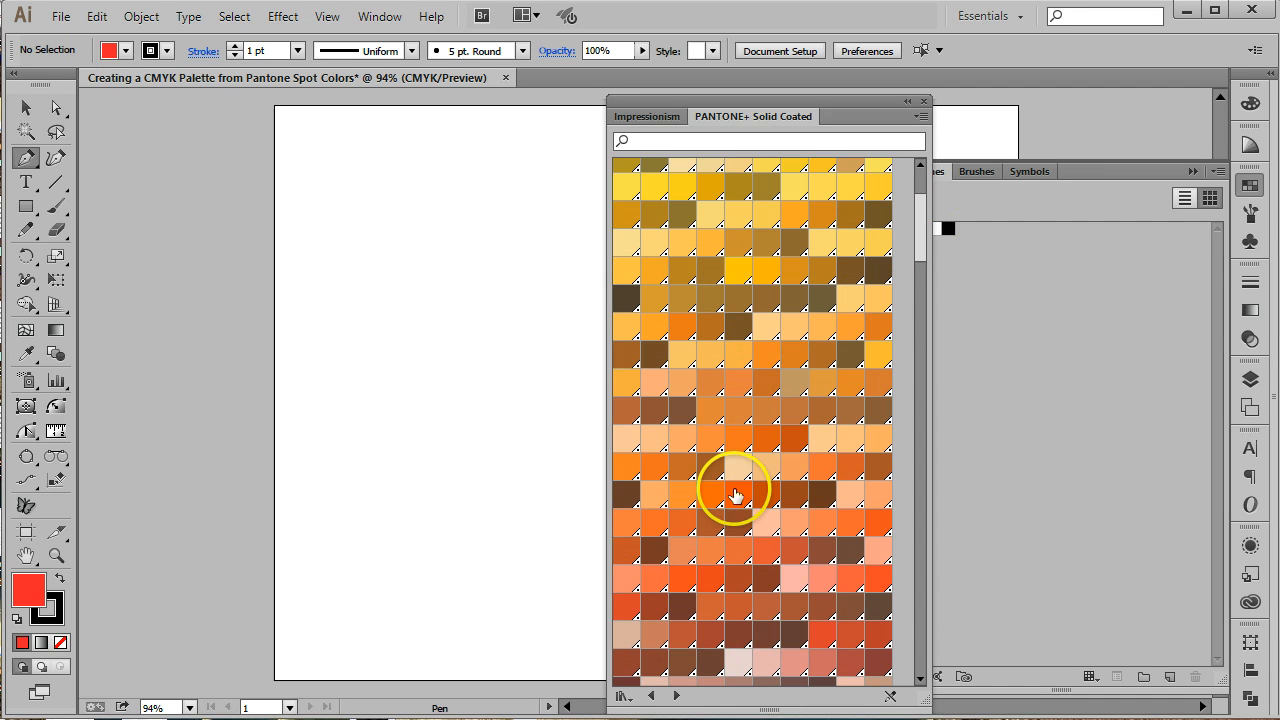
Step: Add the orange, pink, purple, teal and green Pantone colours, then close the library
click(737, 492)
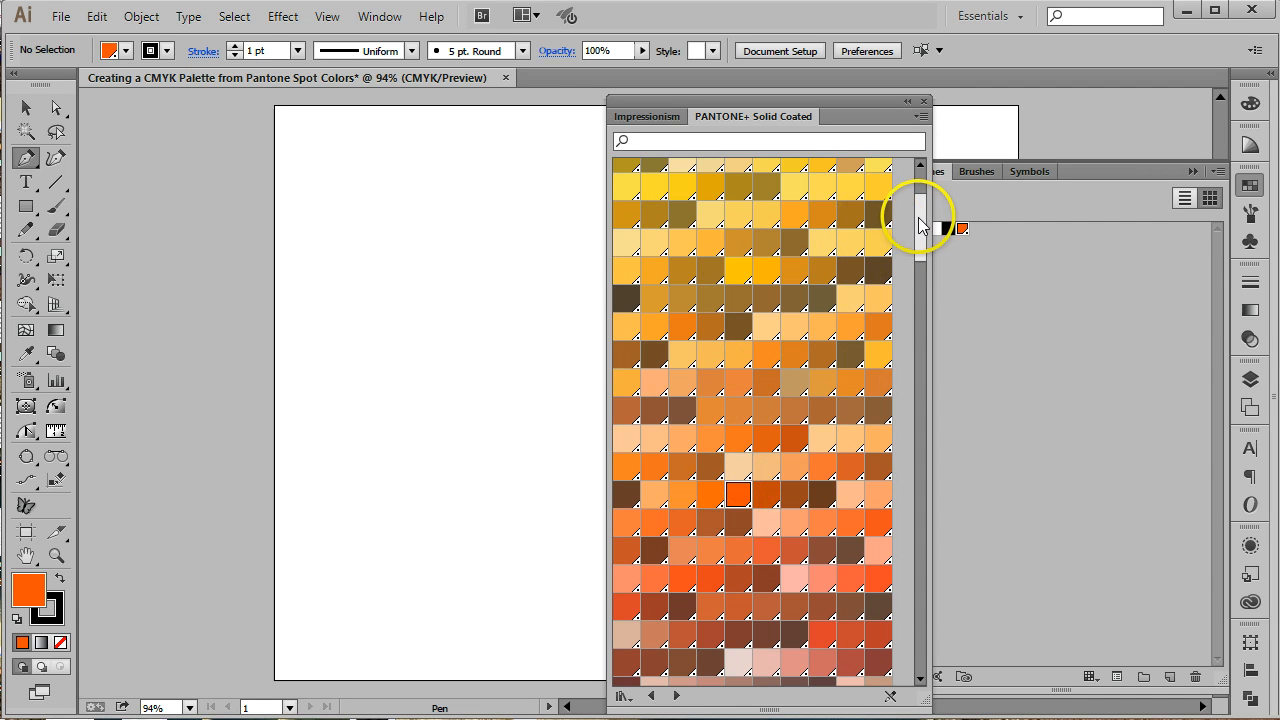
drag(920, 220, 920, 330)
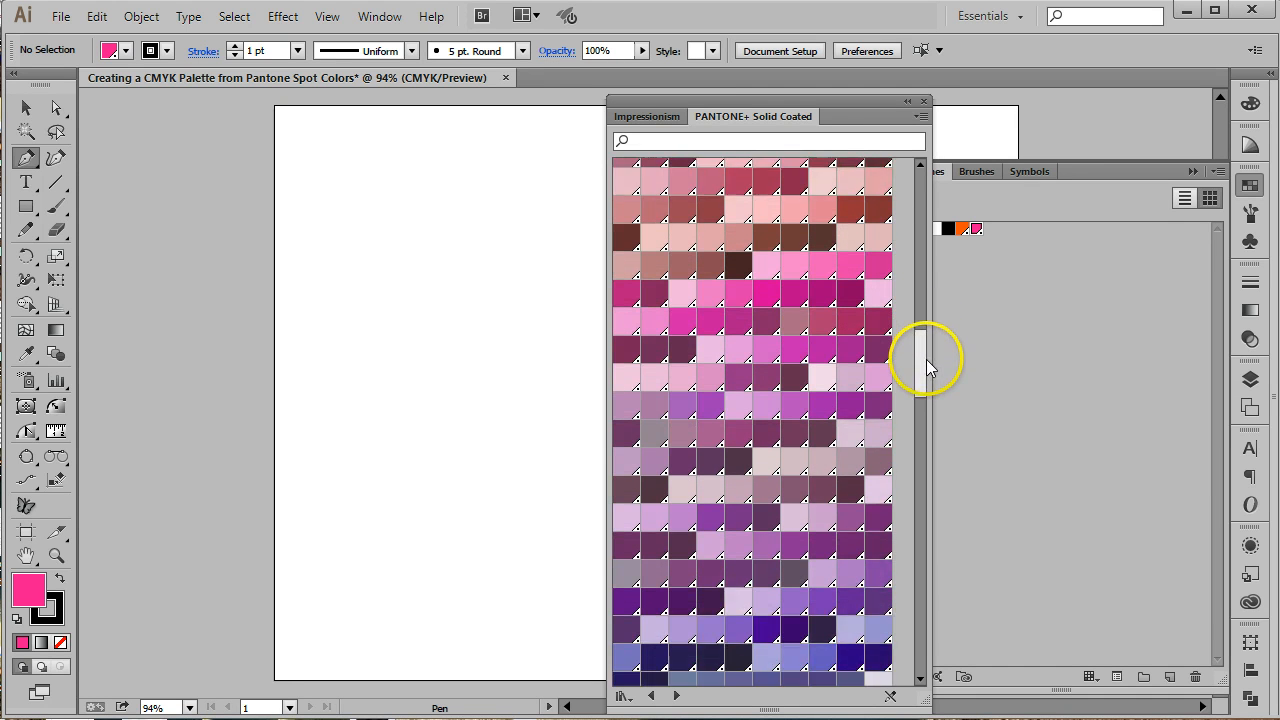
scroll(down, 3)
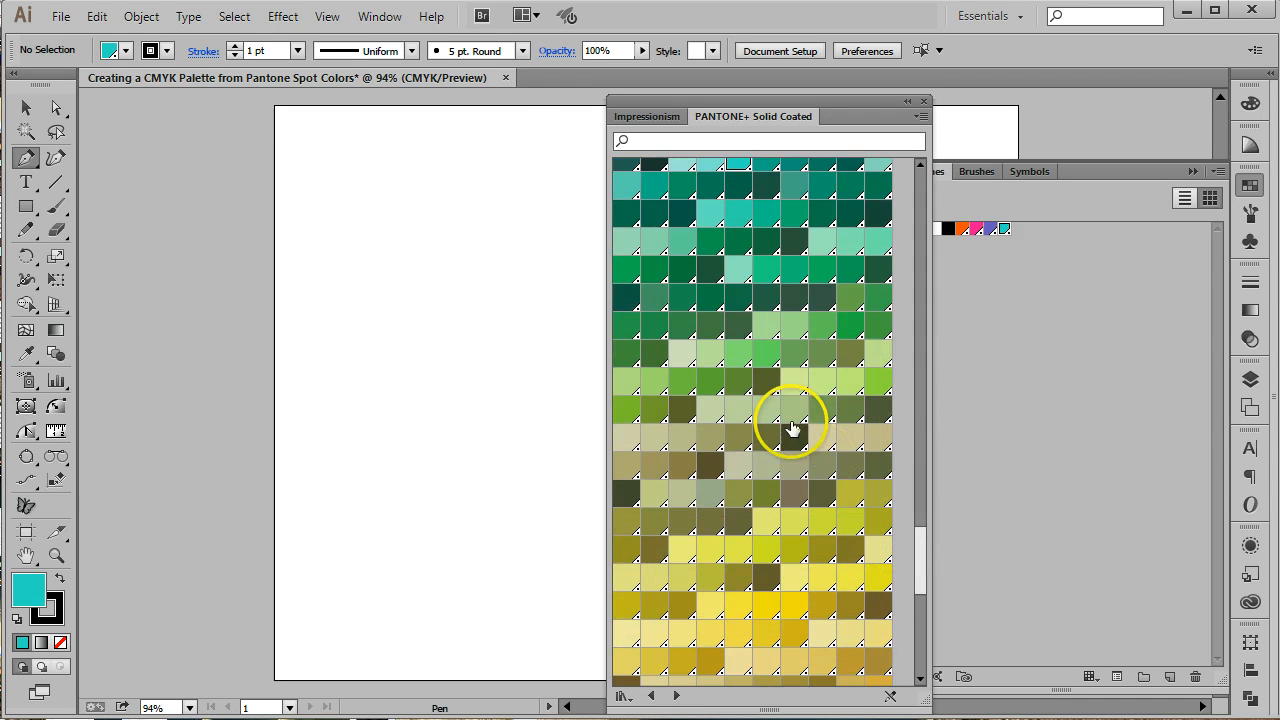
click(877, 383)
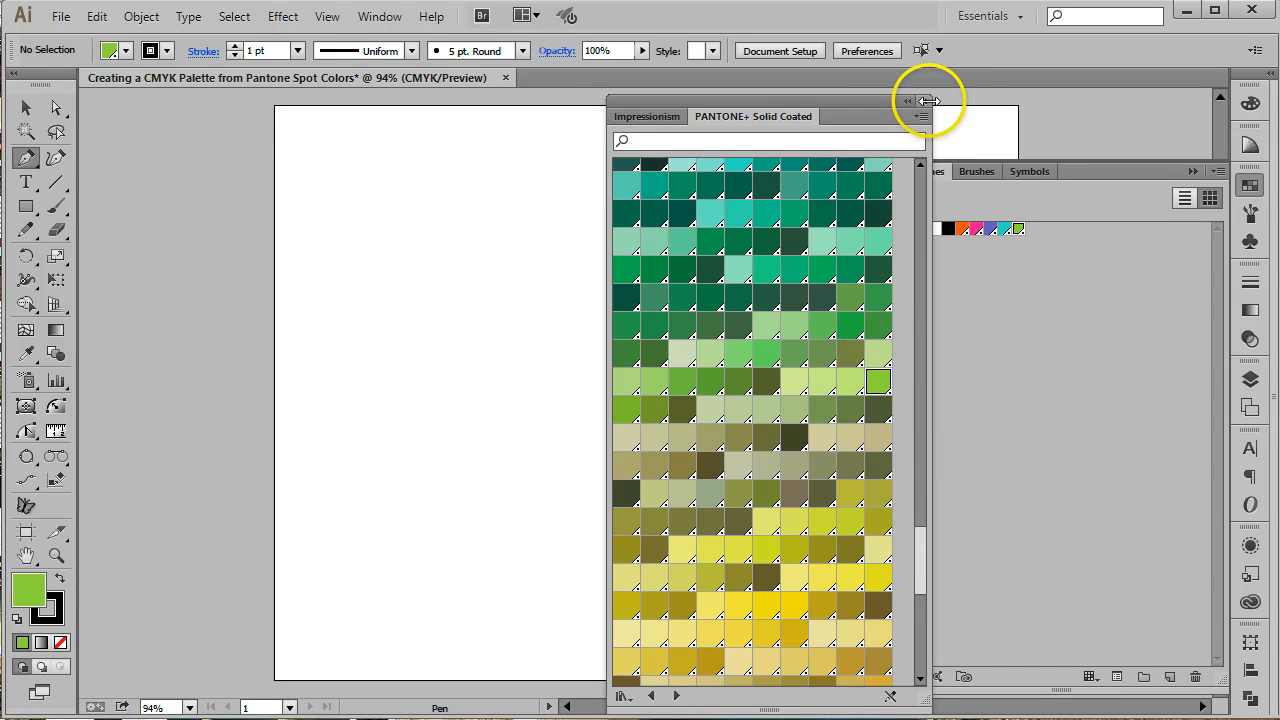
click(925, 99)
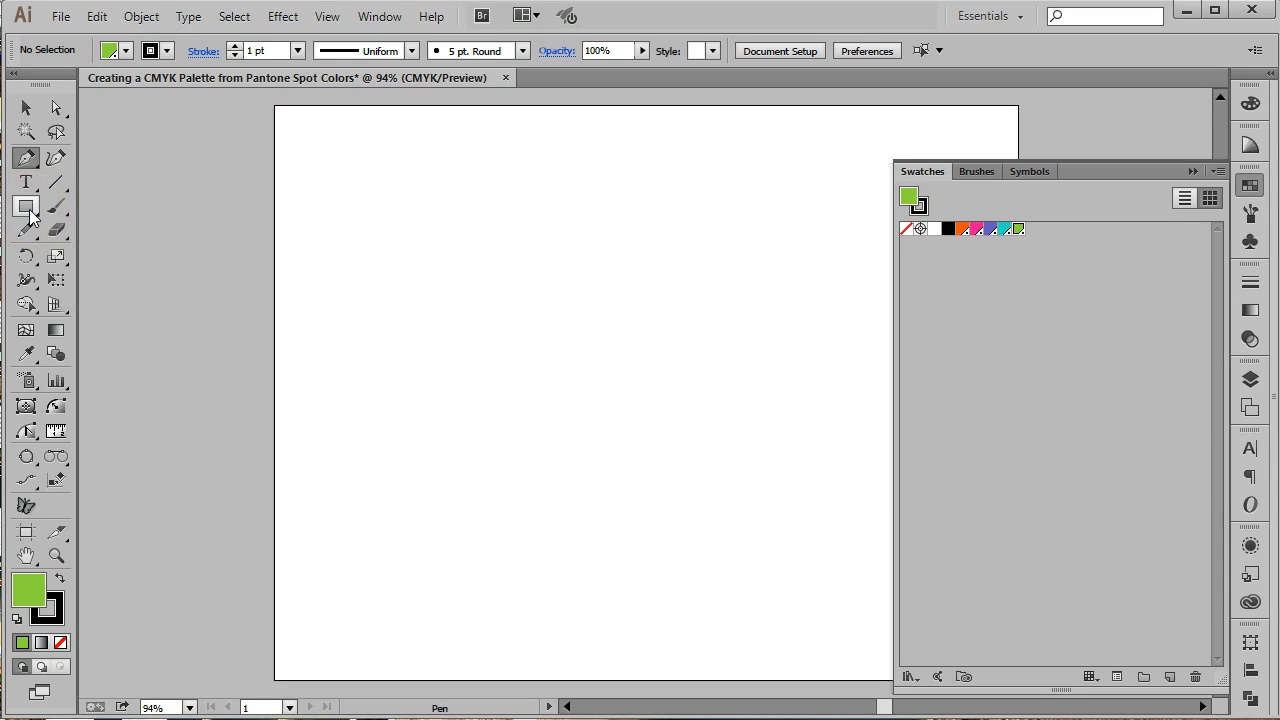
Step: Draw a 1 by 1 inch green square and move it to the top-left corner
click(24, 210)
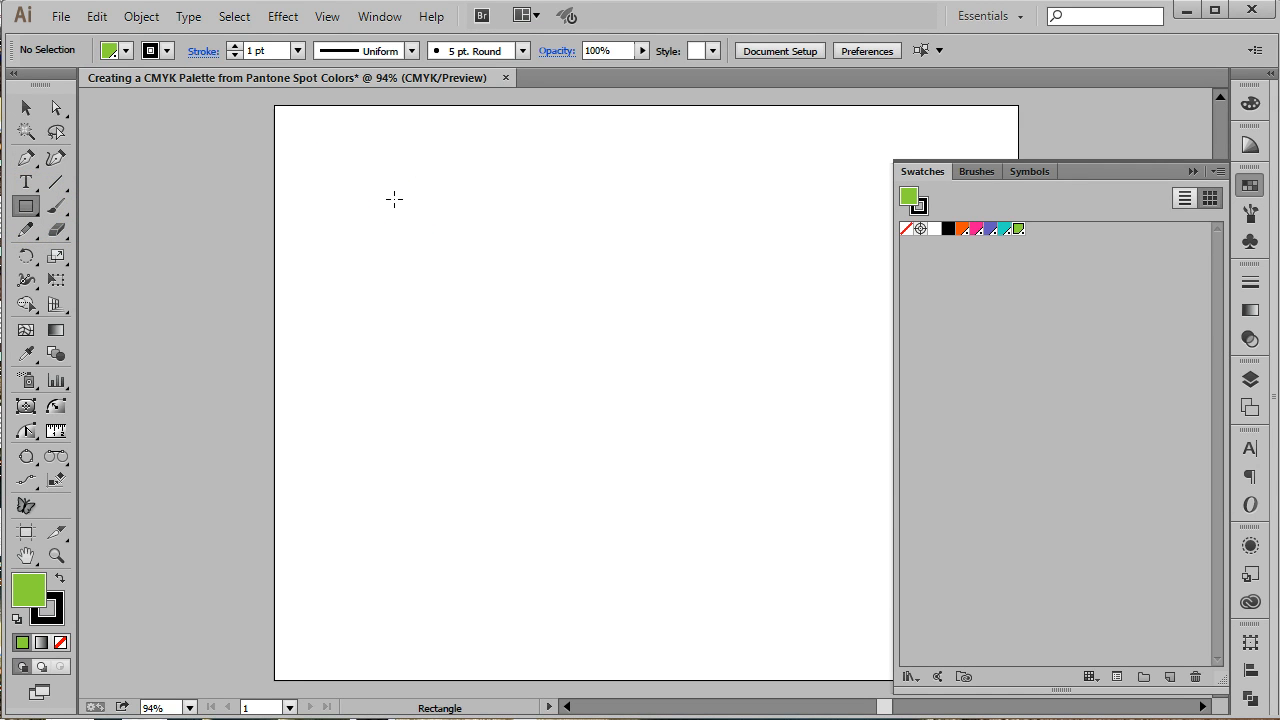
click(394, 198)
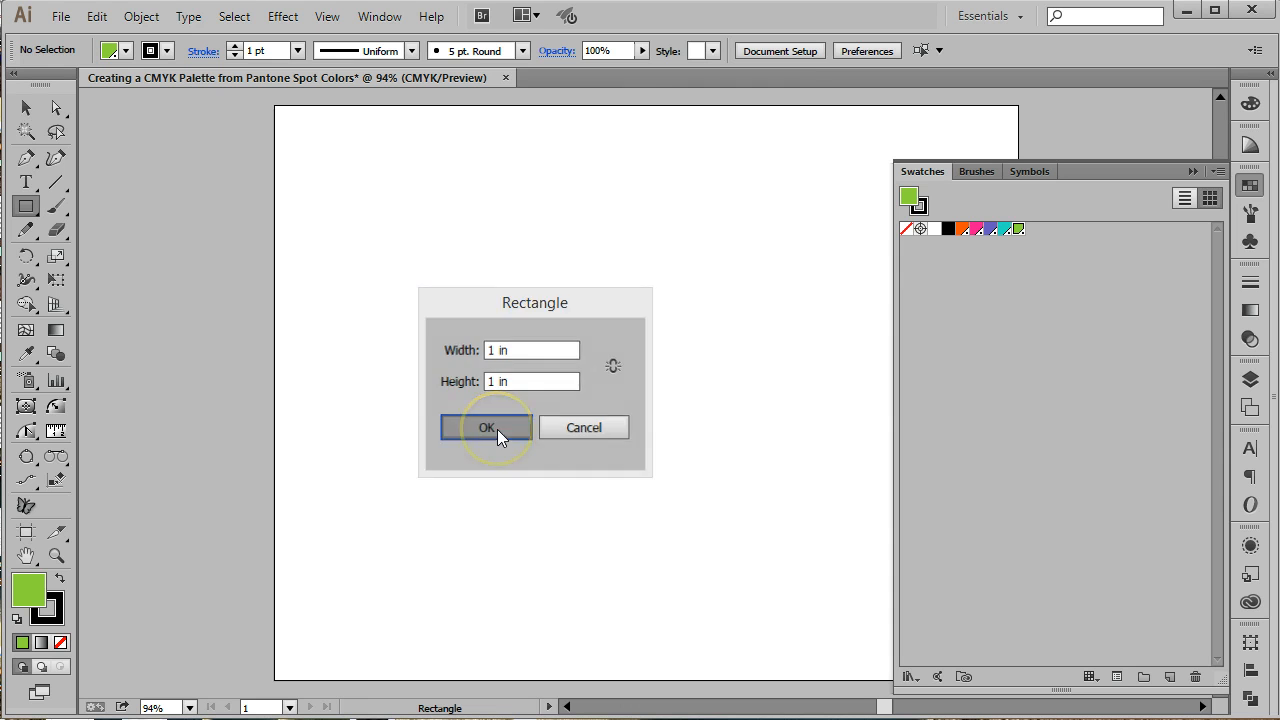
click(490, 427)
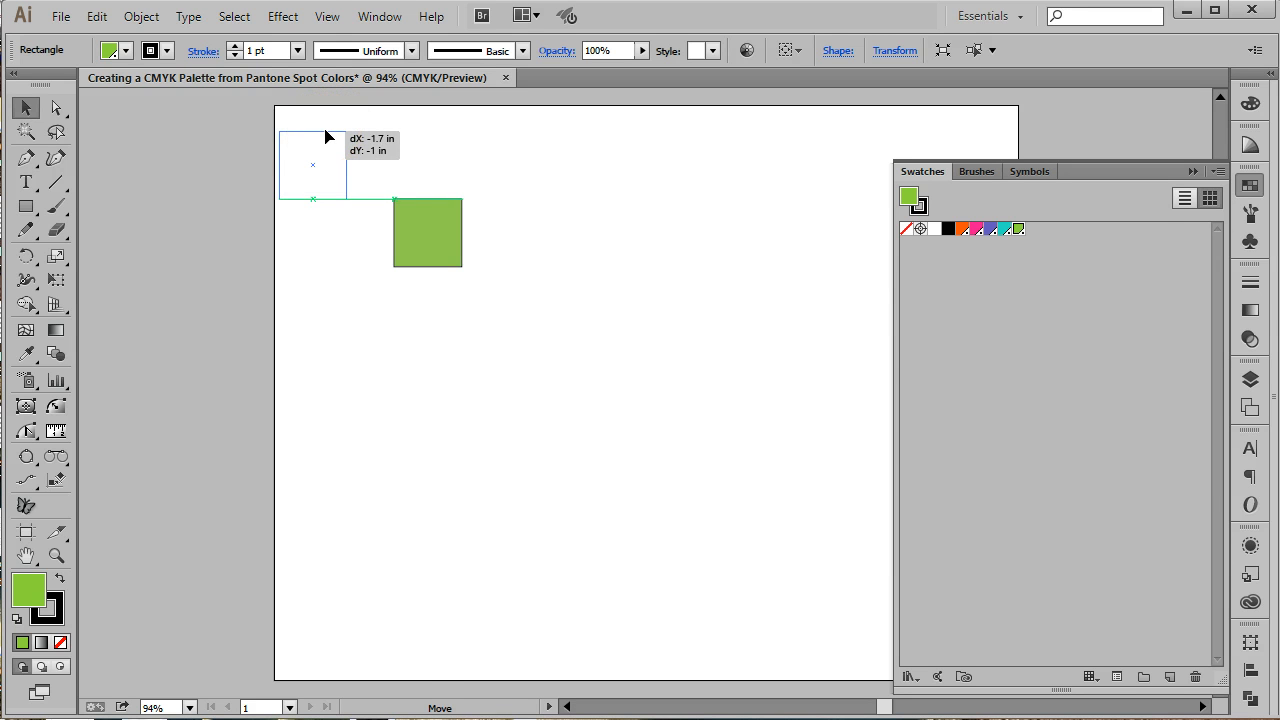
drag(427, 232, 312, 162)
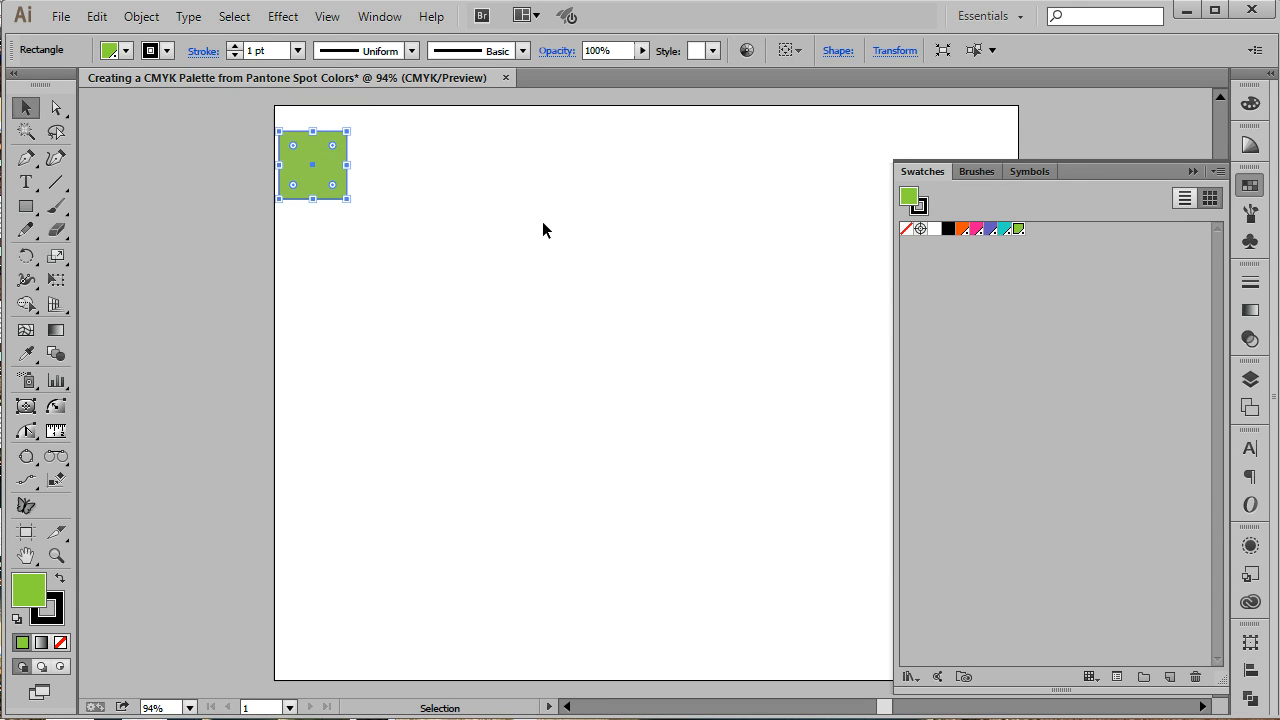
click(22, 157)
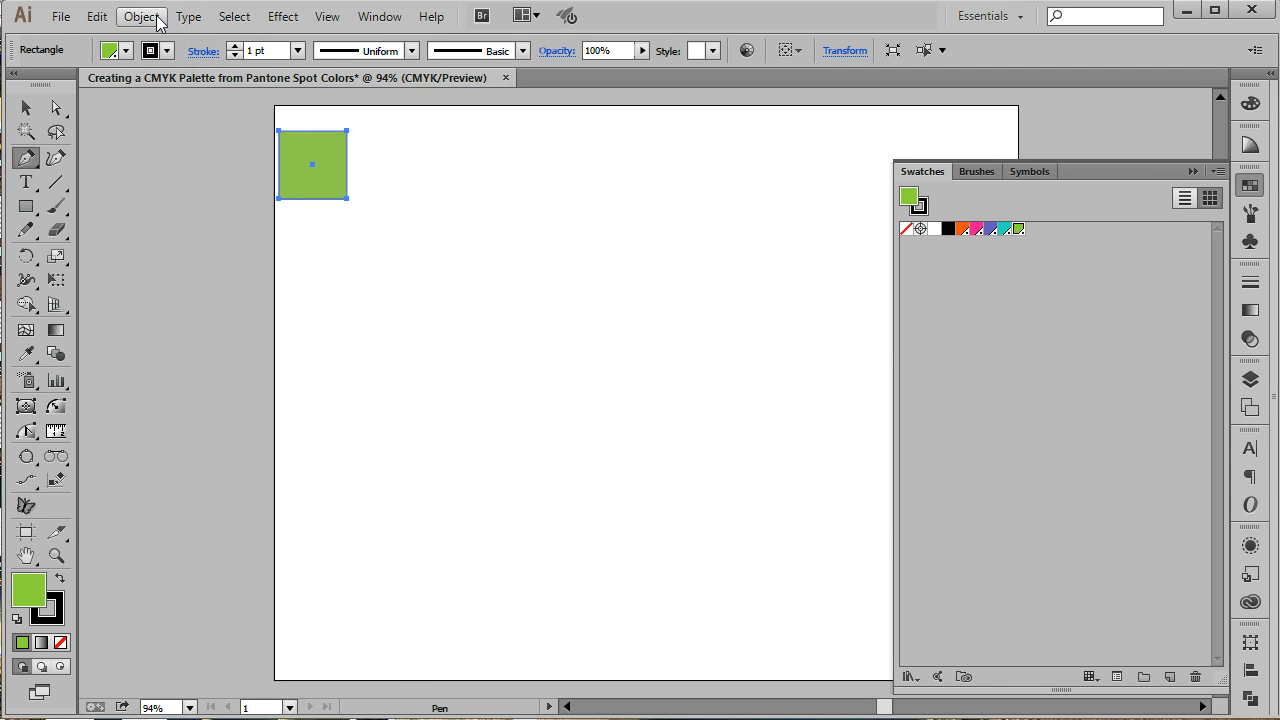
Step: Copy the green square 1.1 in to the right via Object > Transform > Move
click(160, 18)
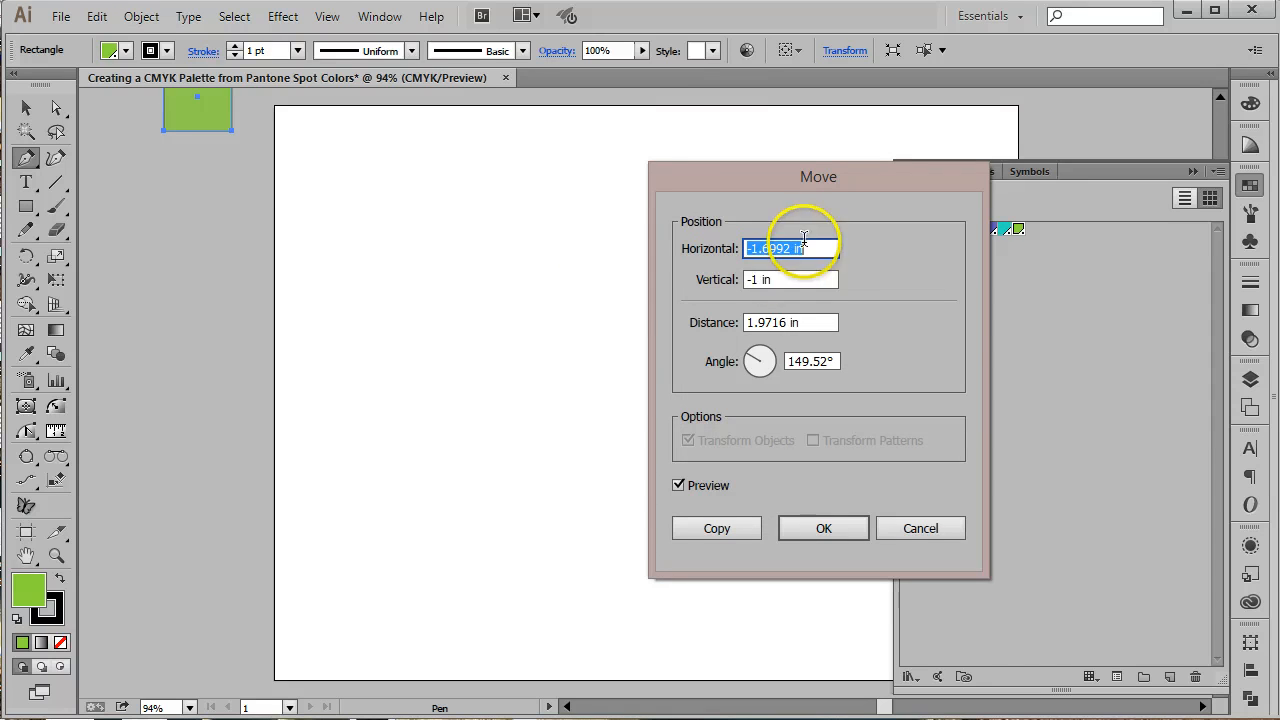
text(1.1)
click(790, 279)
text(0)
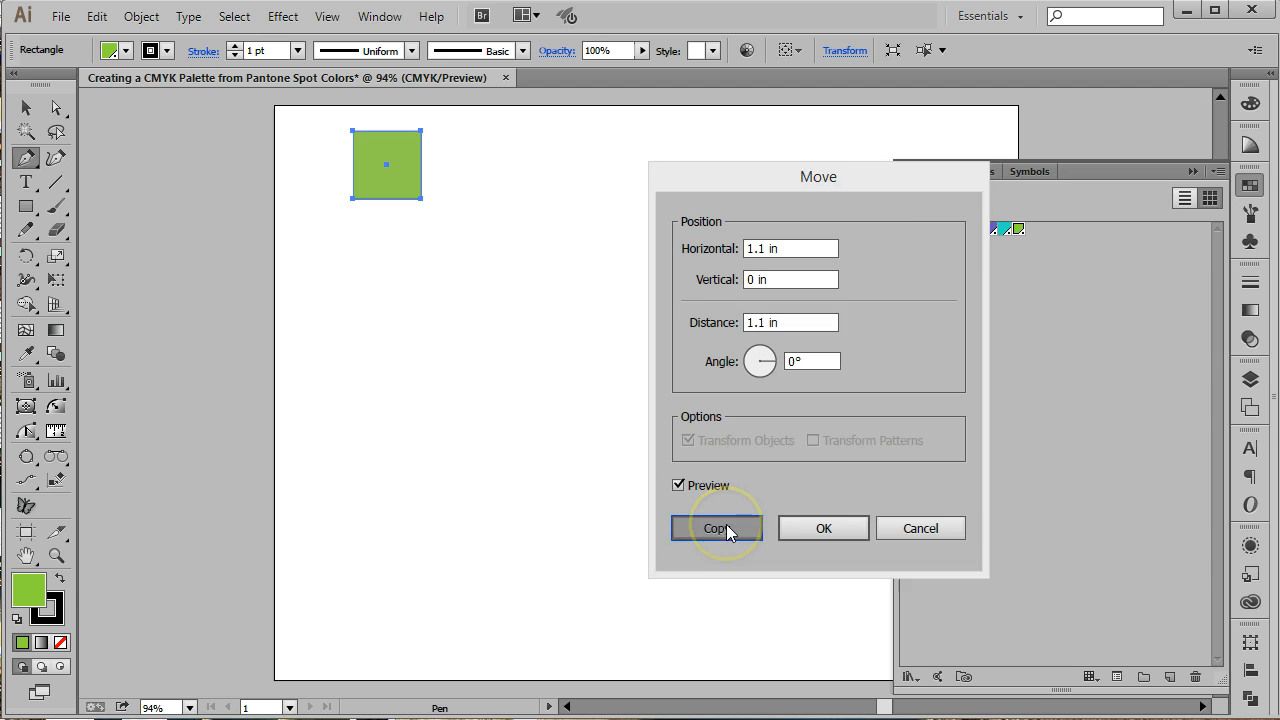
click(716, 528)
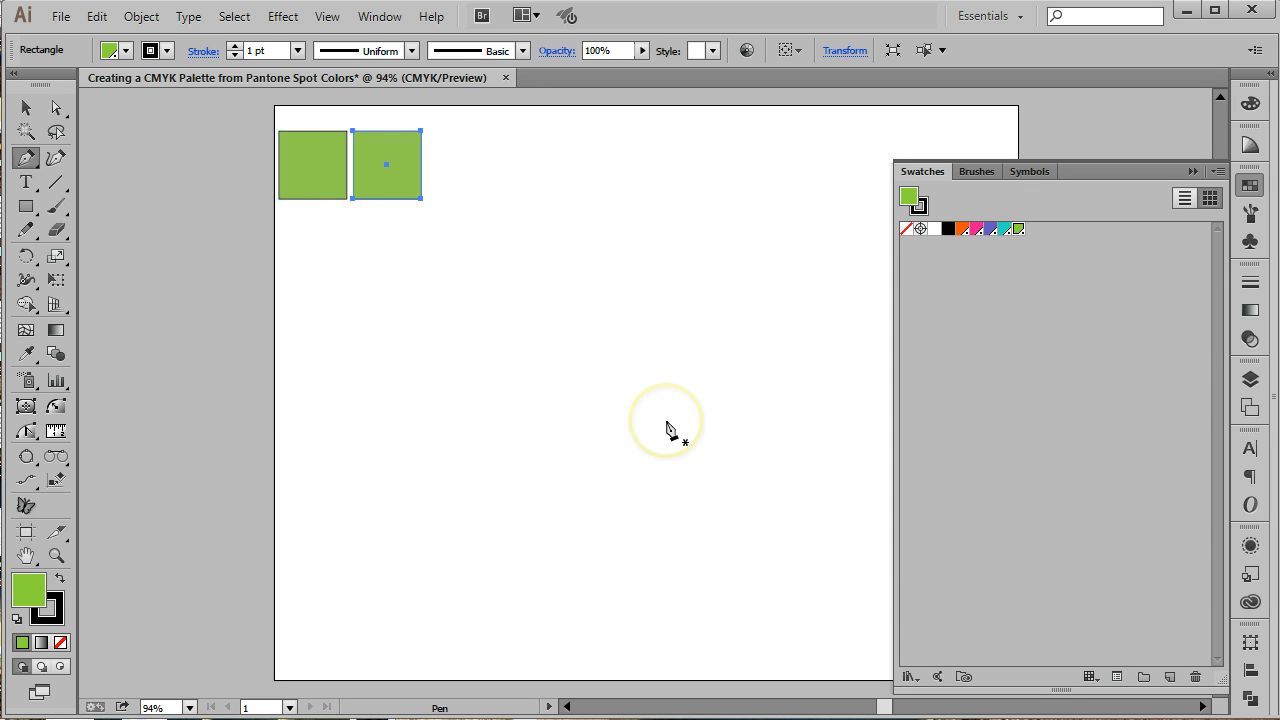
mouse_move(88, 180)
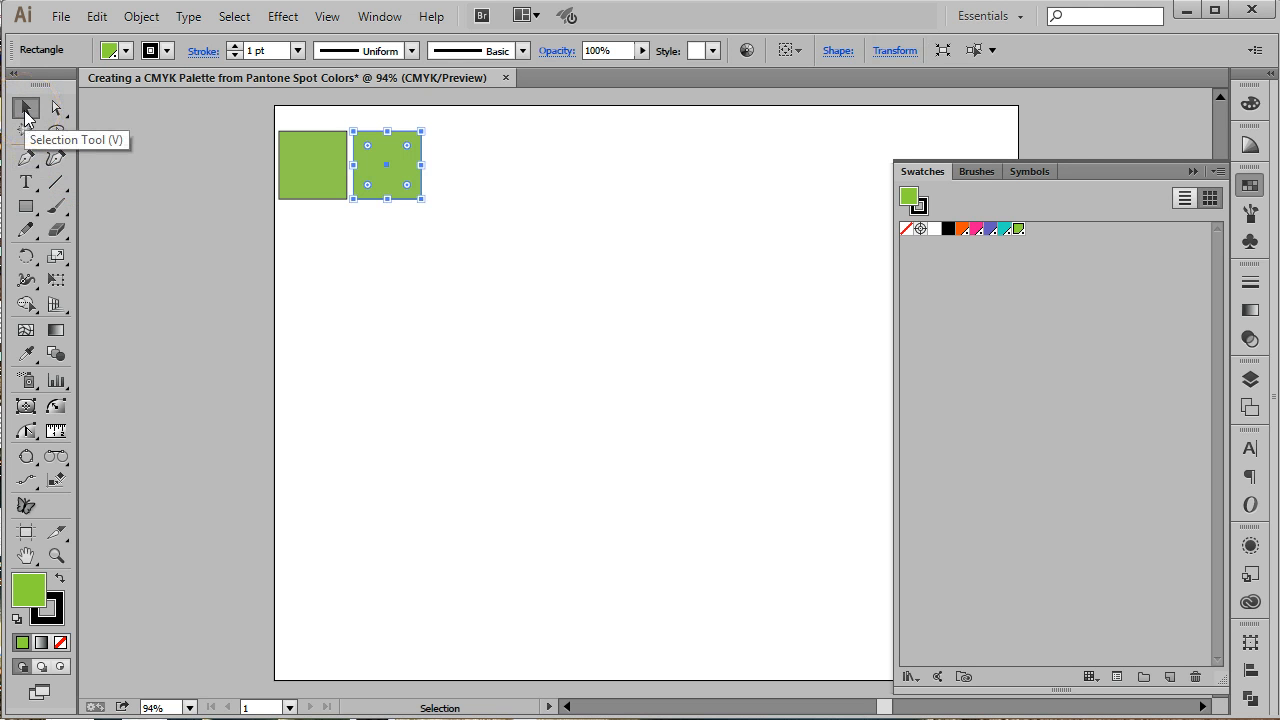
mouse_move(191, 263)
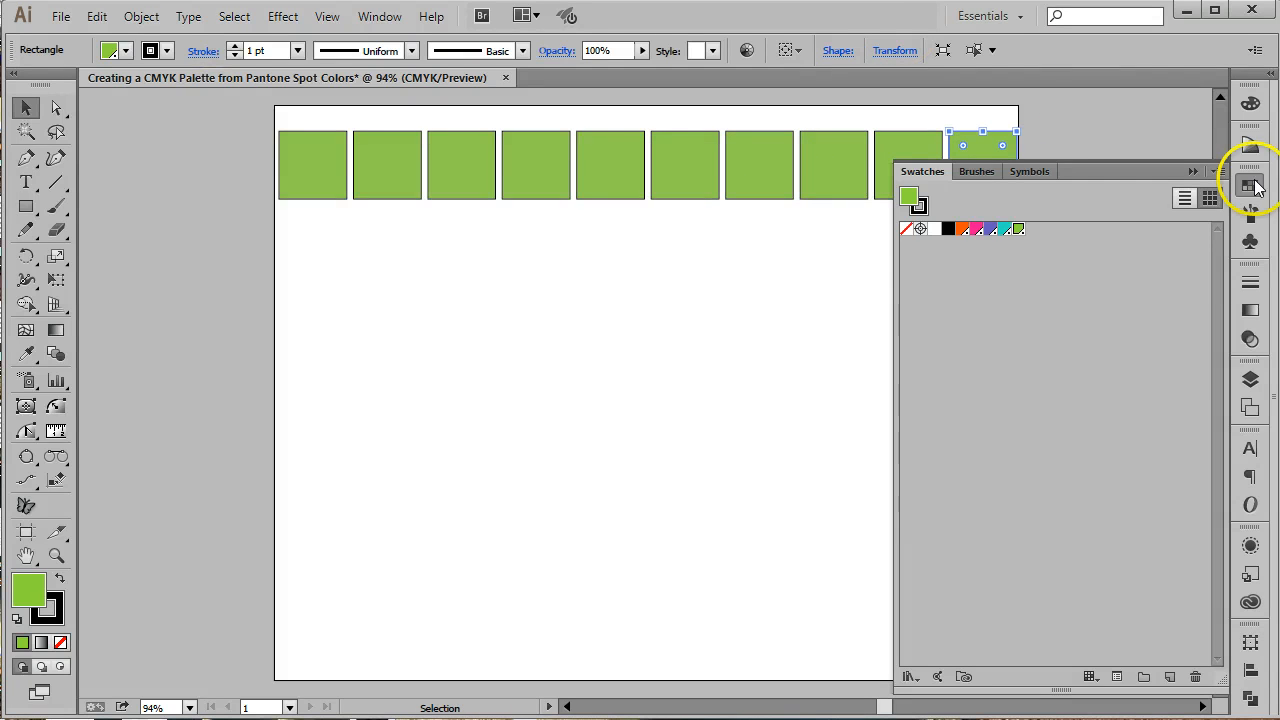
Step: Hide the Swatches panel and drag the rightmost square back inside the artboard
click(1249, 187)
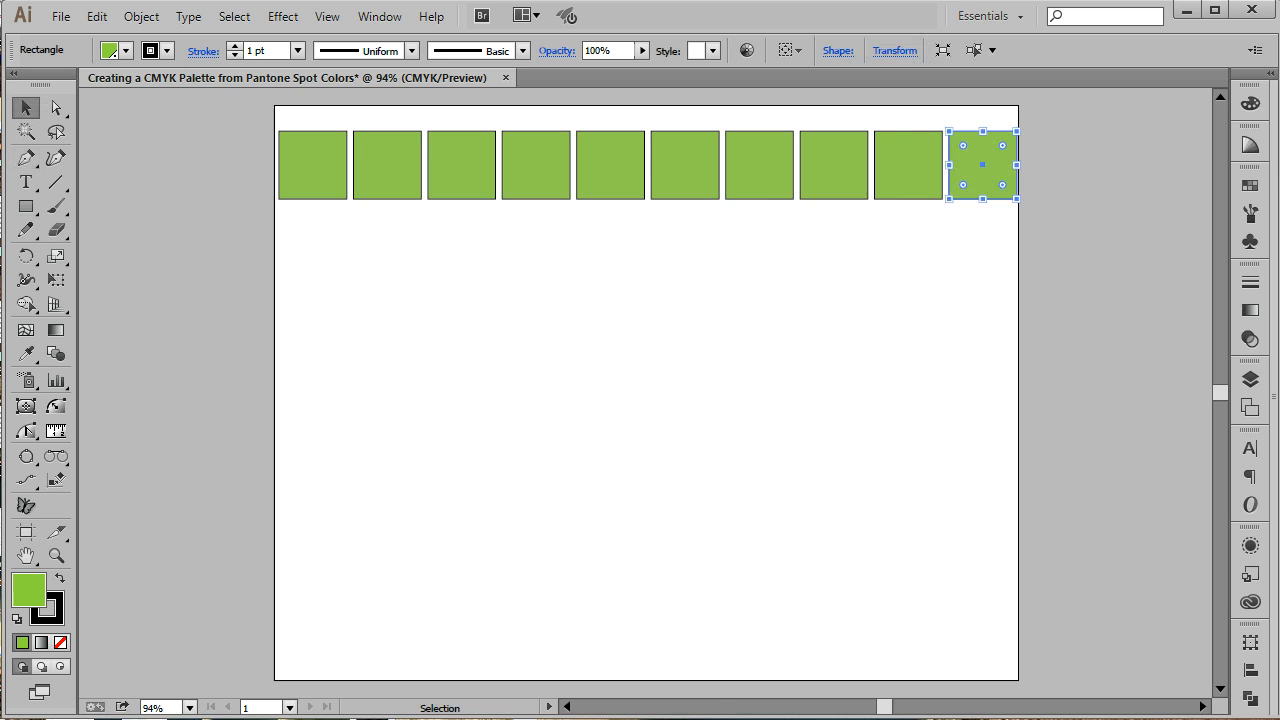
mouse_move(108, 262)
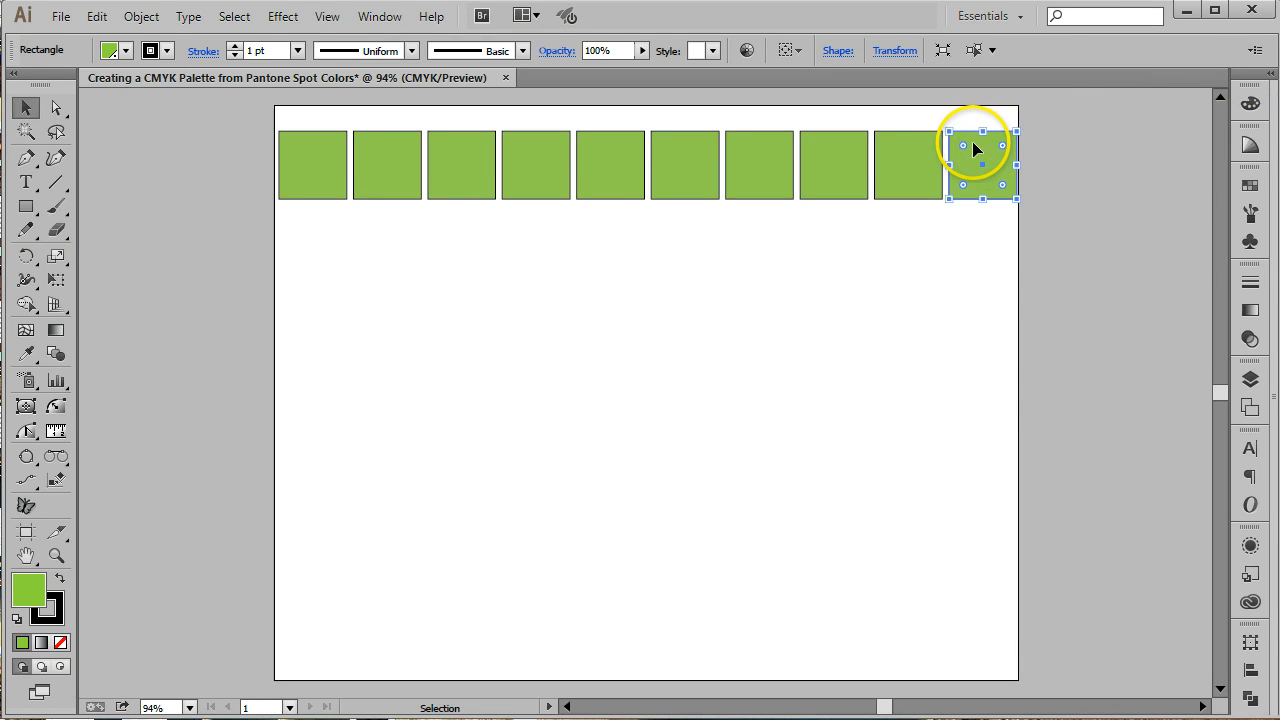
drag(1005, 130, 990, 160)
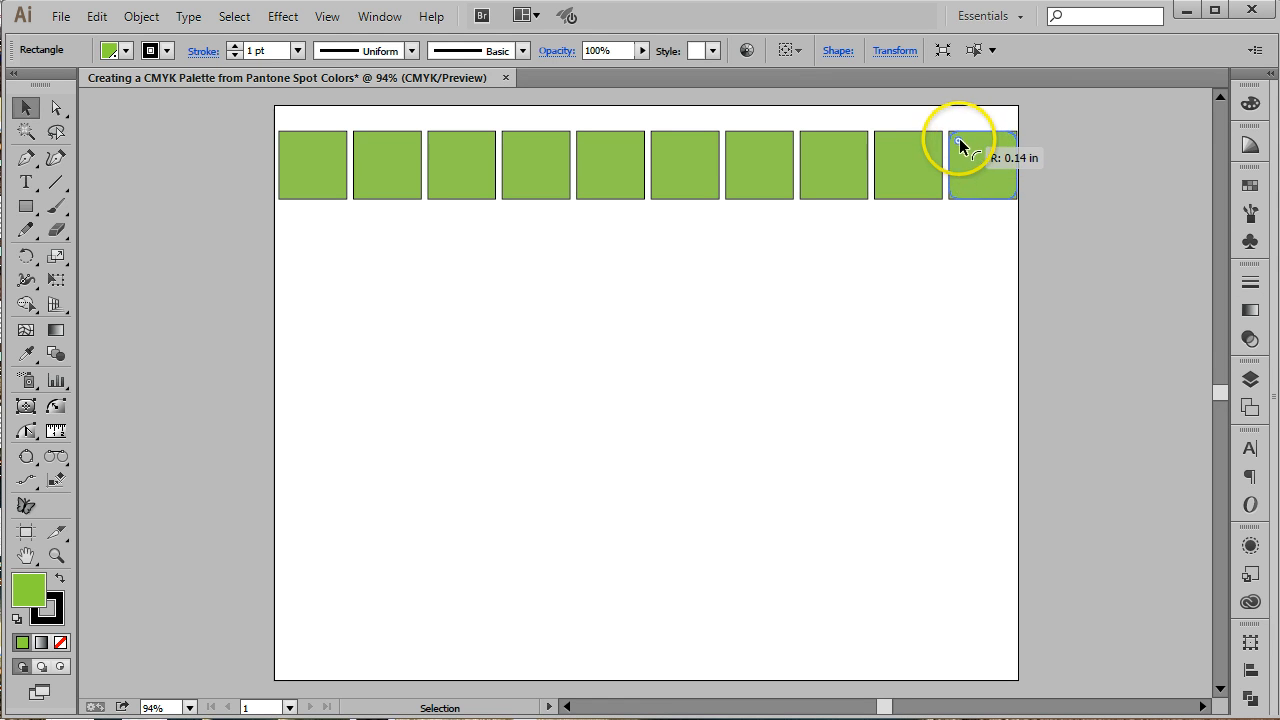
click(987, 165)
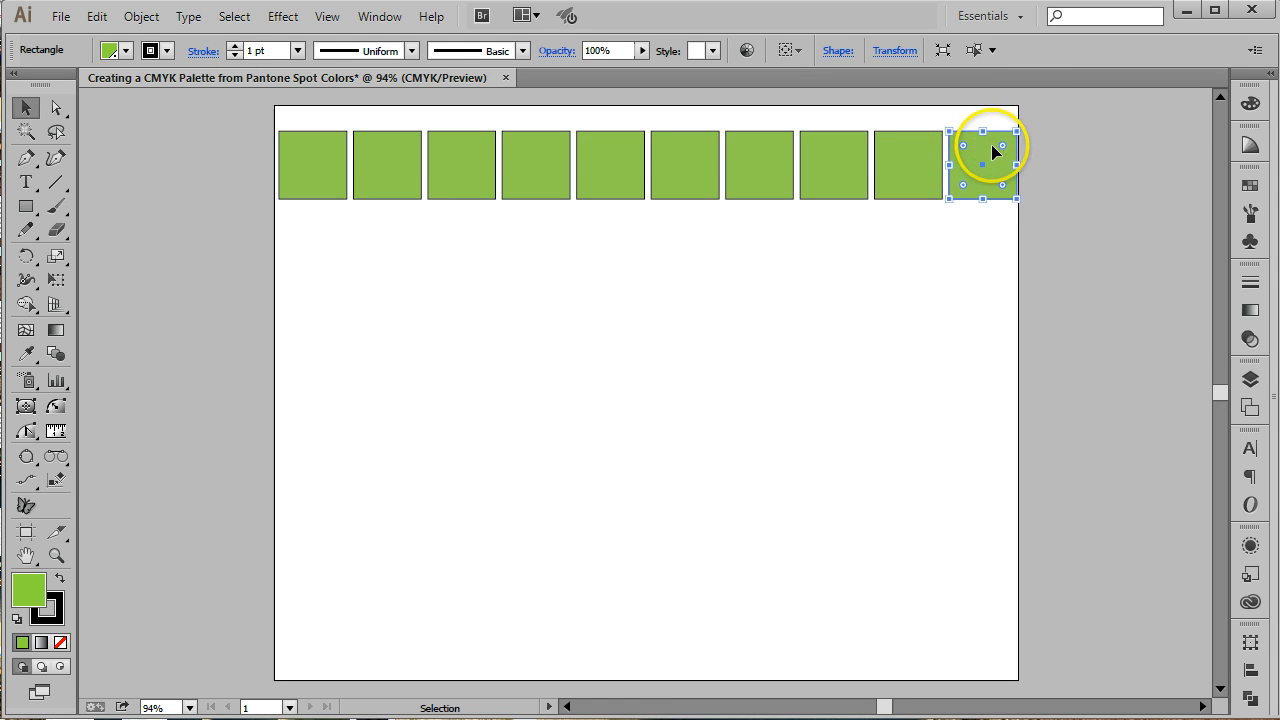
drag(985, 165, 975, 160)
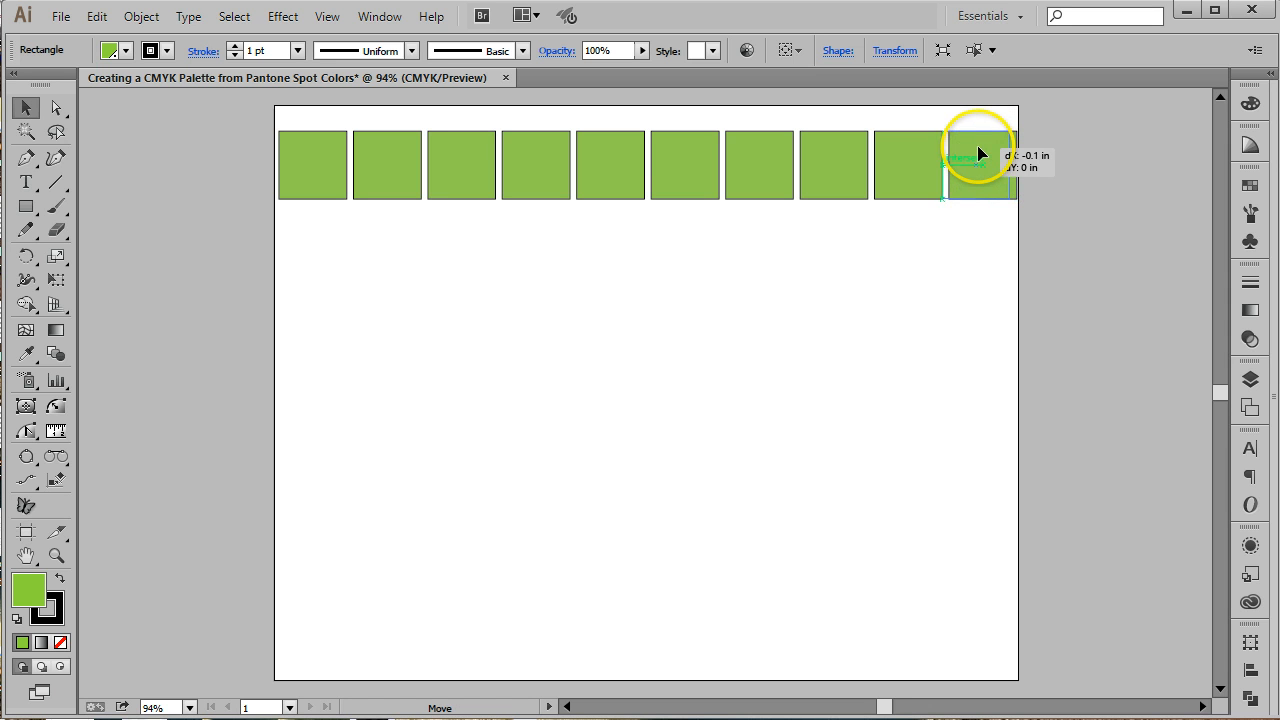
drag(975, 165, 1010, 165)
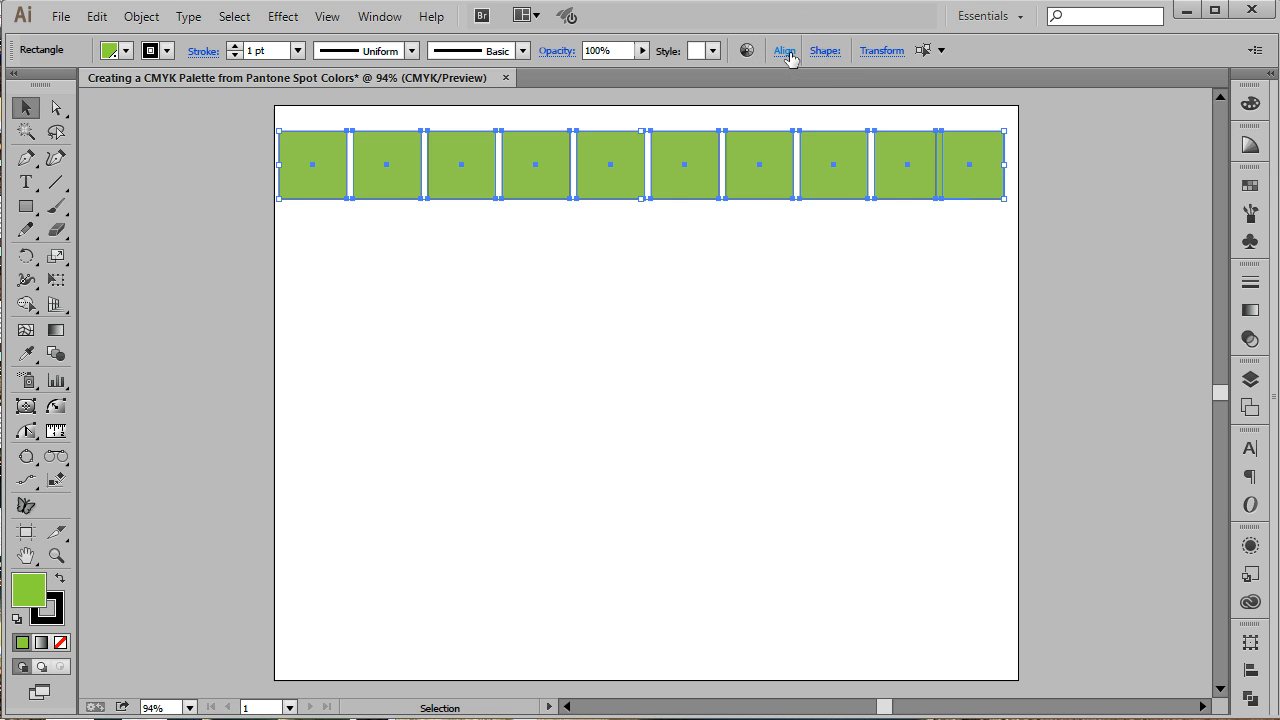
Step: Distribute the ten squares by horizontal centre, move the last to the right edge, and redistribute
click(780, 50)
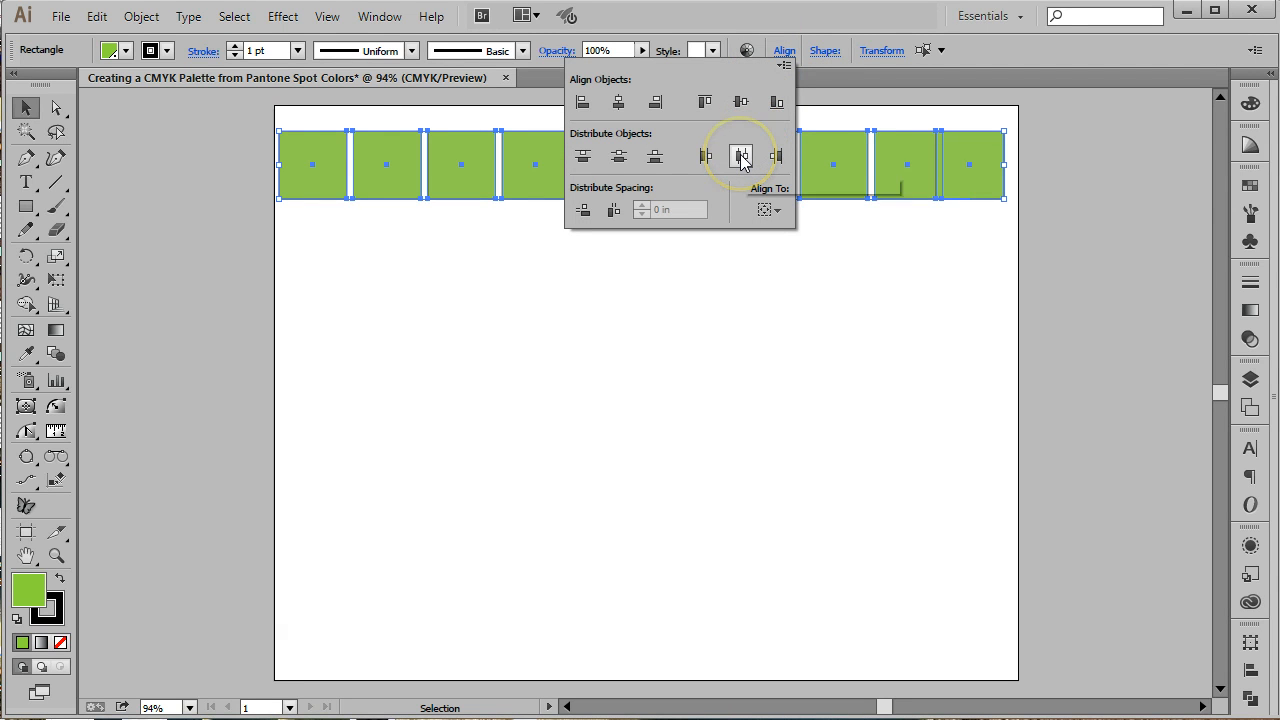
click(740, 156)
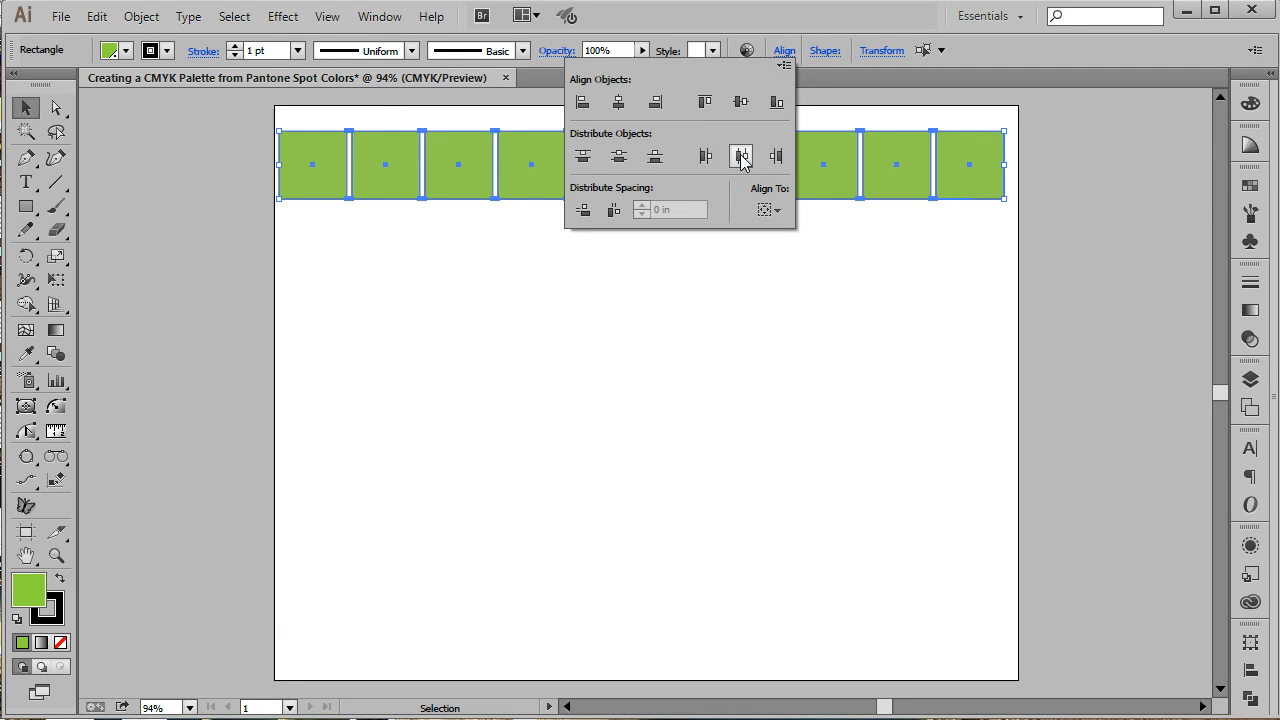
click(741, 156)
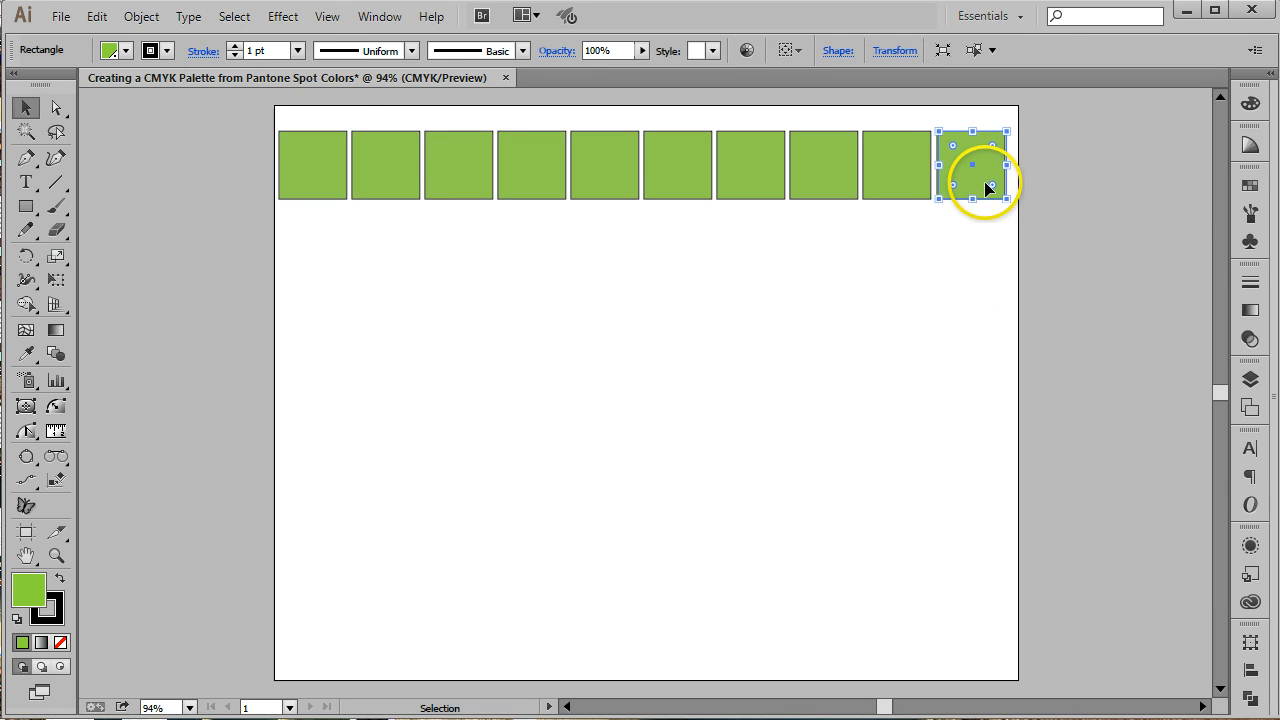
drag(970, 165, 977, 167)
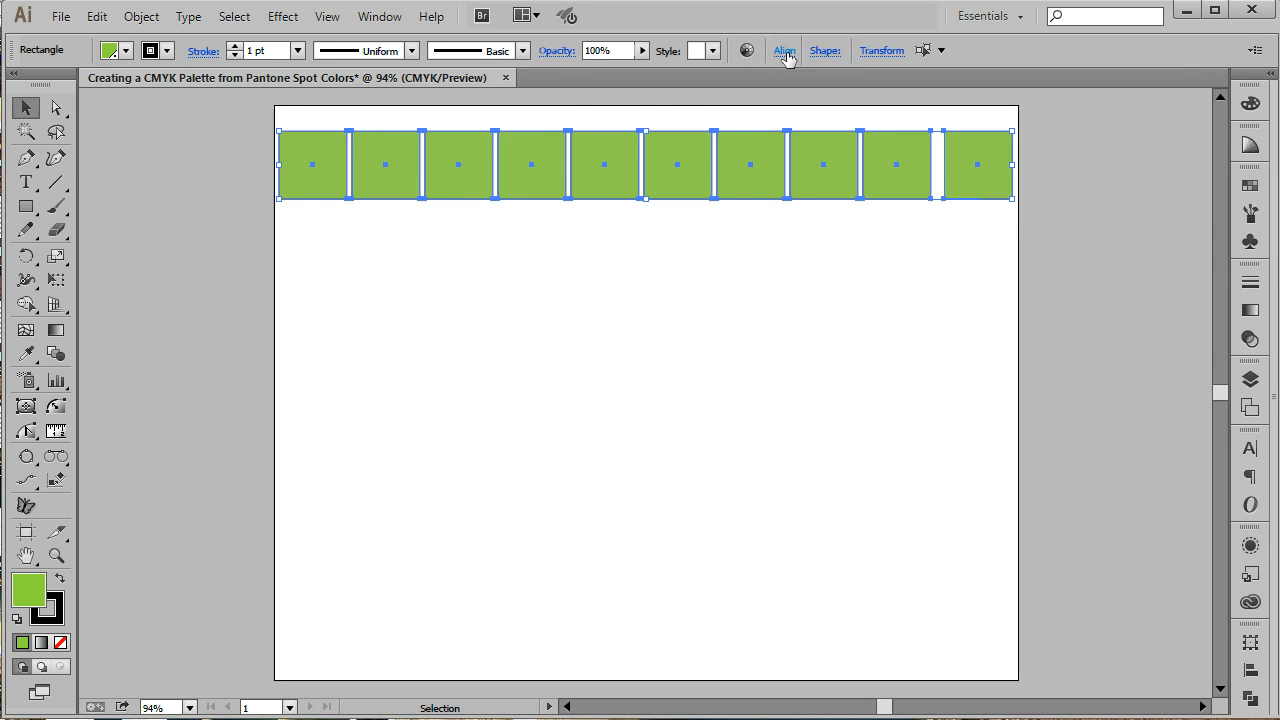
click(779, 50)
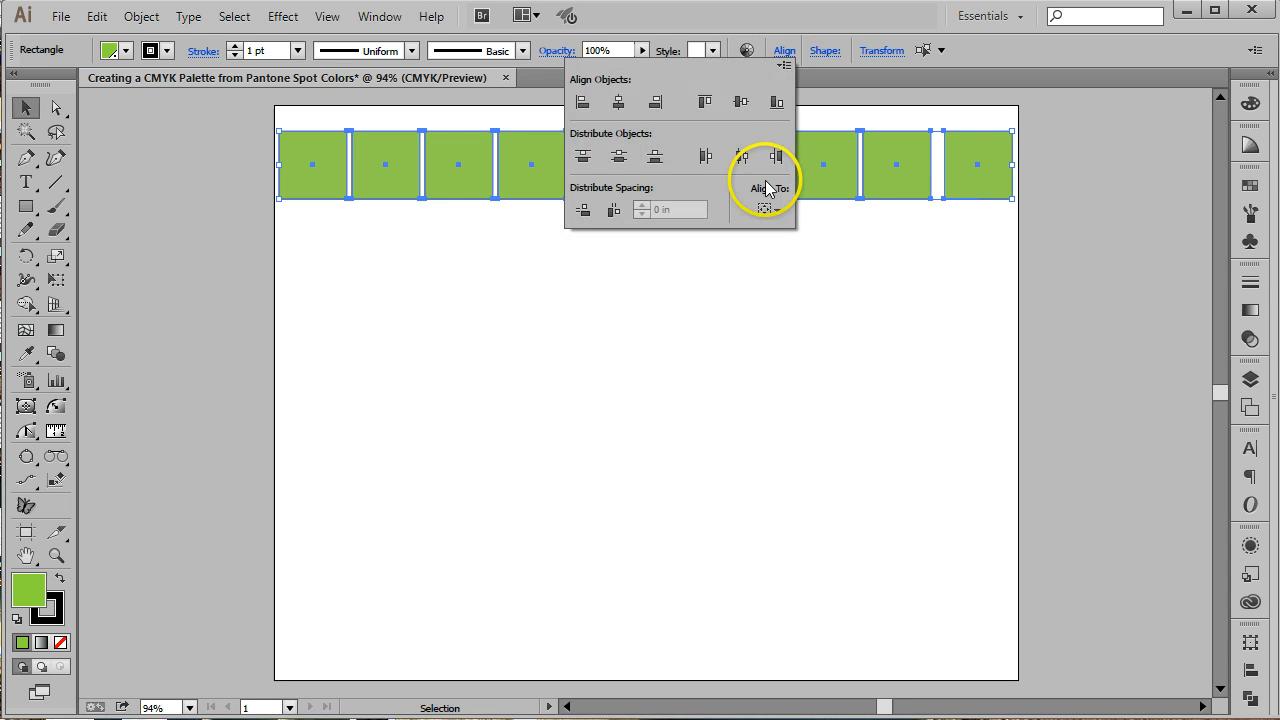
click(741, 156)
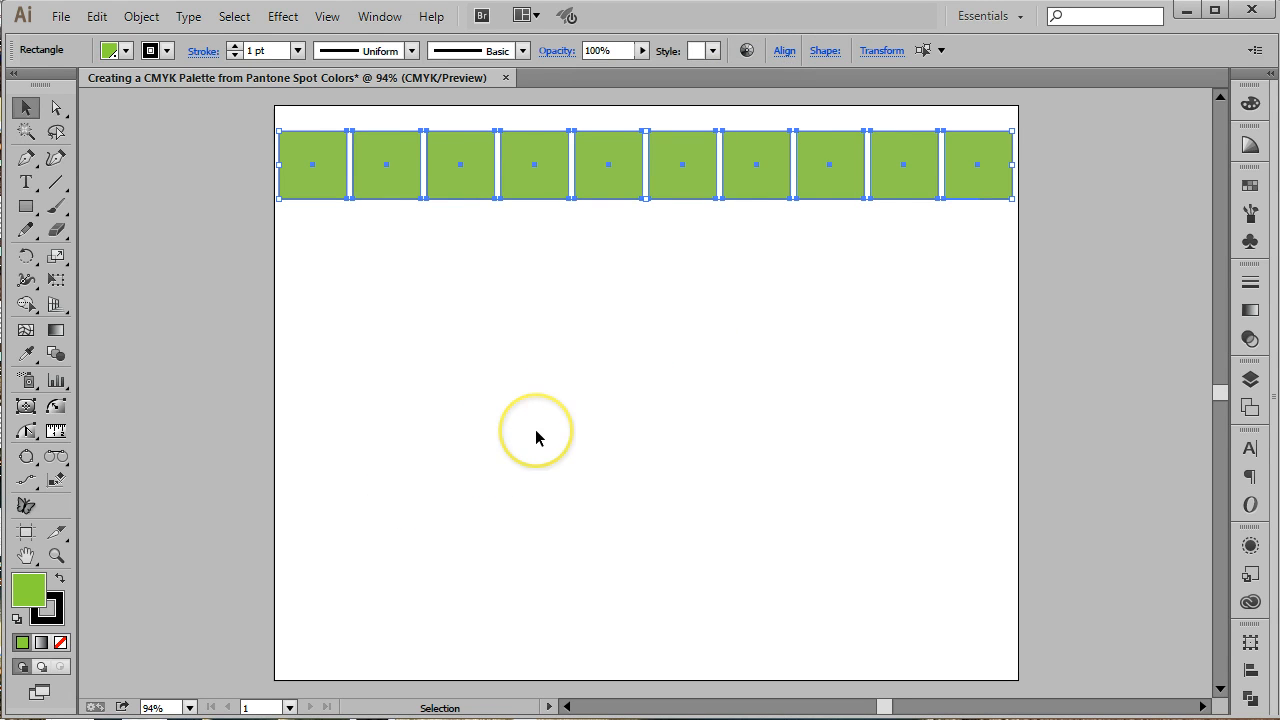
mouse_move(213, 172)
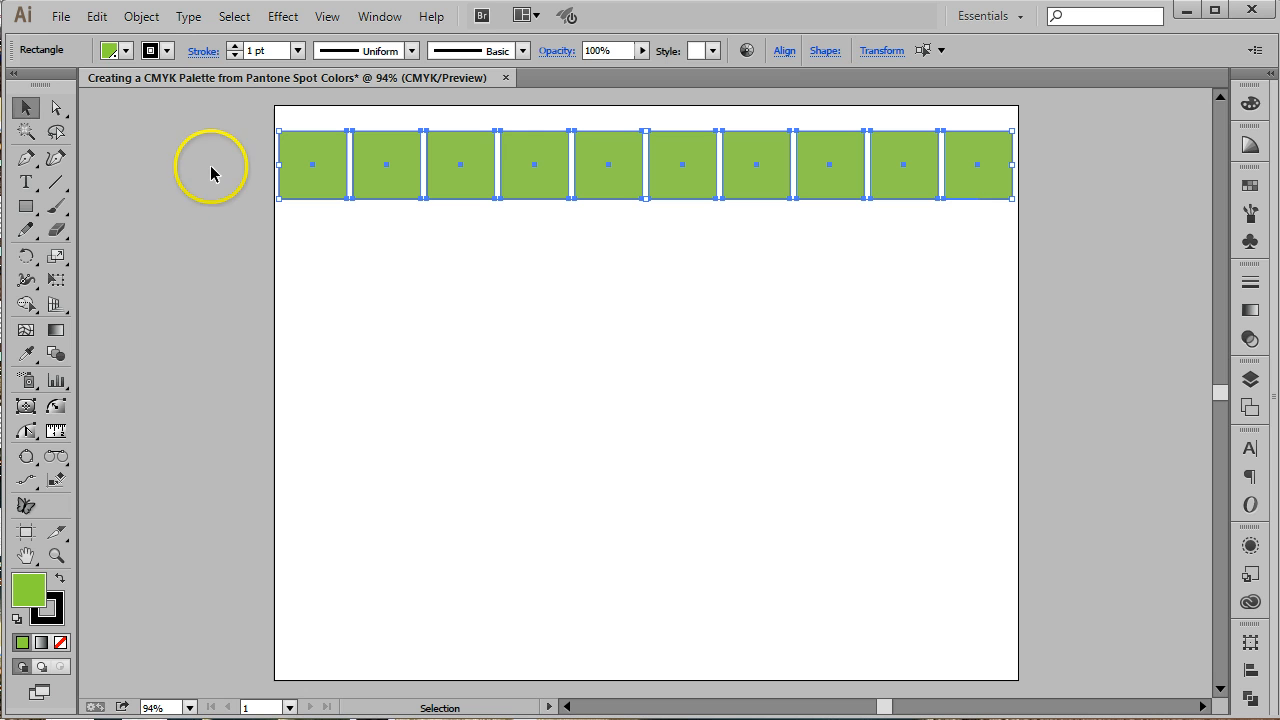
mouse_move(219, 177)
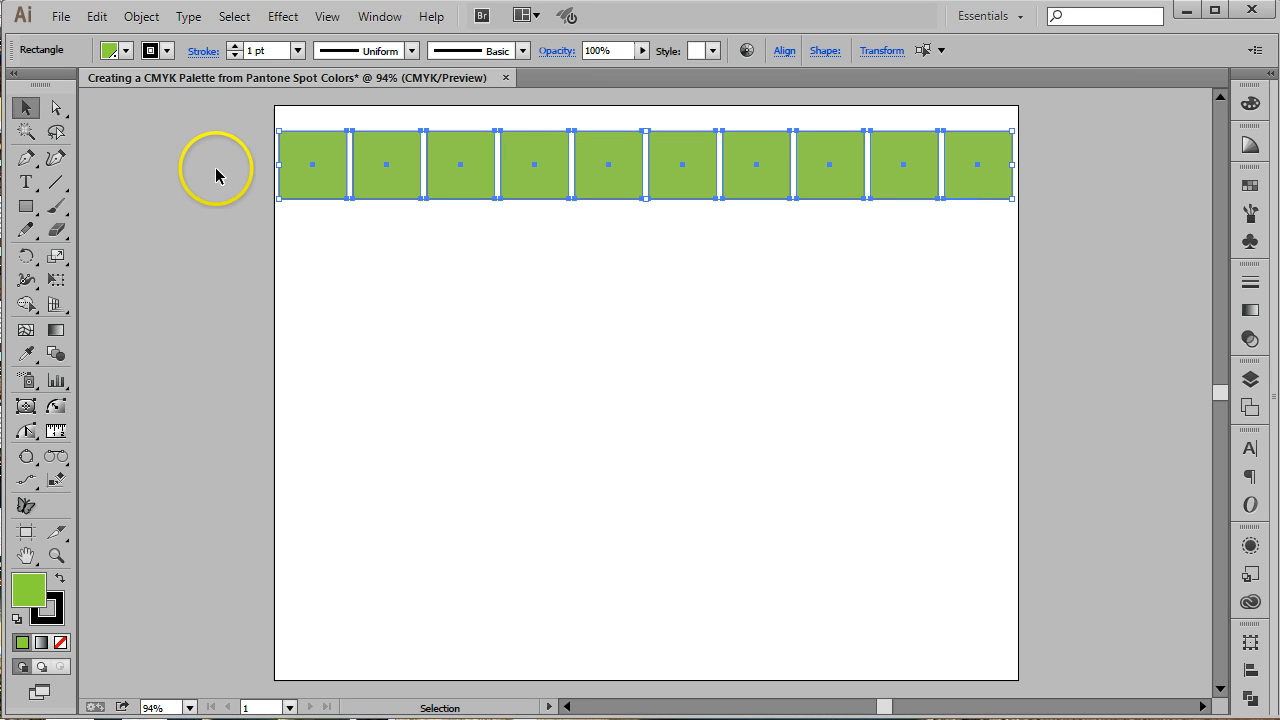
mouse_move(218, 165)
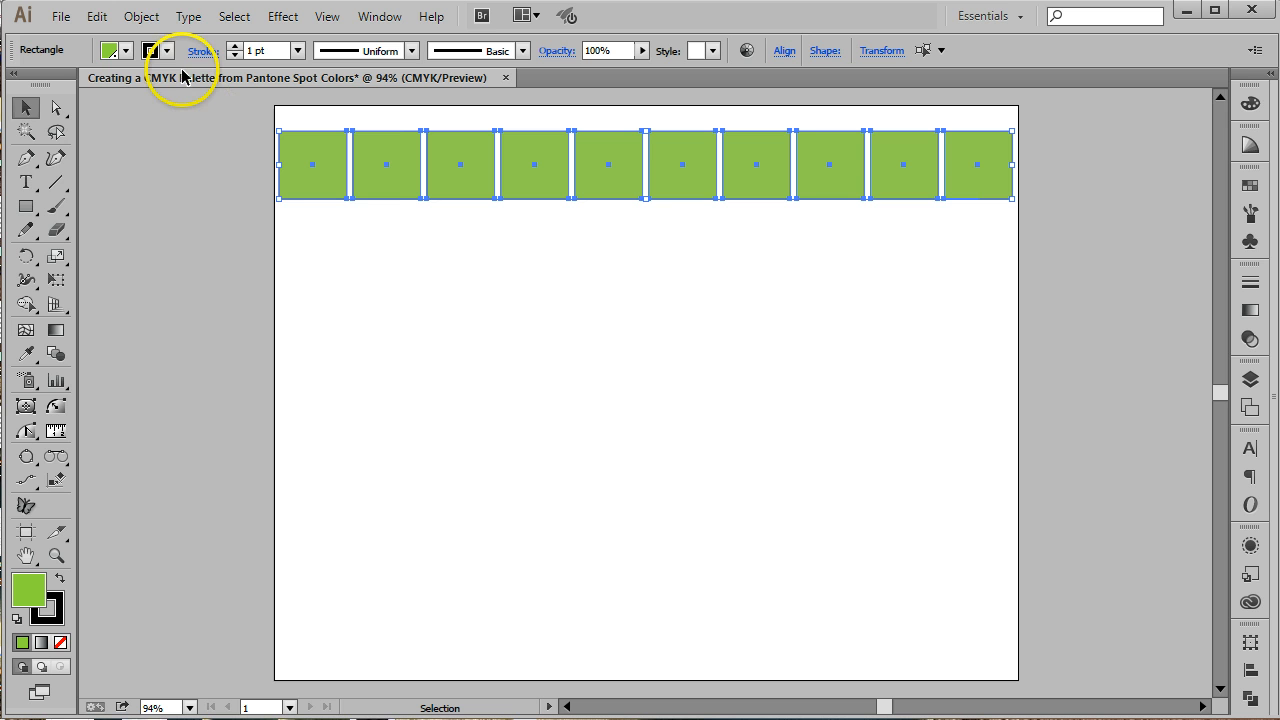
Step: Copy the row of squares 1.5 in downward to build five rows
click(141, 16)
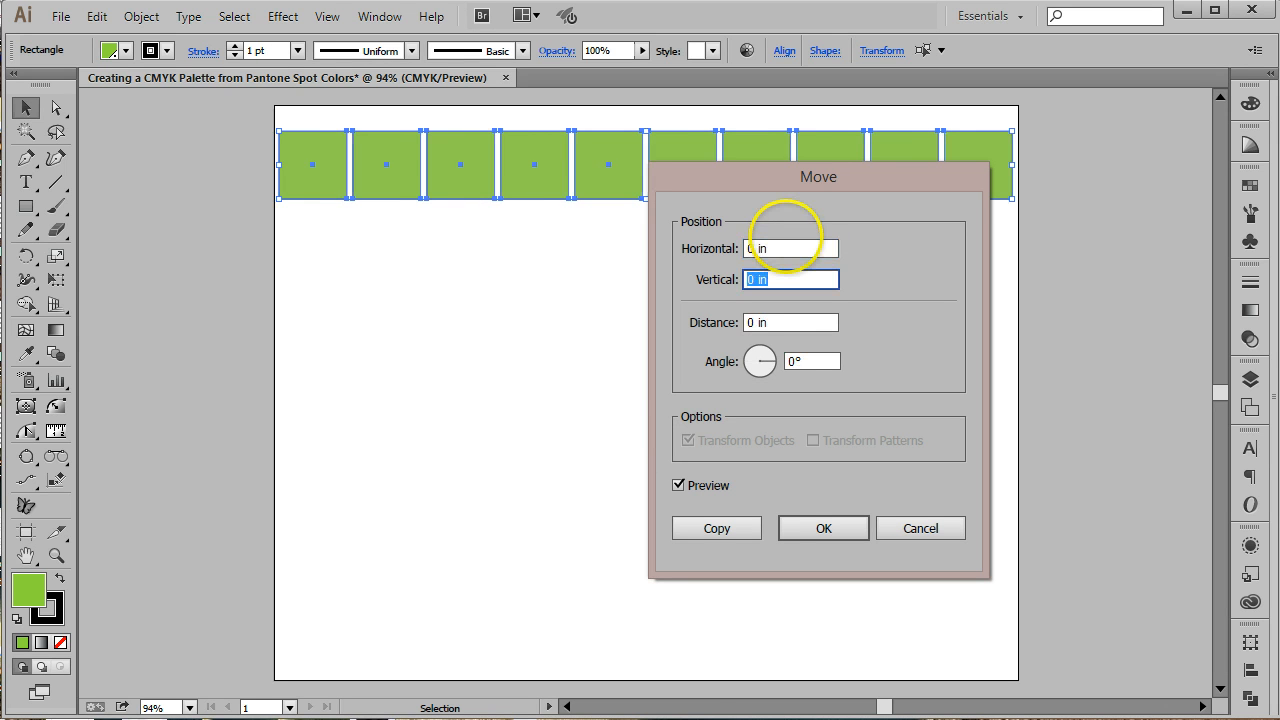
text(1.)
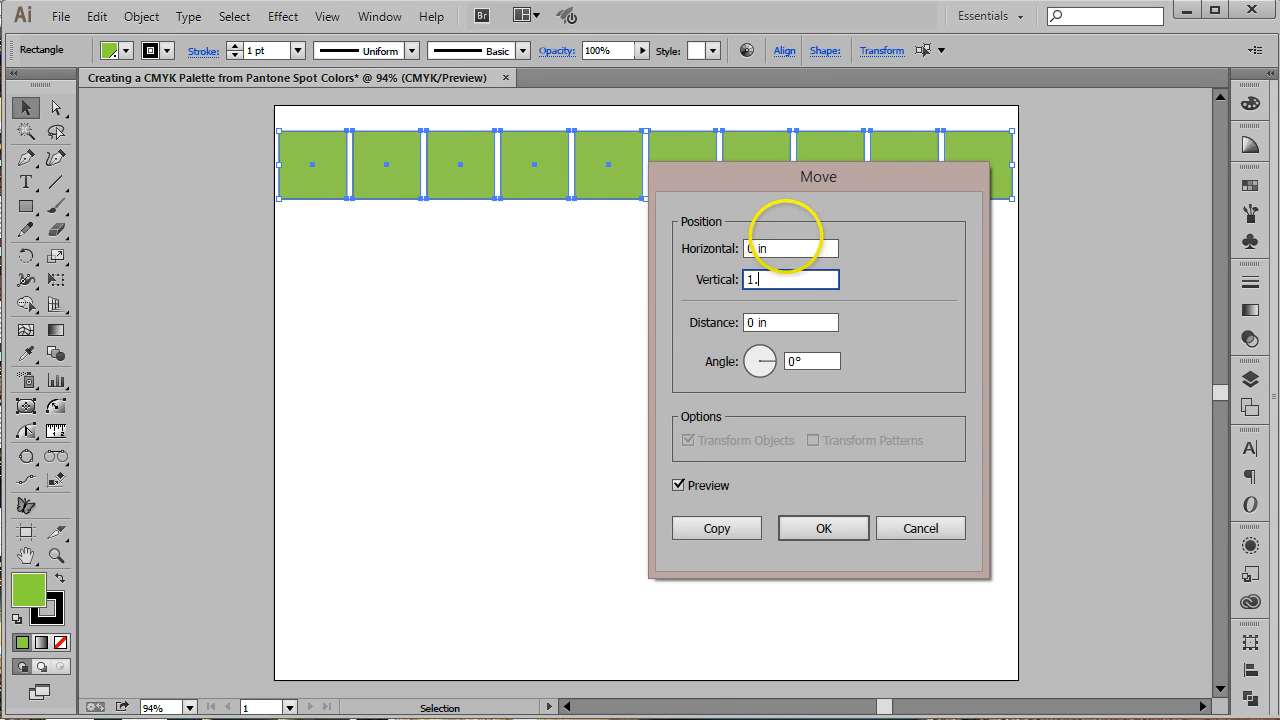
click(716, 528)
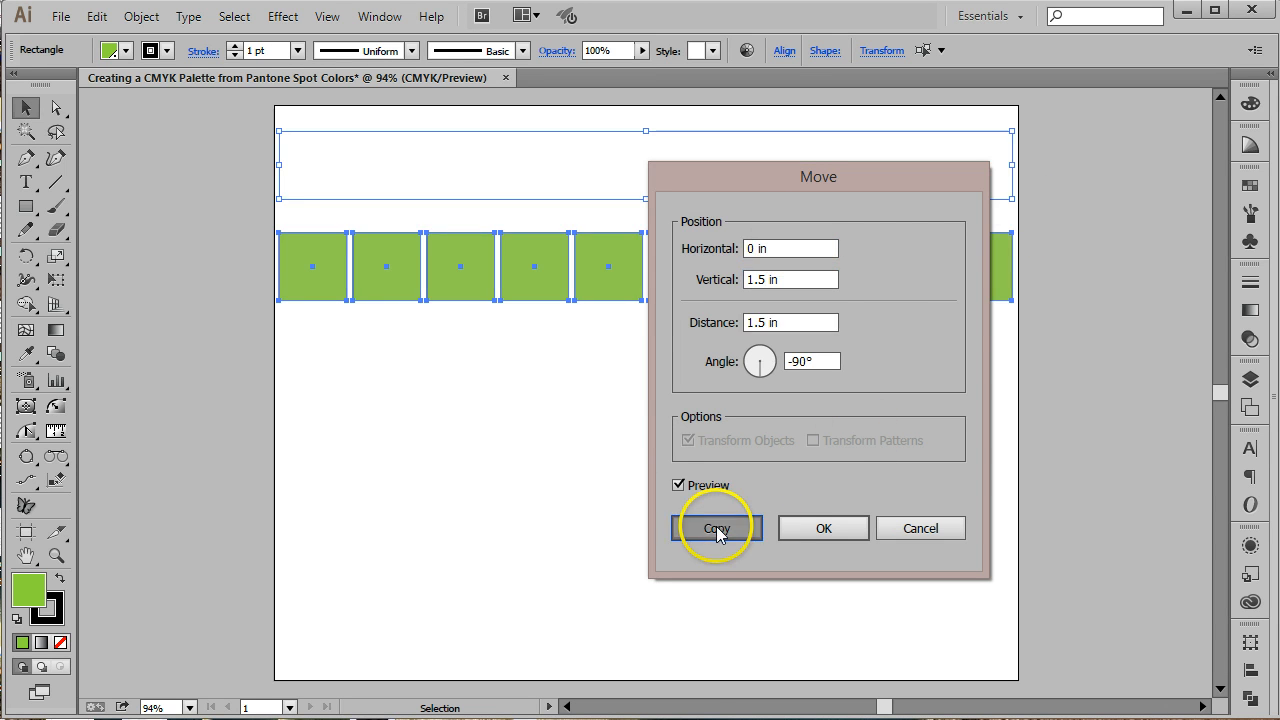
click(712, 528)
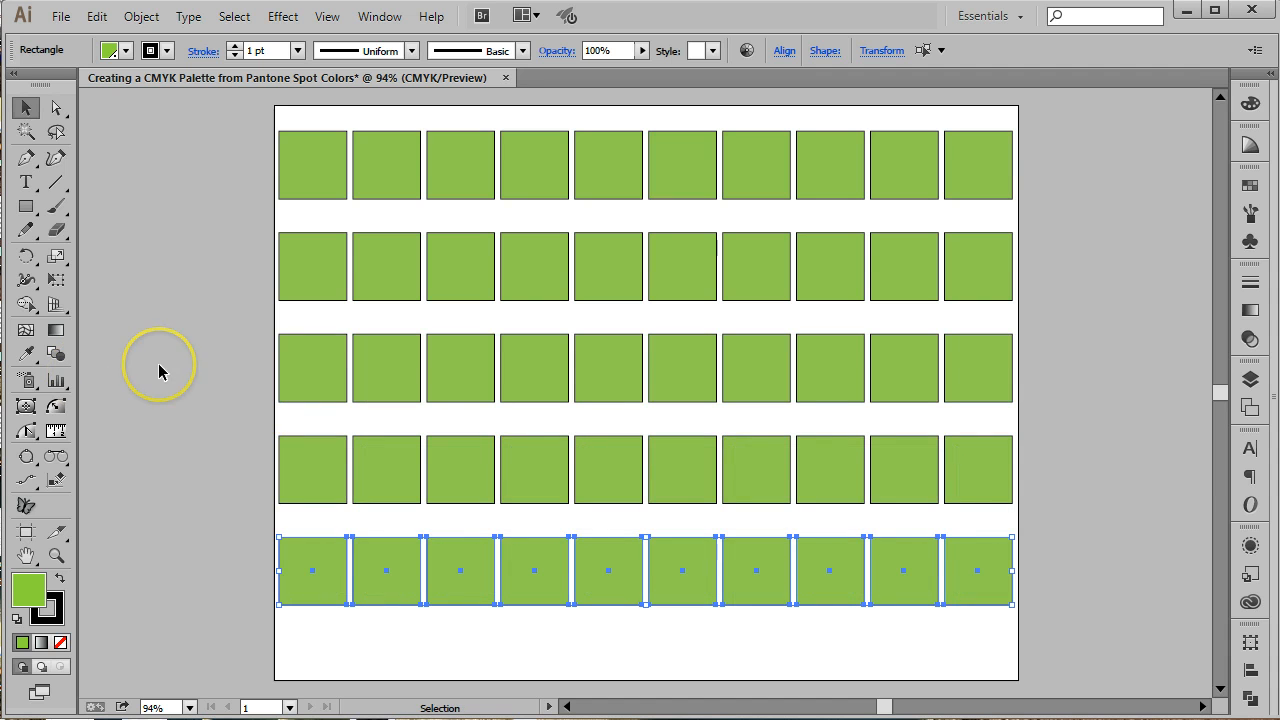
click(25, 157)
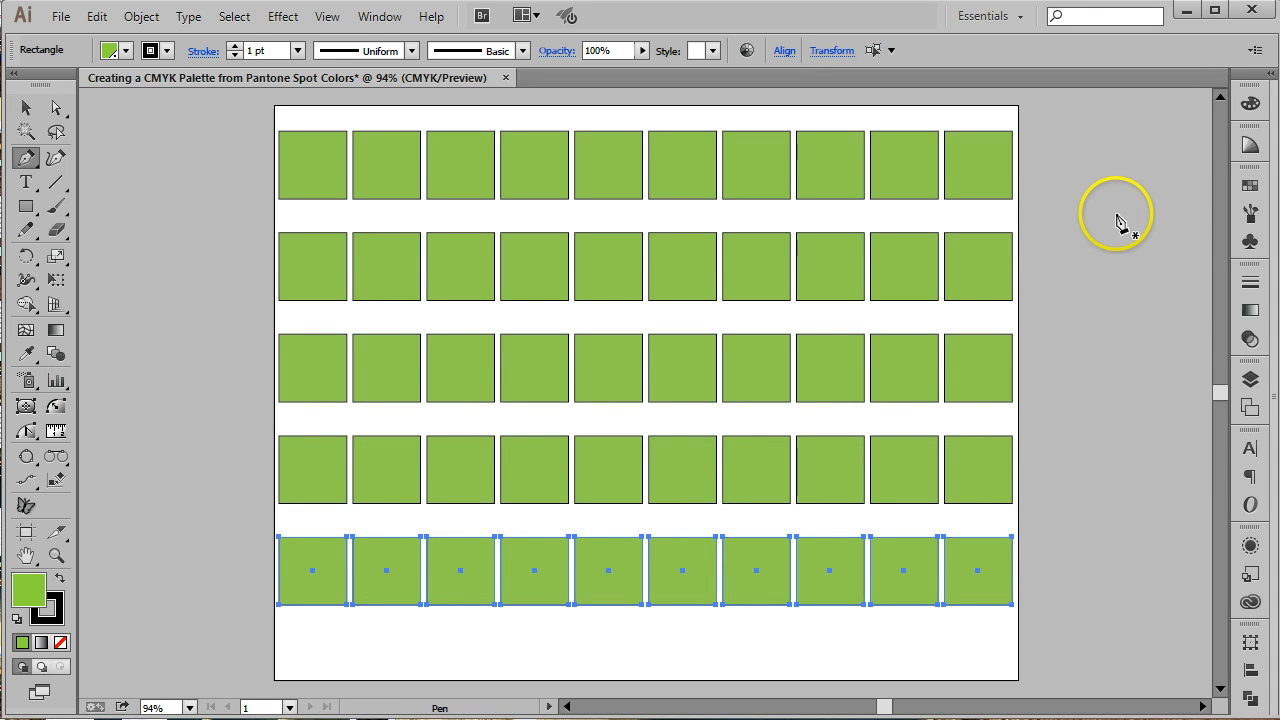
mouse_move(926, 146)
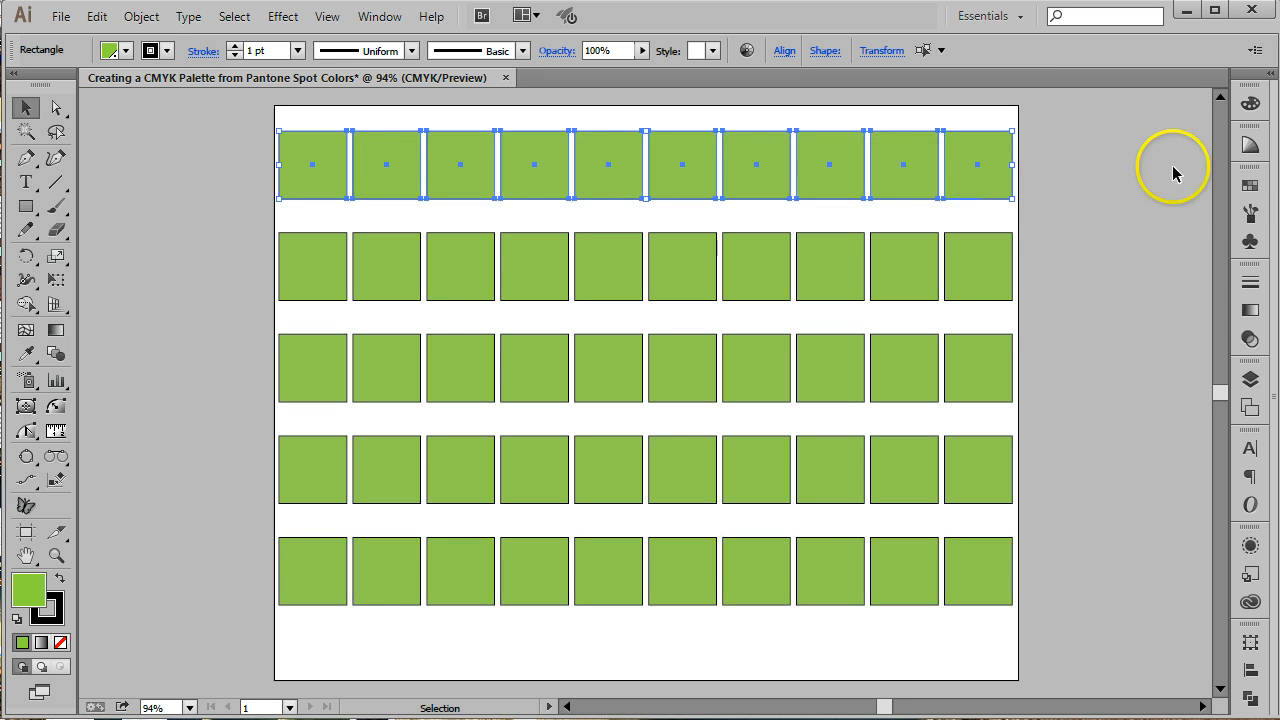
Step: Fill the rows with orange, magenta, purple and teal swatches, leaving the bottom row green
click(1249, 190)
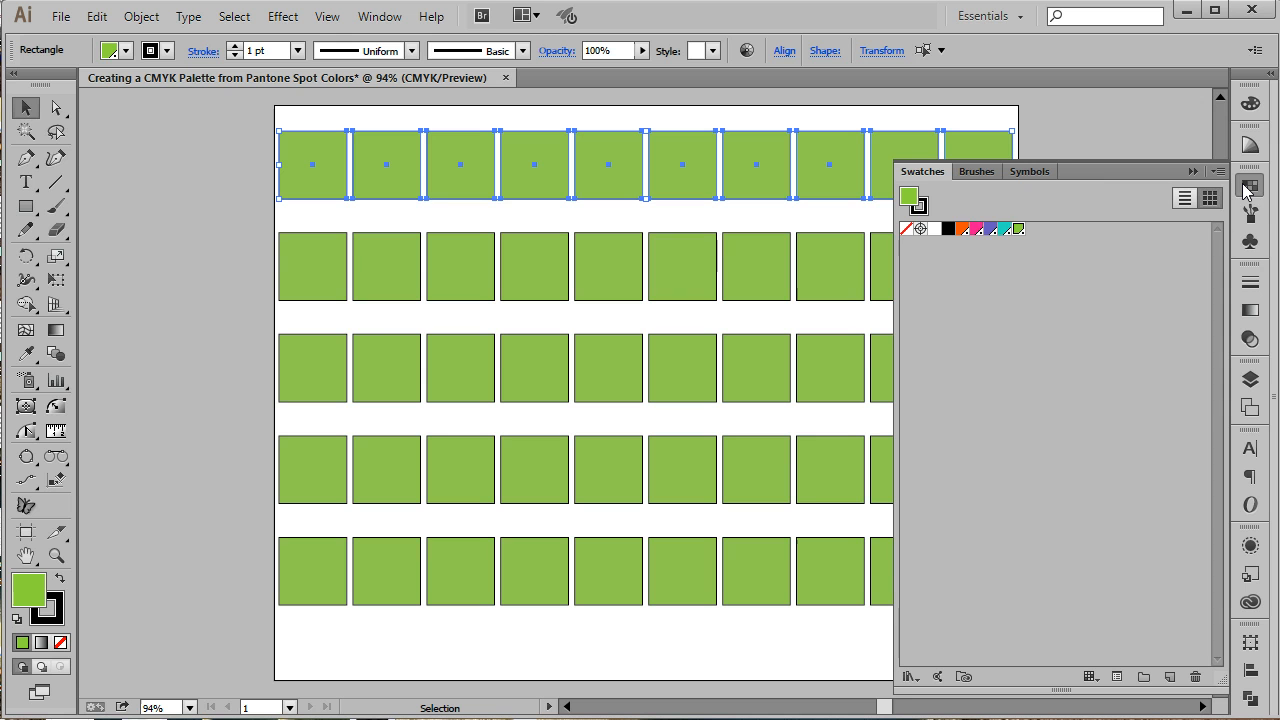
click(965, 228)
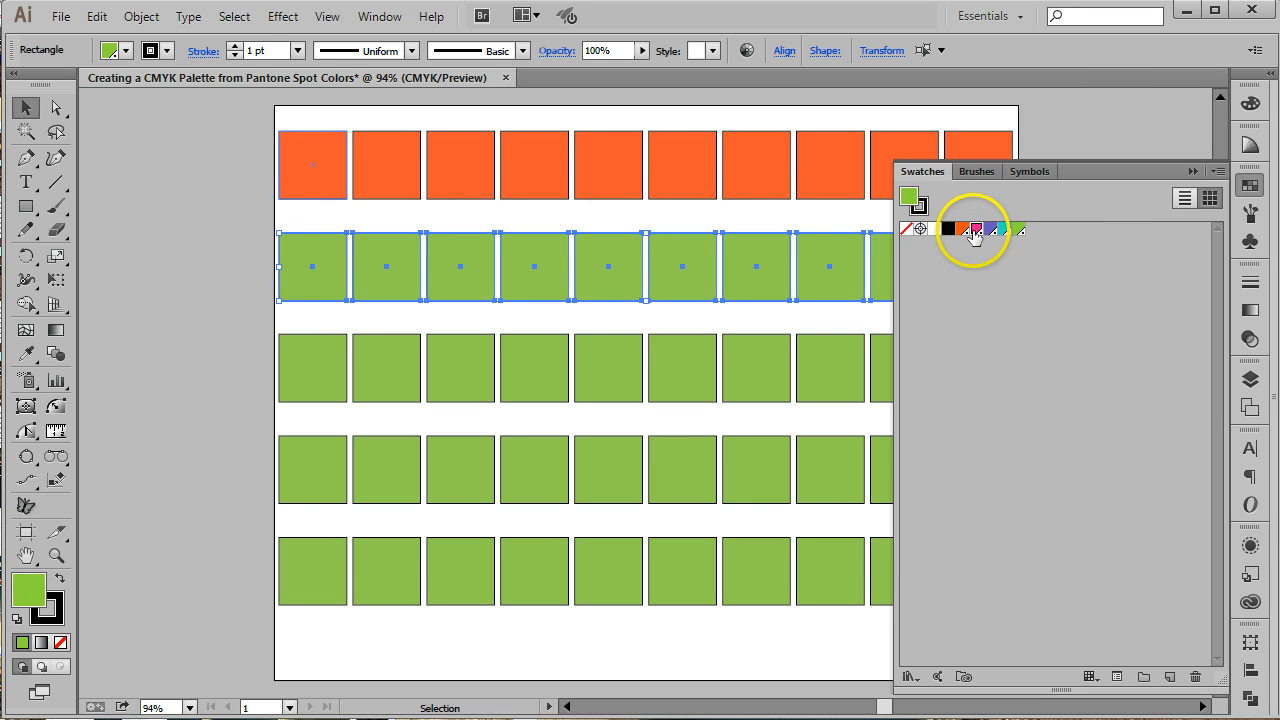
click(976, 230)
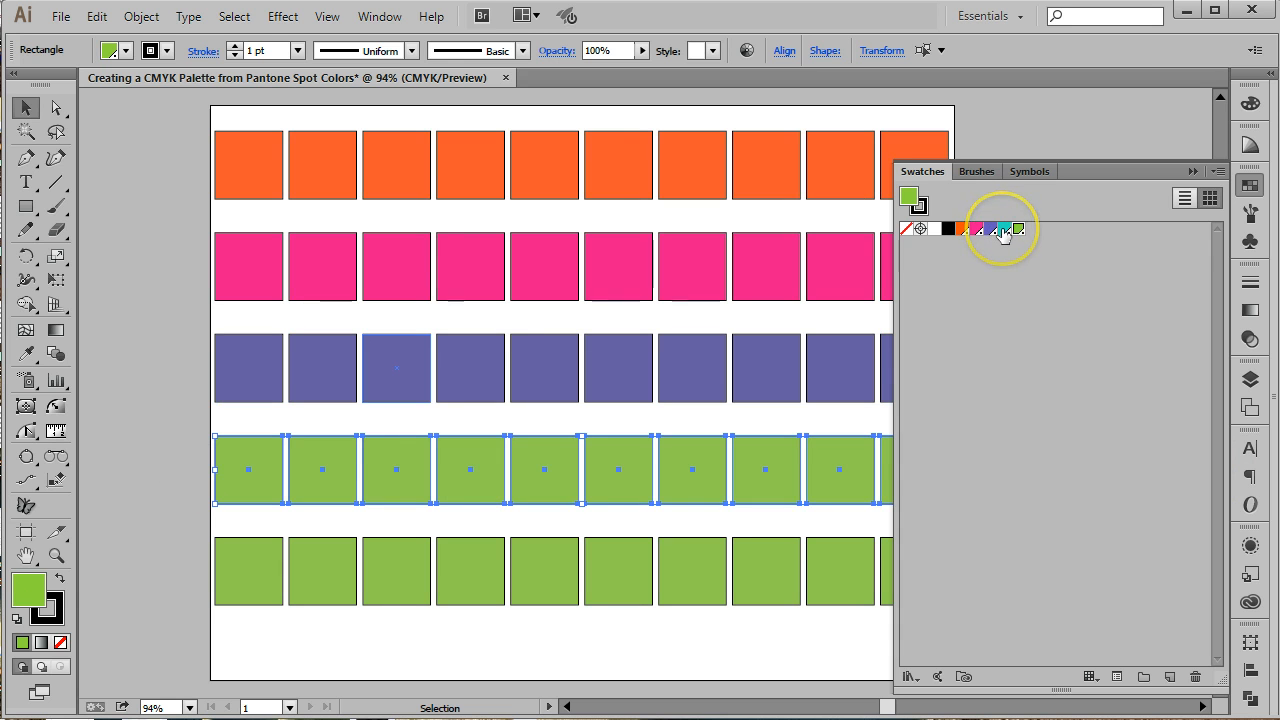
click(1001, 229)
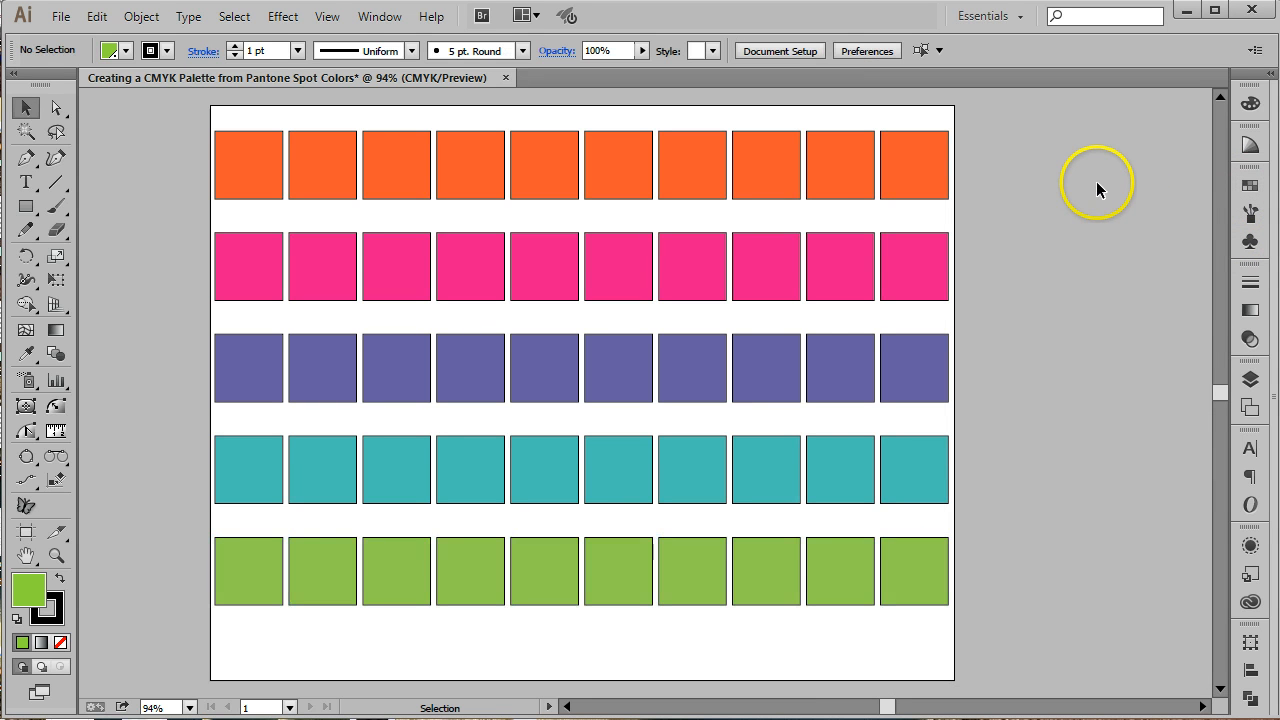
mouse_move(1100, 190)
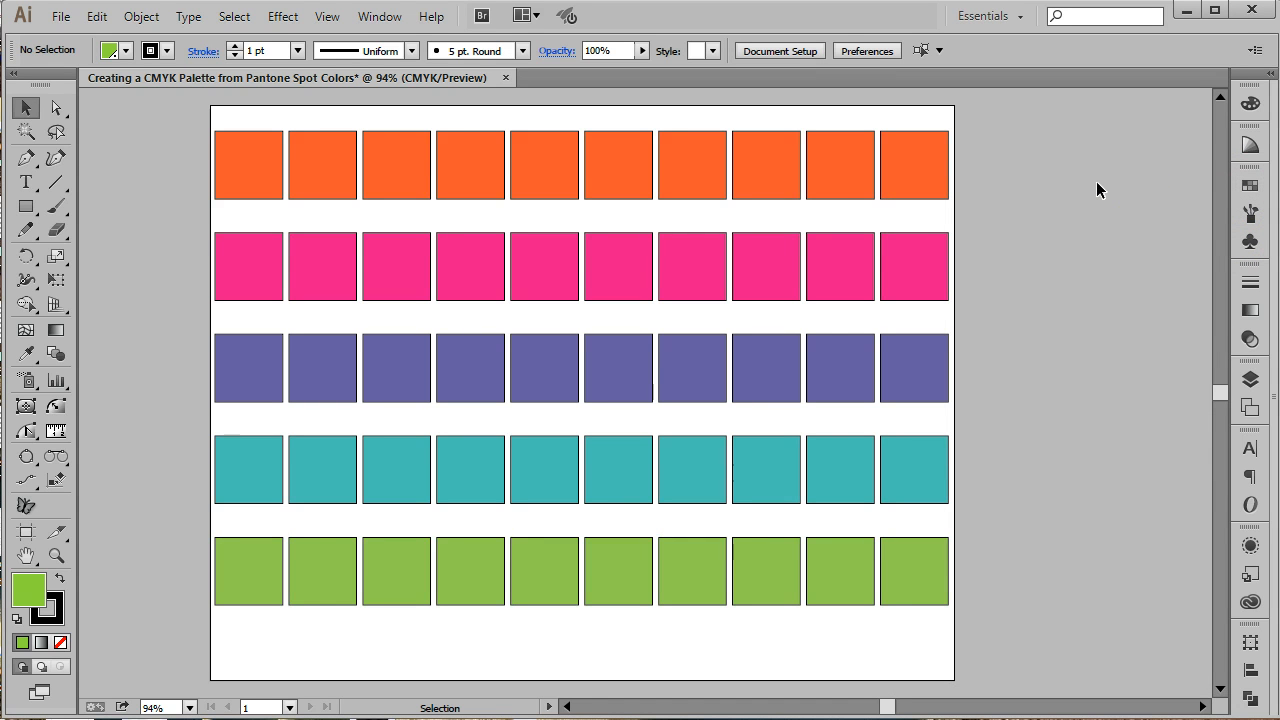
mouse_move(1135, 118)
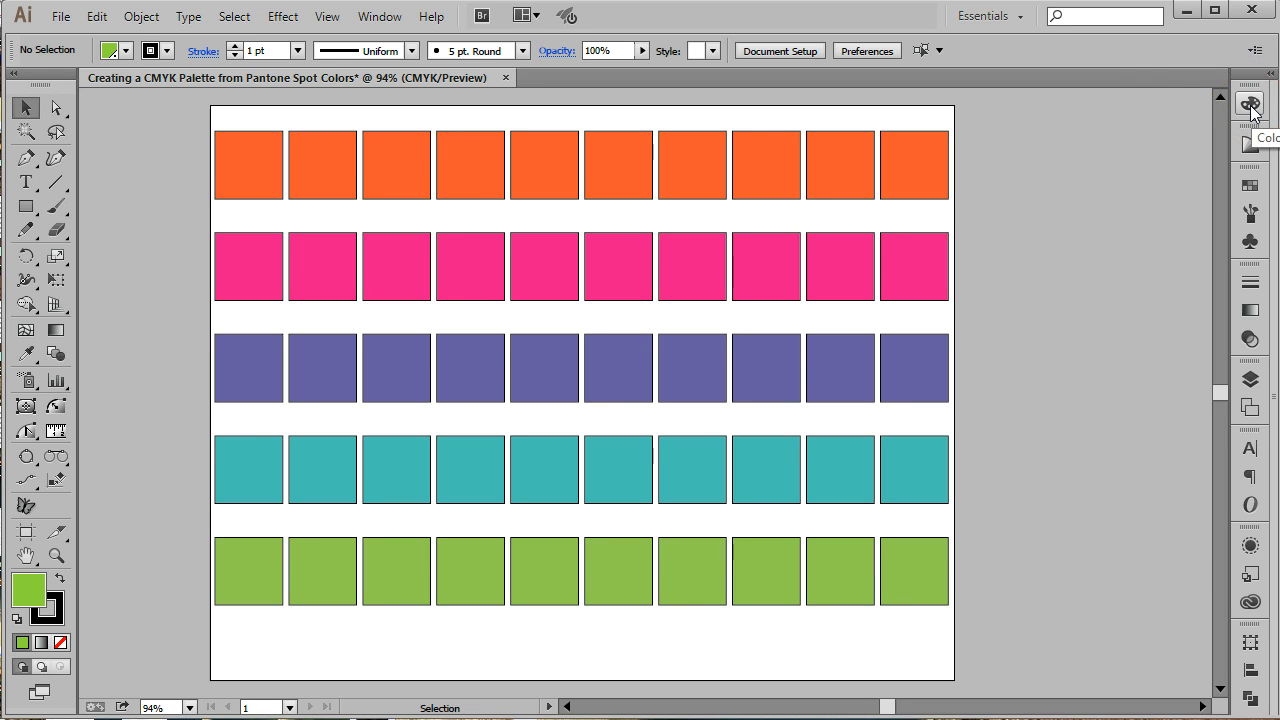
Step: Open the Color panel with options shown, revealing the PANTONE 375 C tint slider
click(1249, 108)
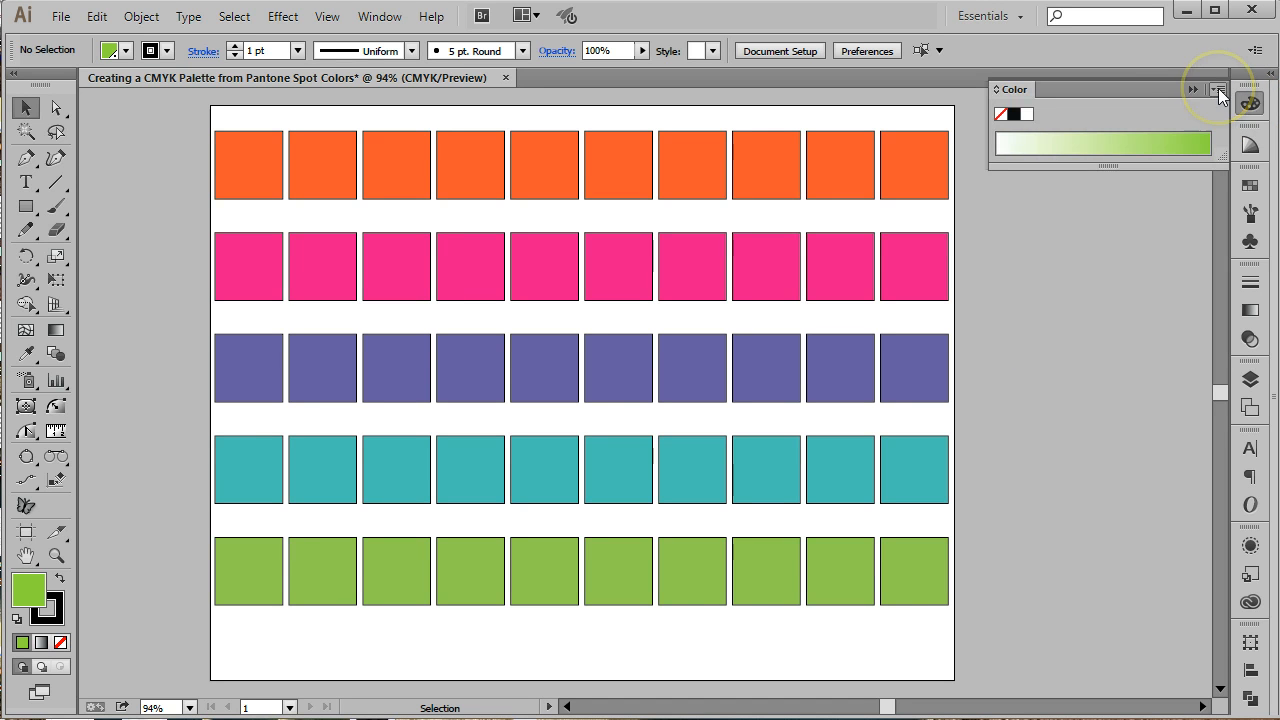
click(1215, 90)
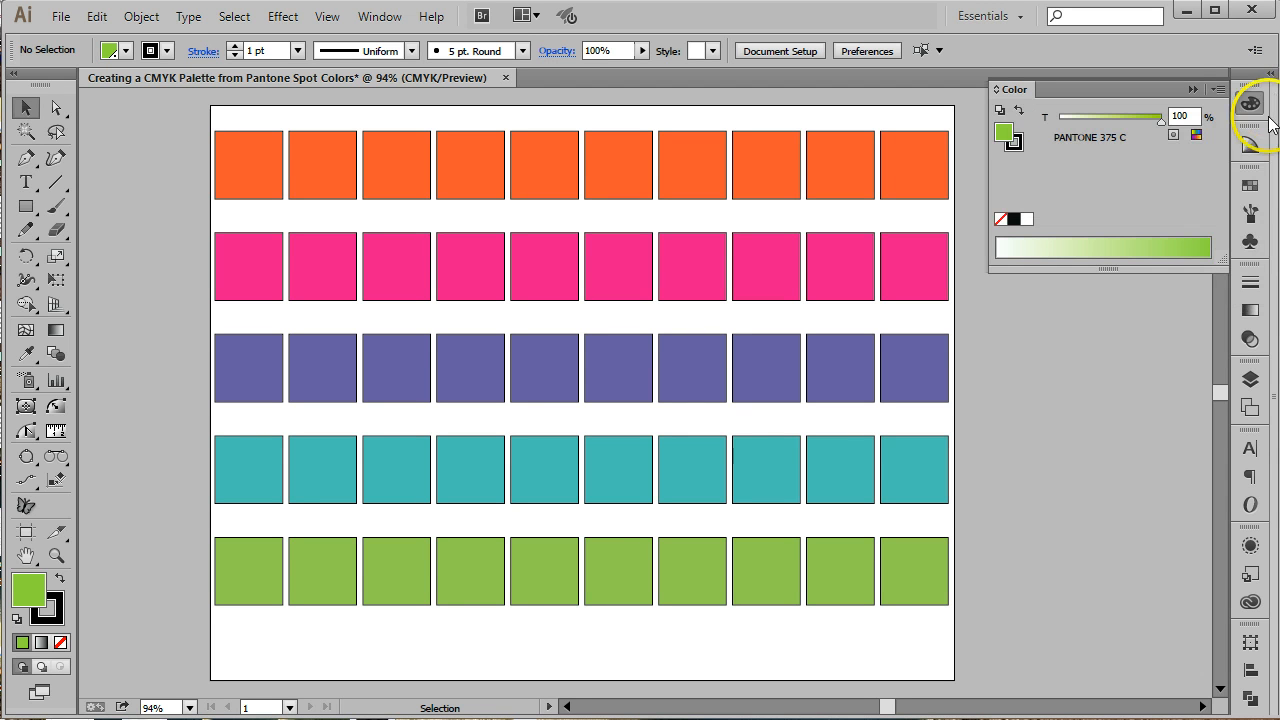
mouse_move(1177, 333)
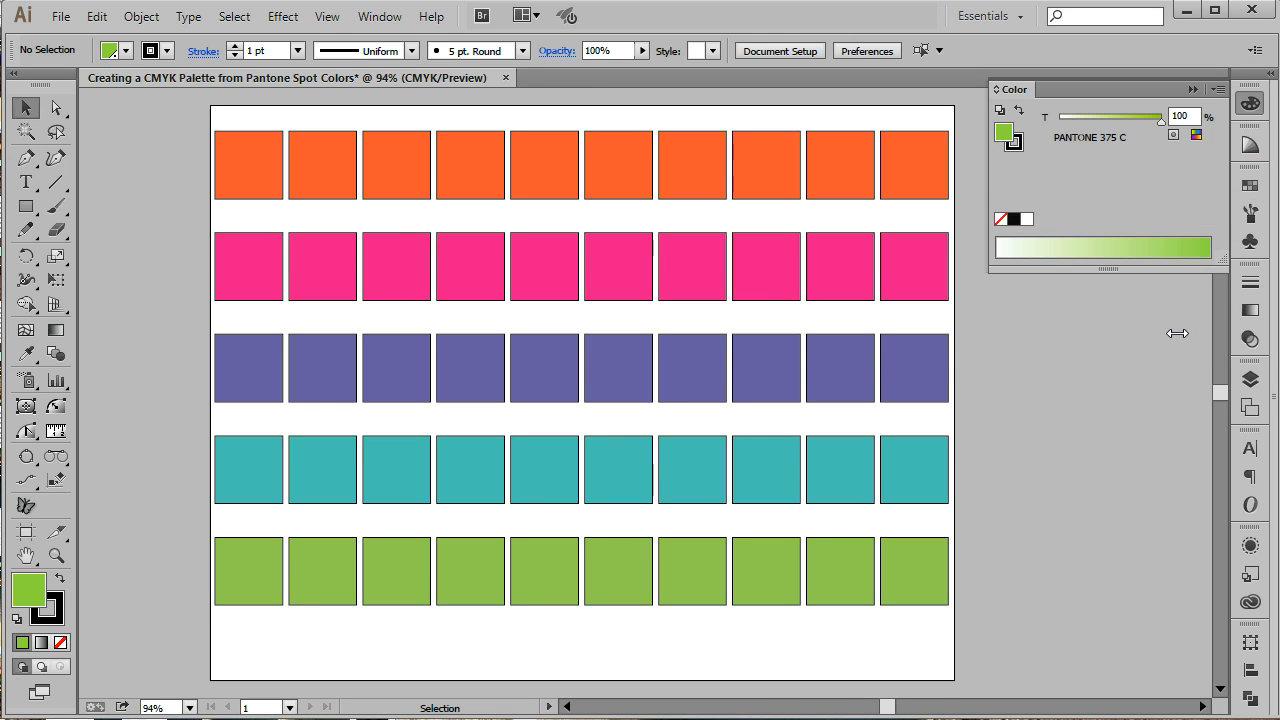
mouse_move(1180, 340)
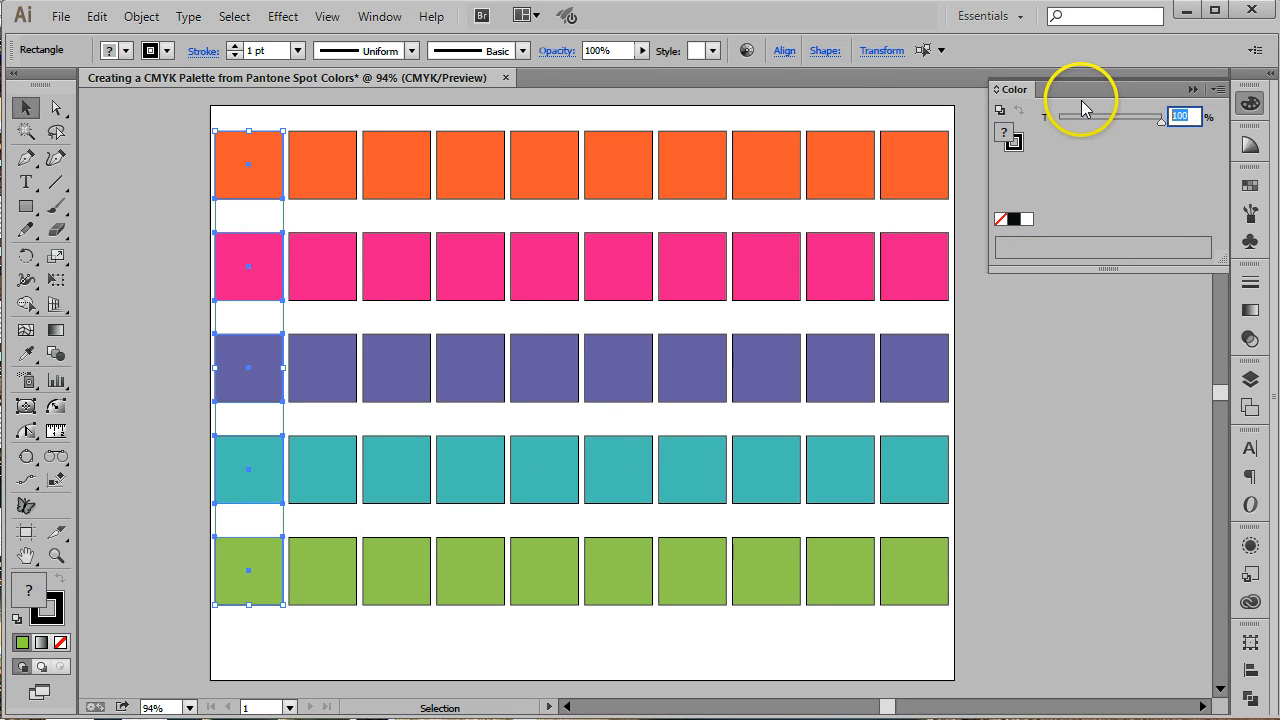
Step: Drag the Tint slider to lighten the first column of squares to 10%
drag(1160, 117, 1070, 117)
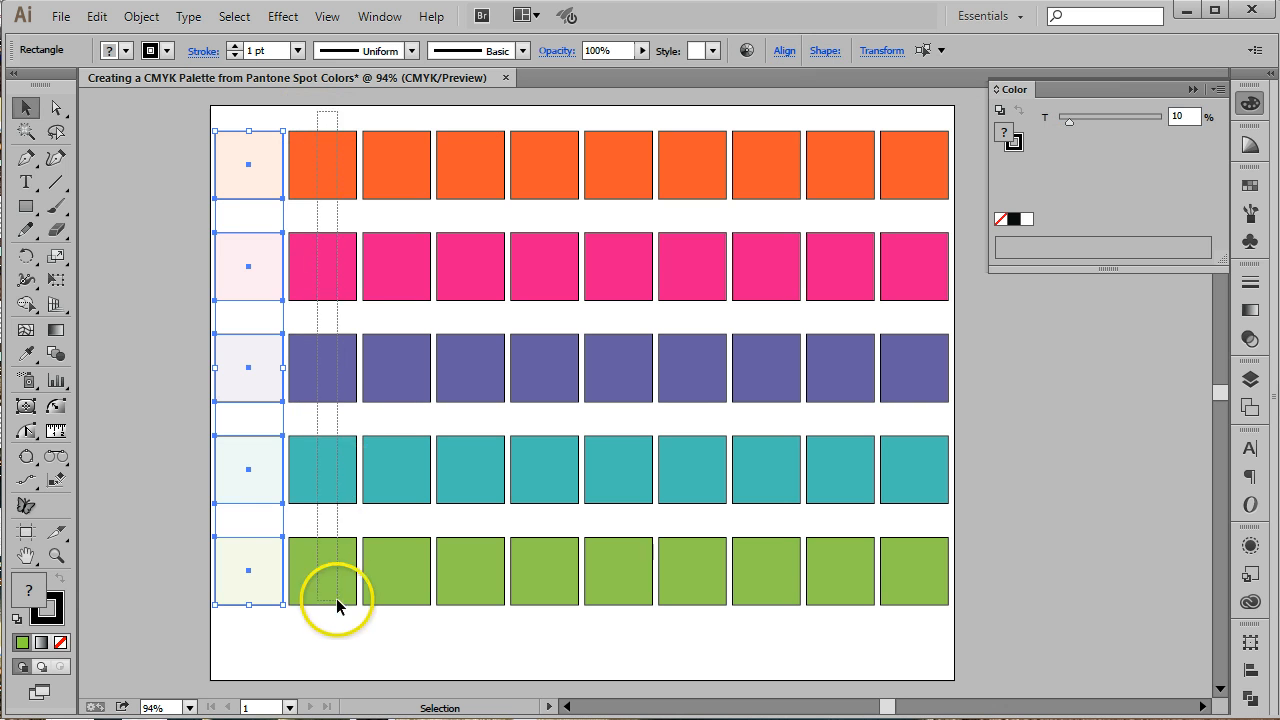
mouse_move(1185, 123)
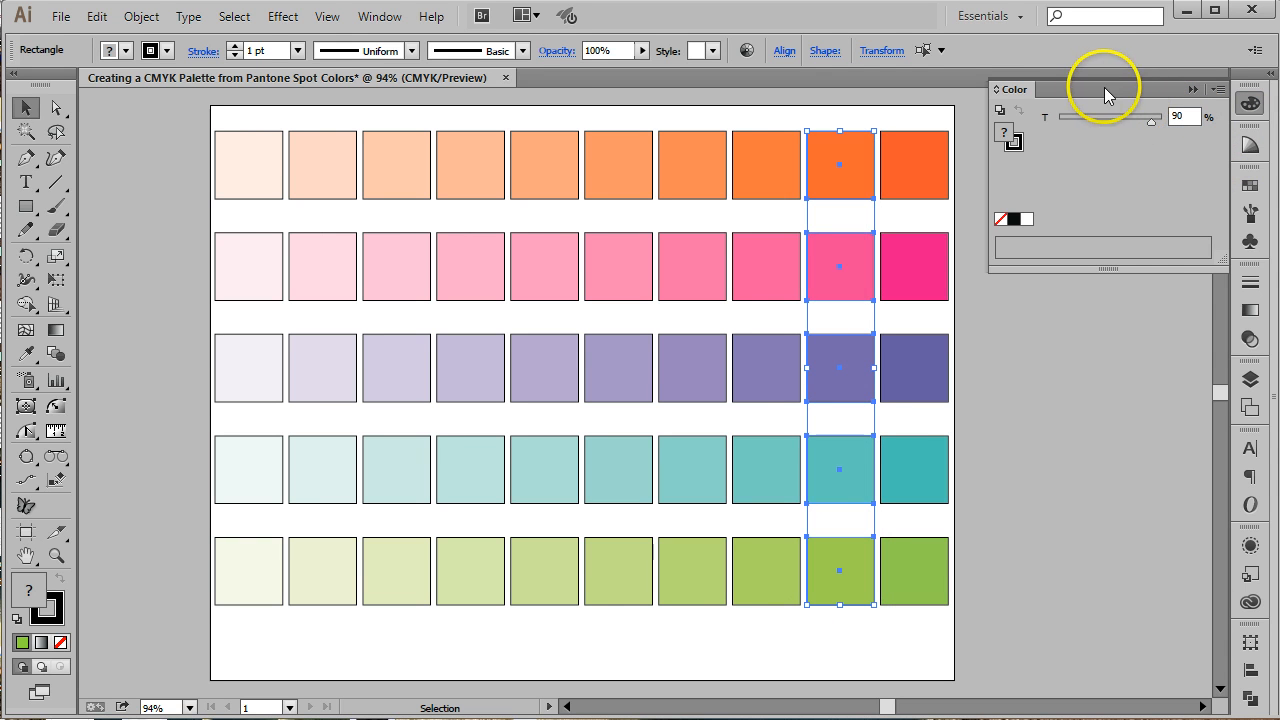
mouse_move(925, 115)
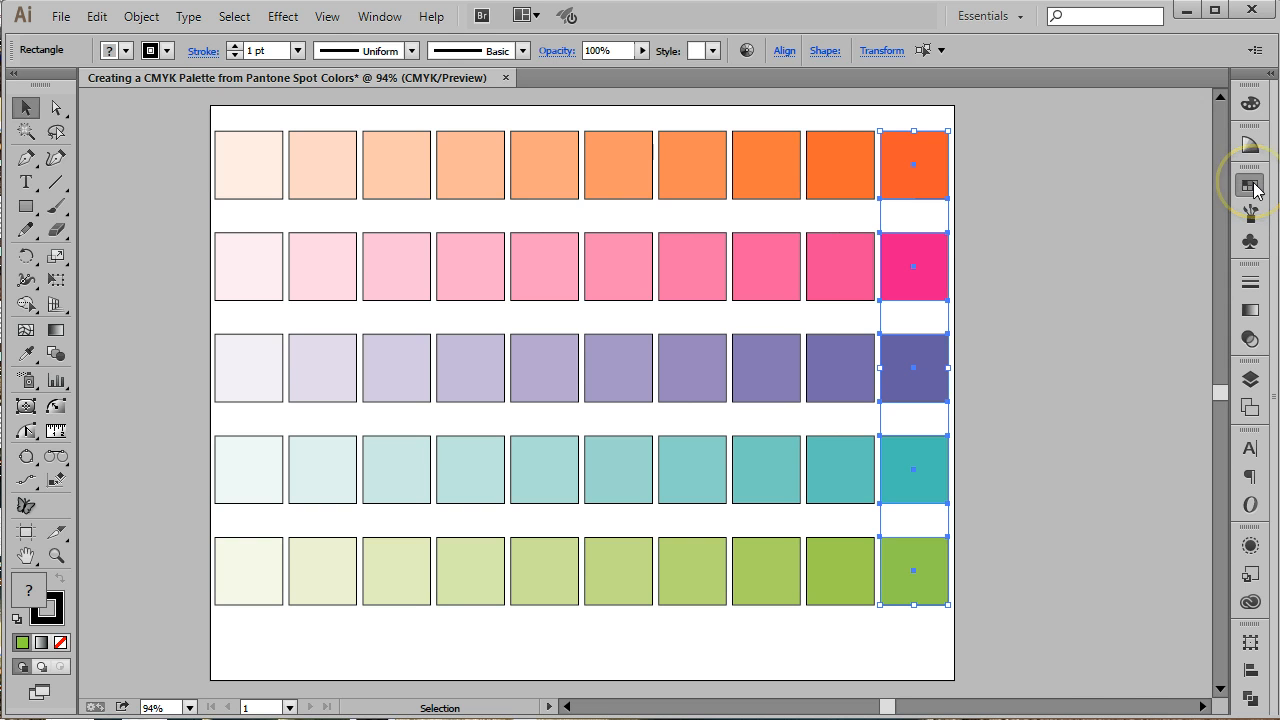
Step: Show swatches as a named list and place a Pantone Orange 021 C label above the first row
click(1249, 185)
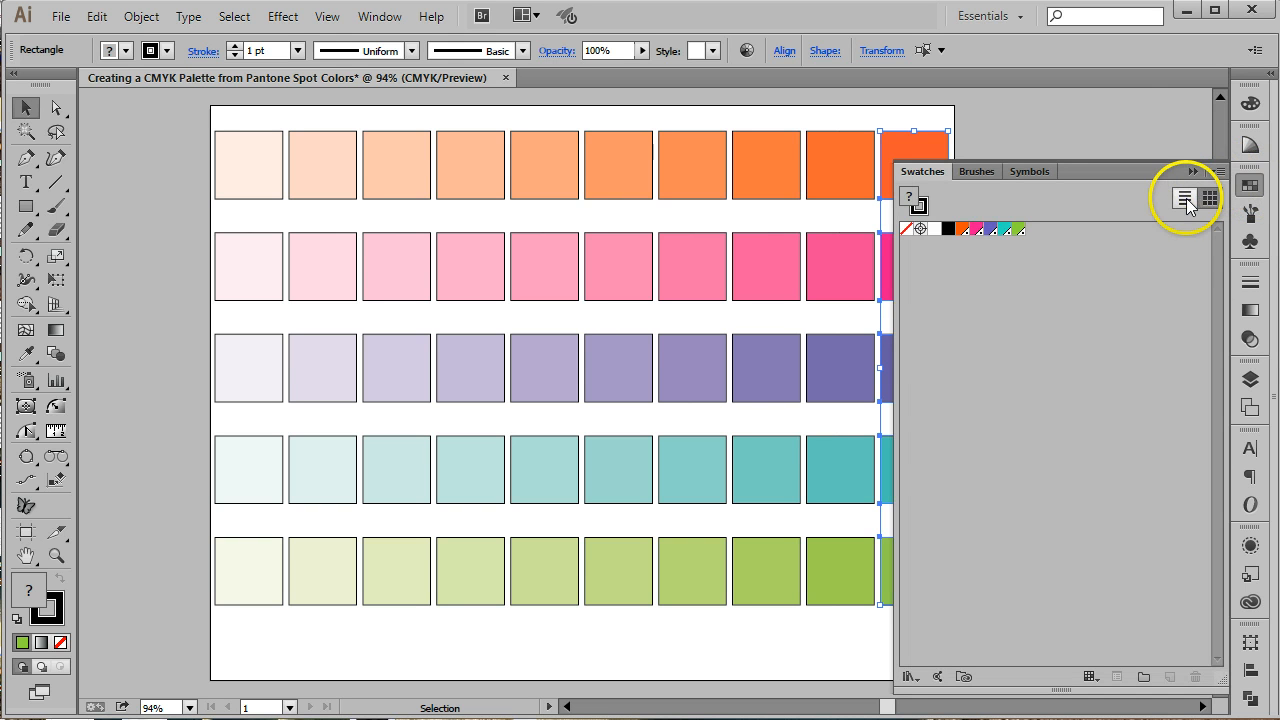
click(1180, 197)
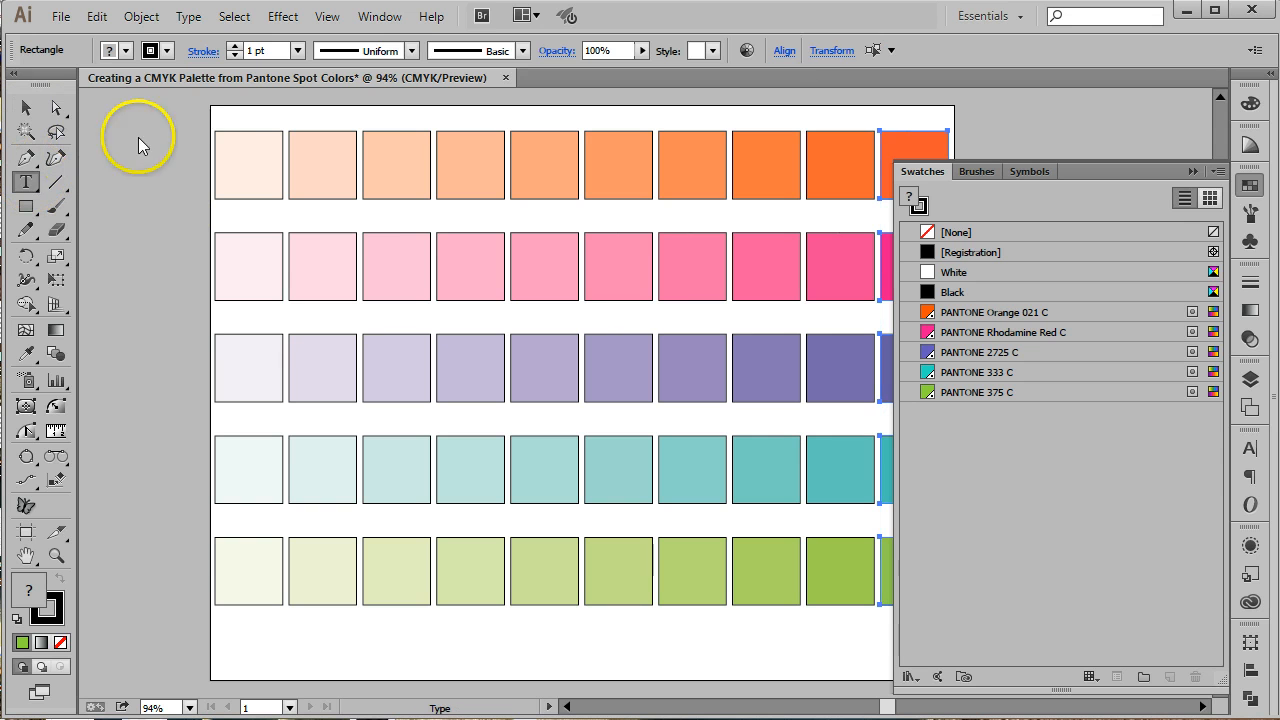
click(24, 182)
text(Pantone Orange 021 C)
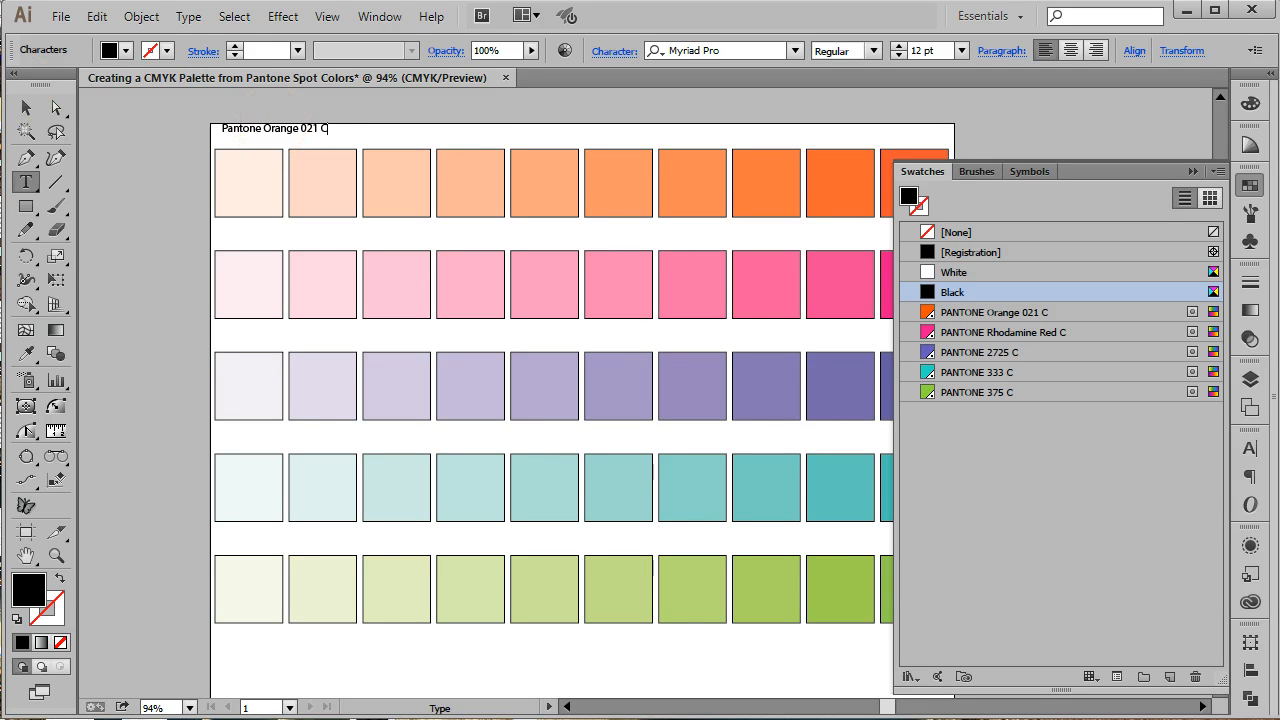
click(25, 108)
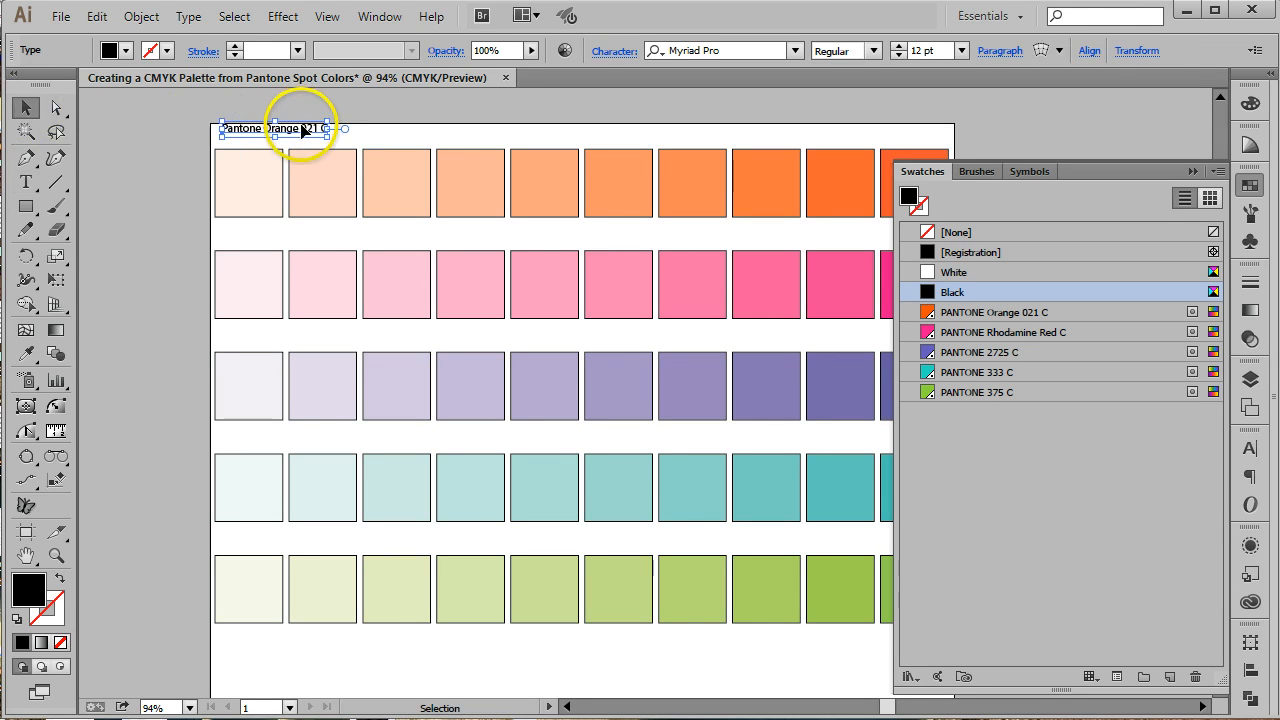
drag(290, 128, 295, 137)
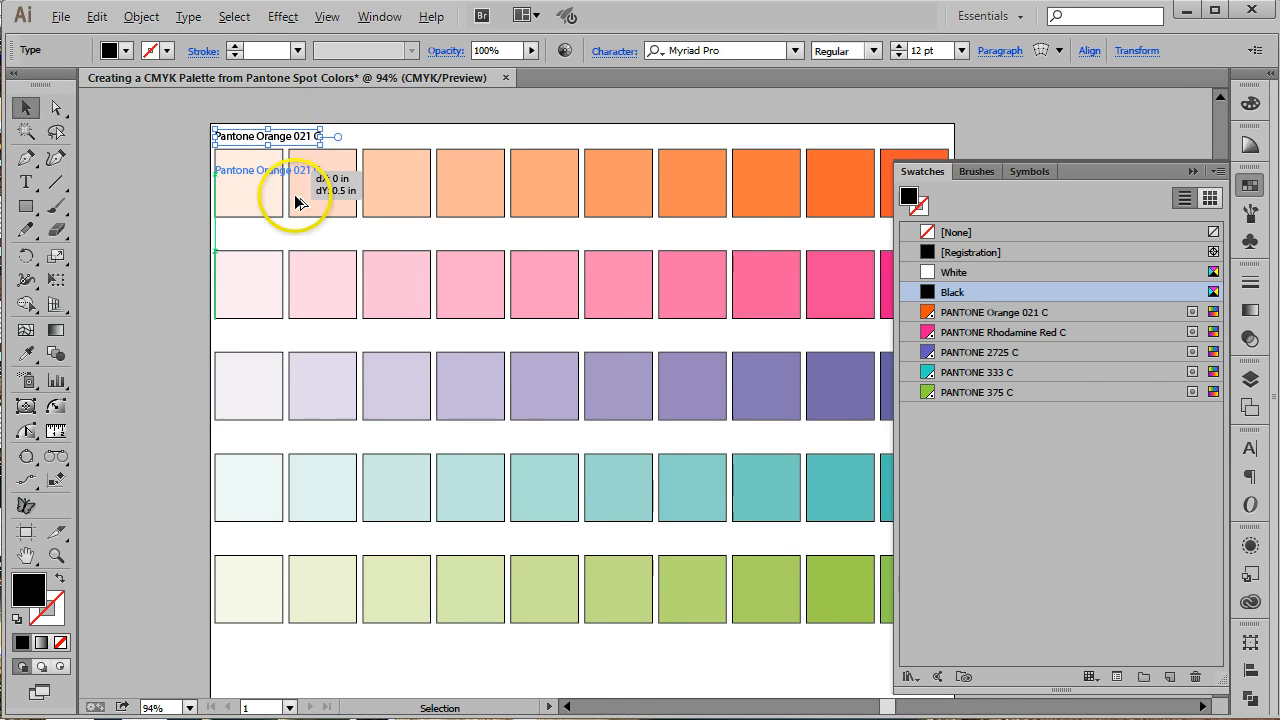
Step: Alt-drag label copies above the Rhodamine Red, 2725, 333 and 375 rows and retype them
drag(300, 200, 305, 247)
text(Pan)
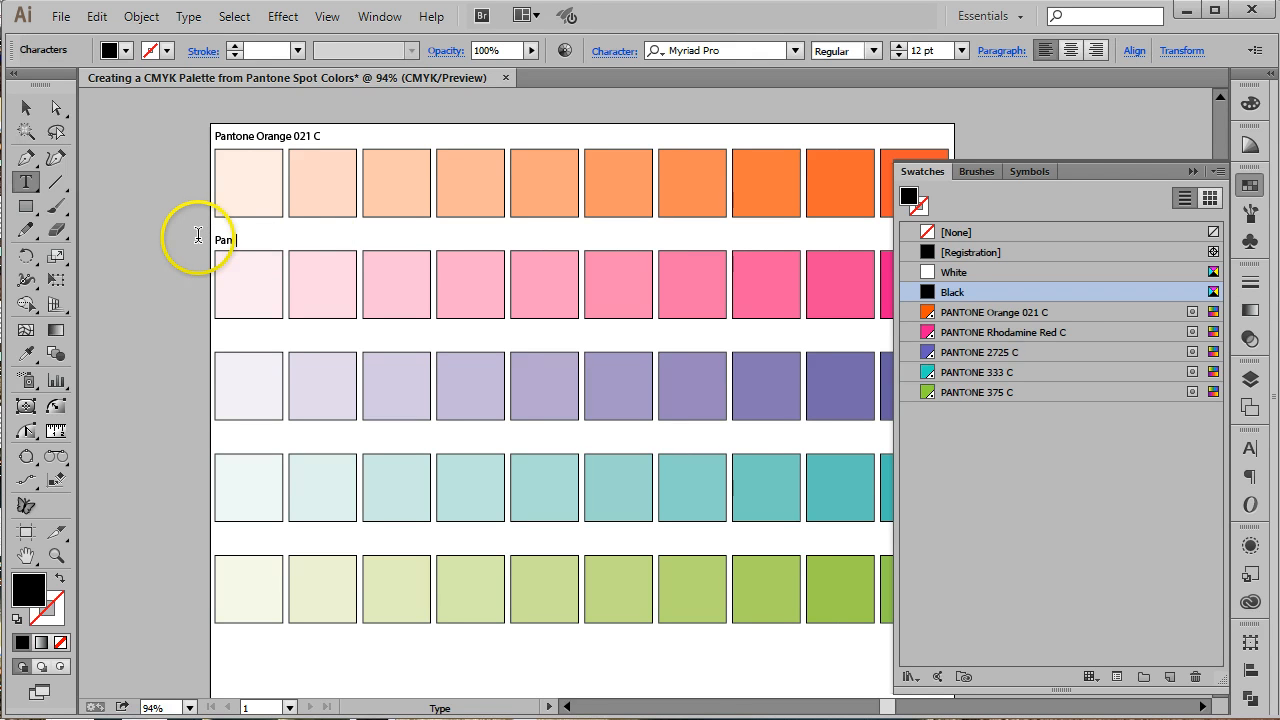
text(tone Rhodamine Red C)
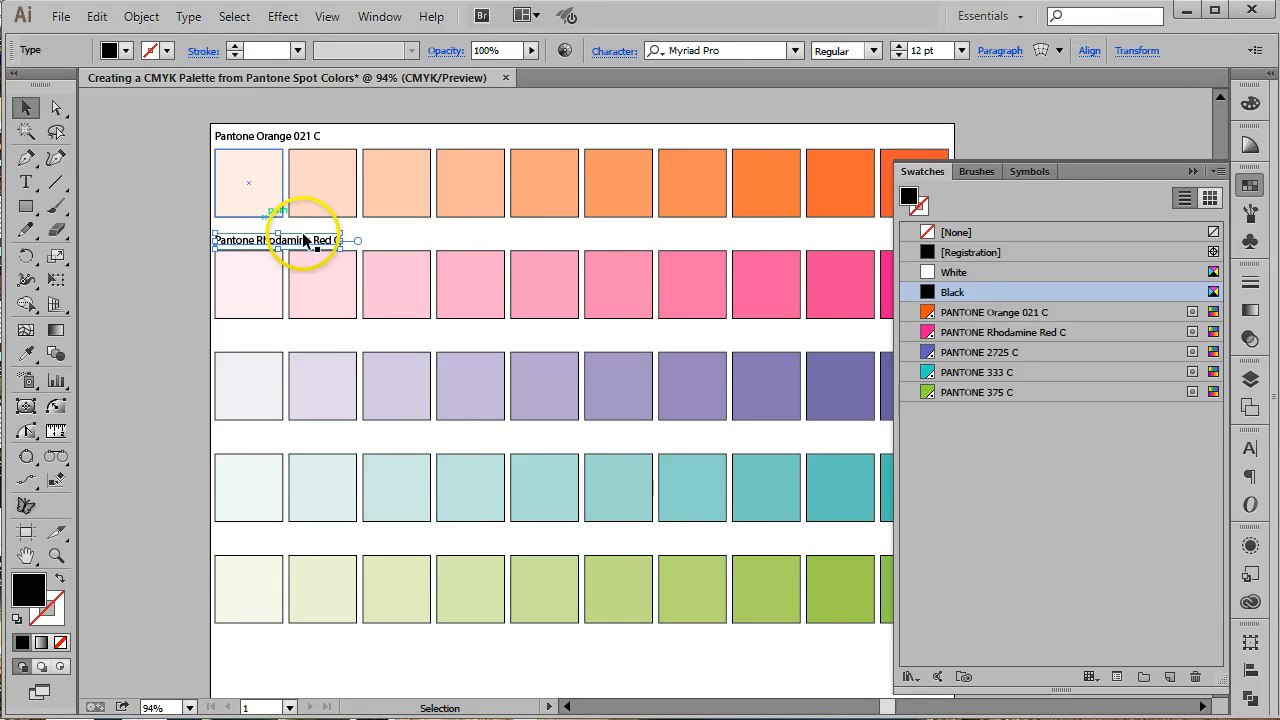
drag(295, 240, 300, 344)
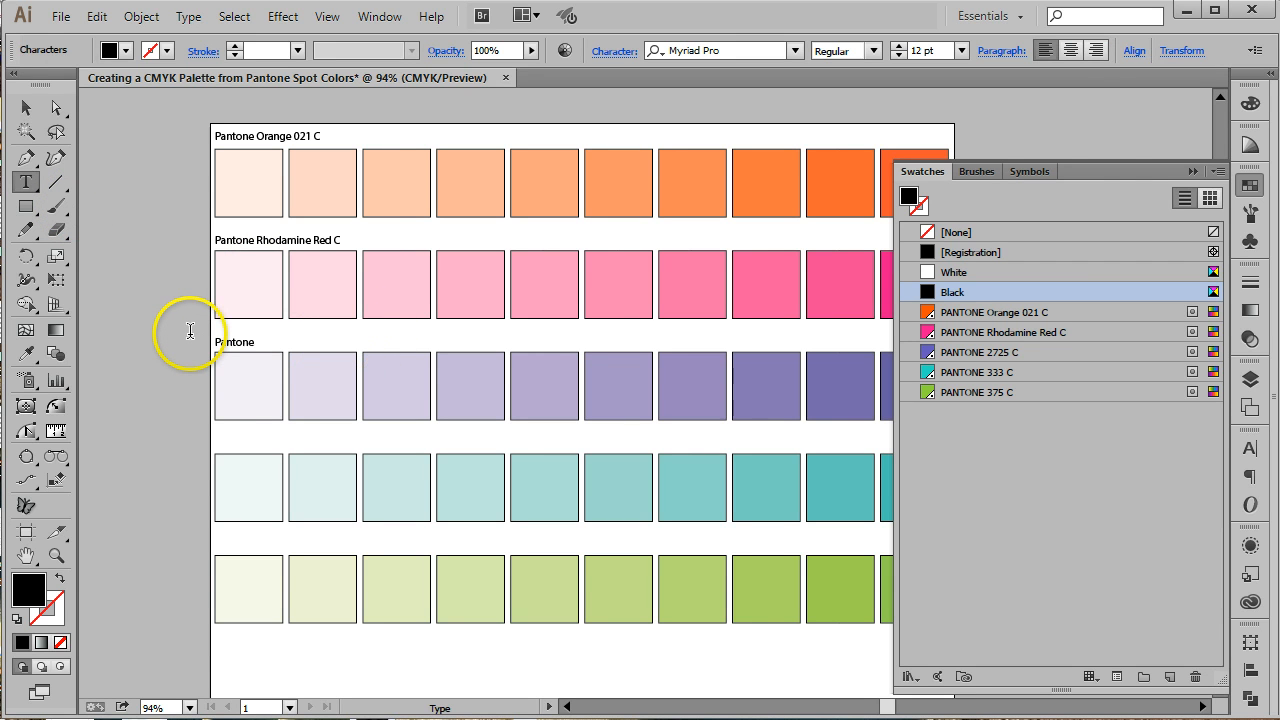
text(2725 C)
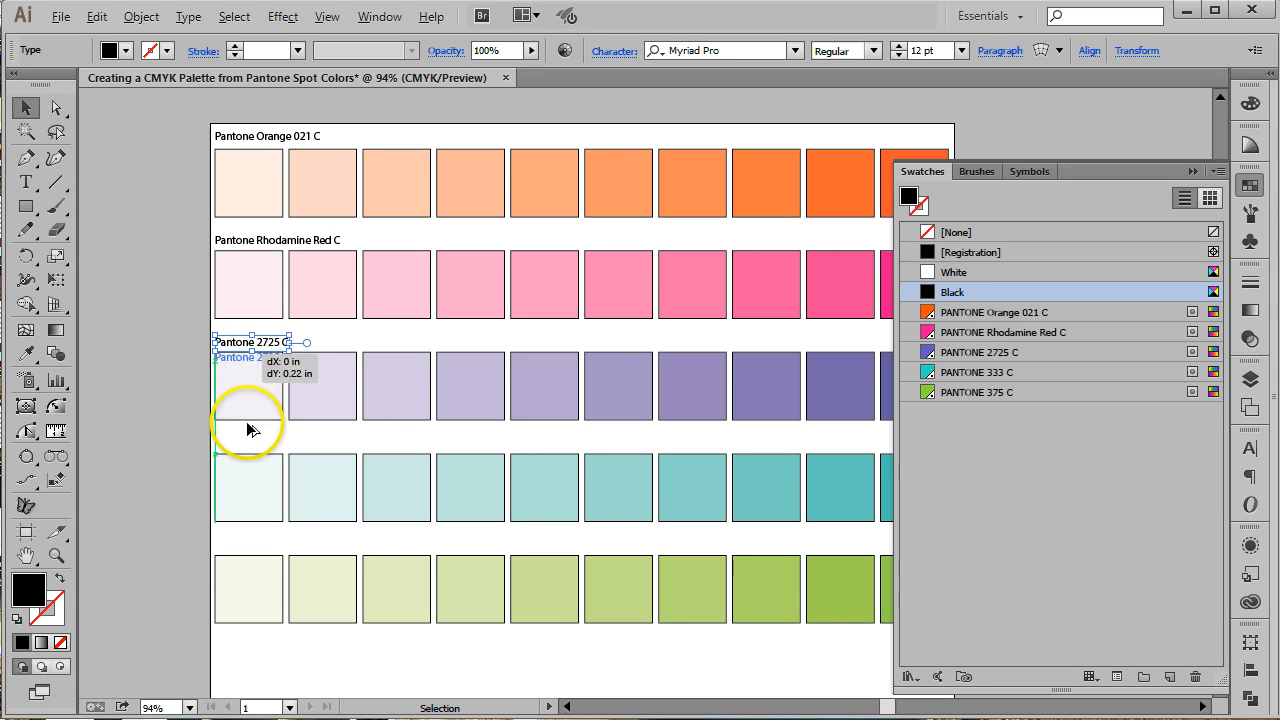
drag(238, 357, 238, 443)
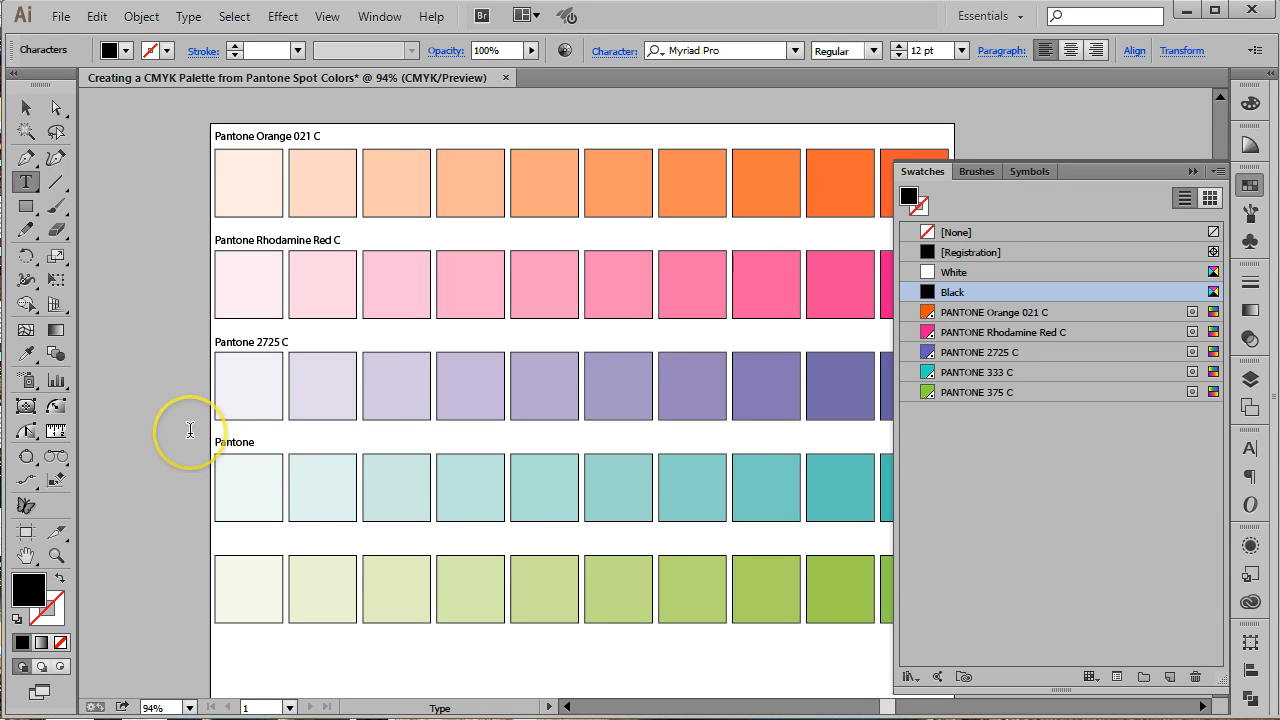
text(333 C)
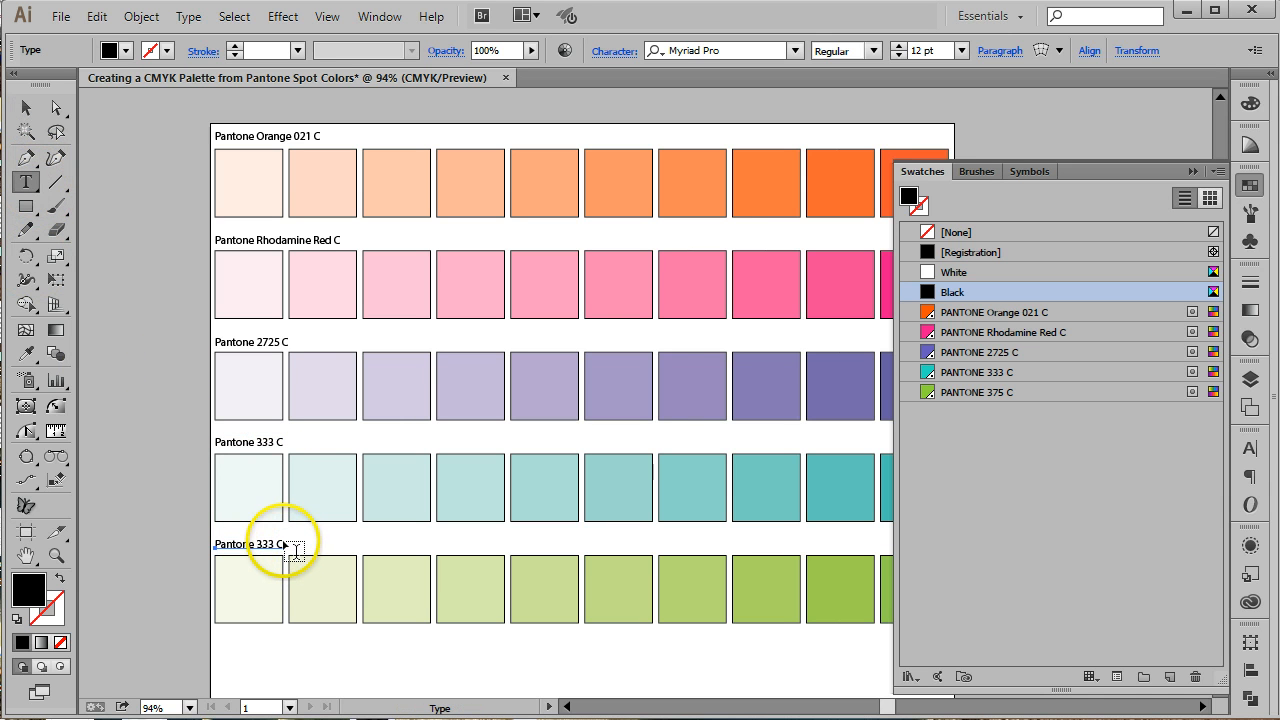
click(283, 543)
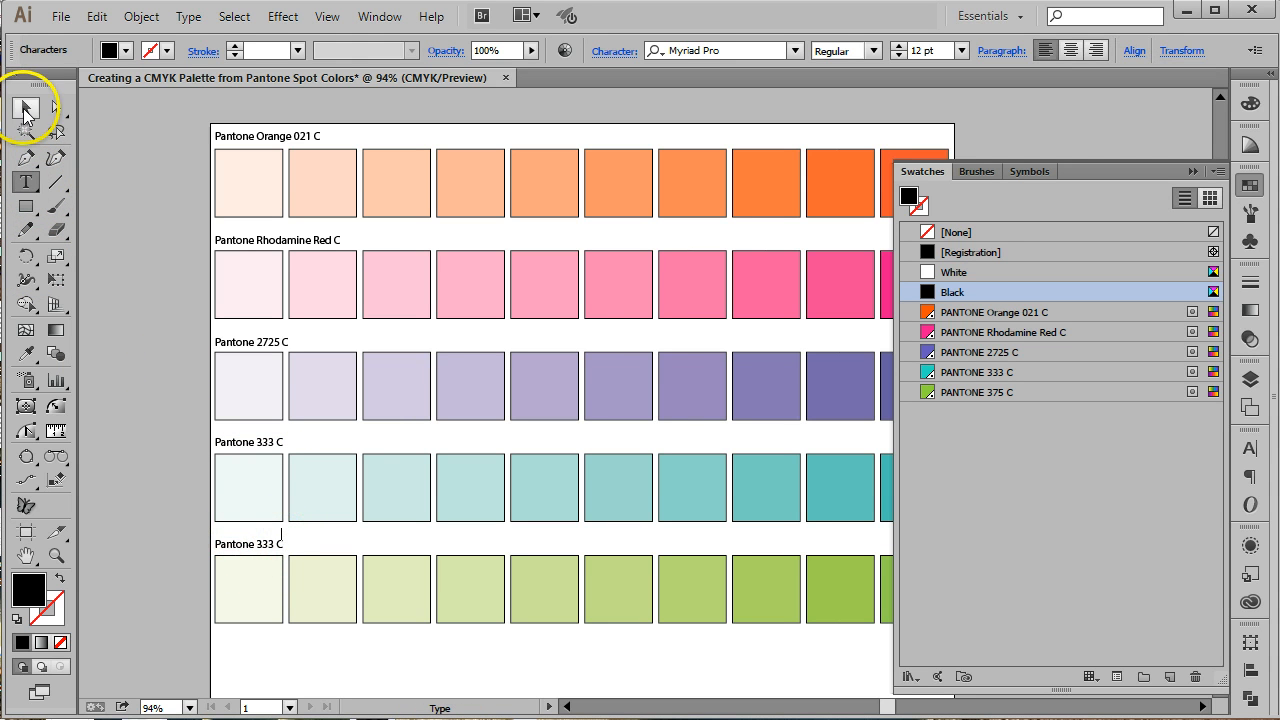
click(23, 107)
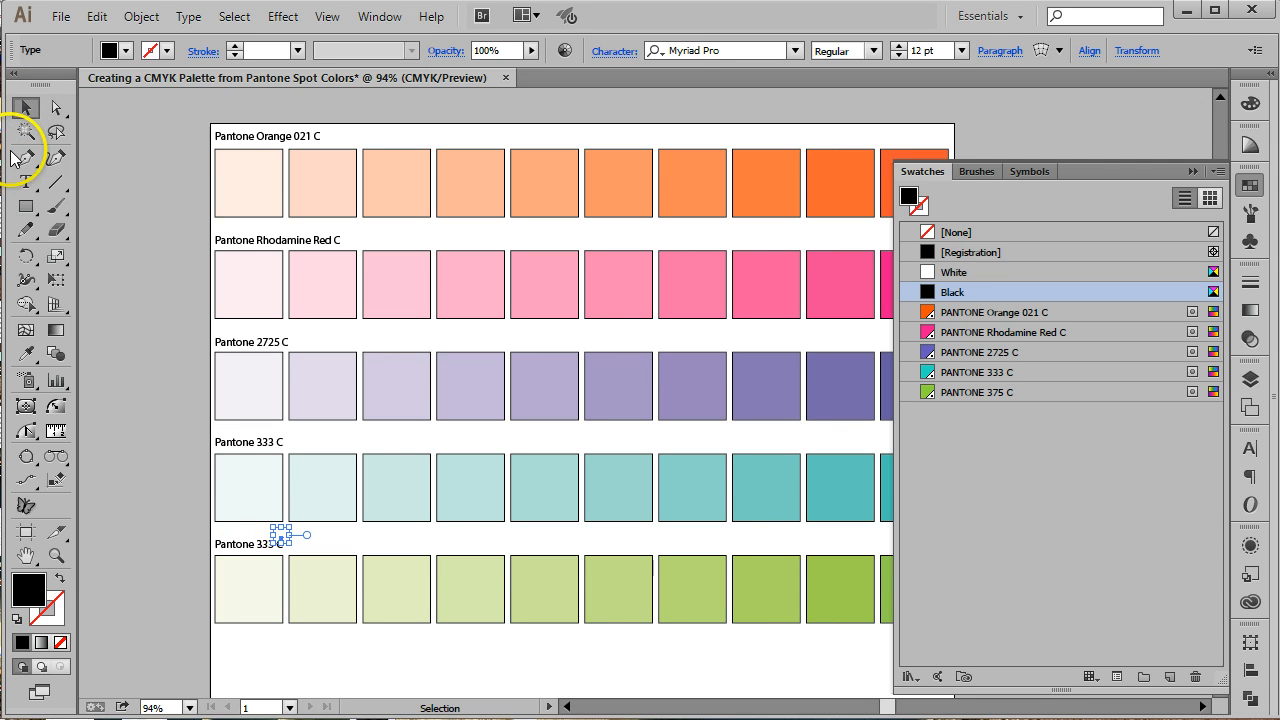
click(25, 182)
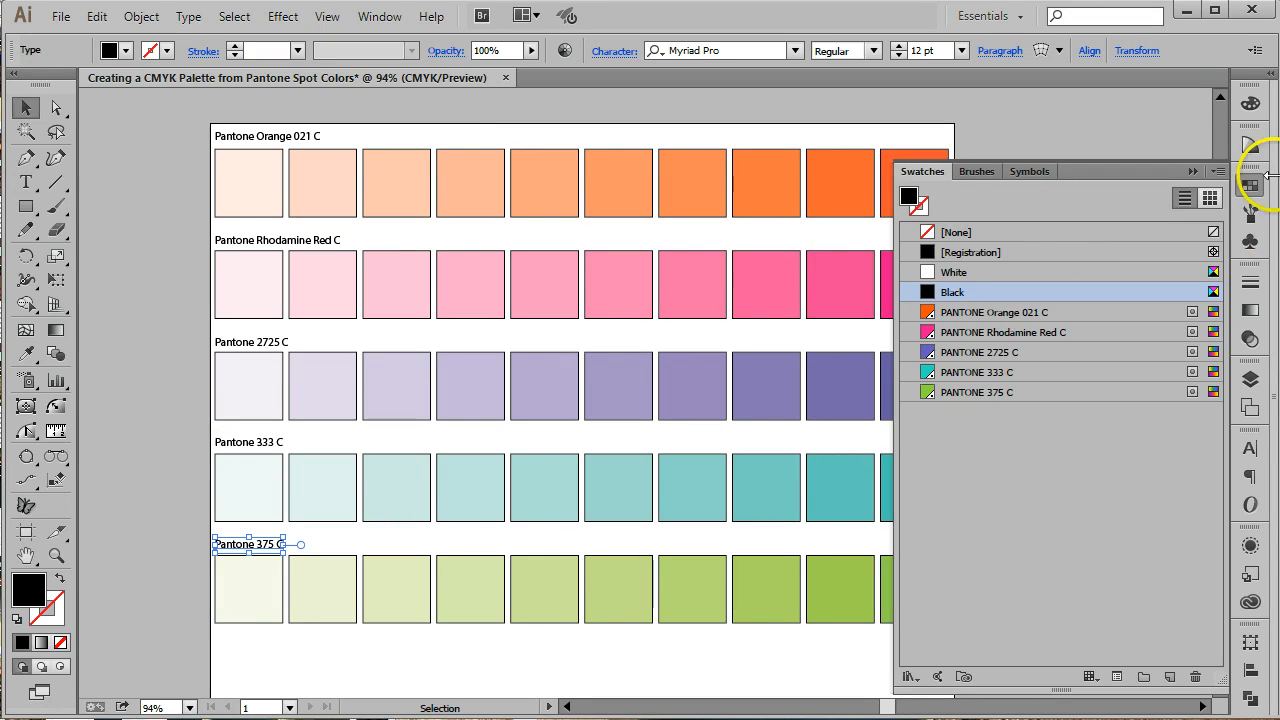
Step: Set Orange 021 C and Rhodamine Red C swatches to CMYK mode and Process Color type
click(1249, 153)
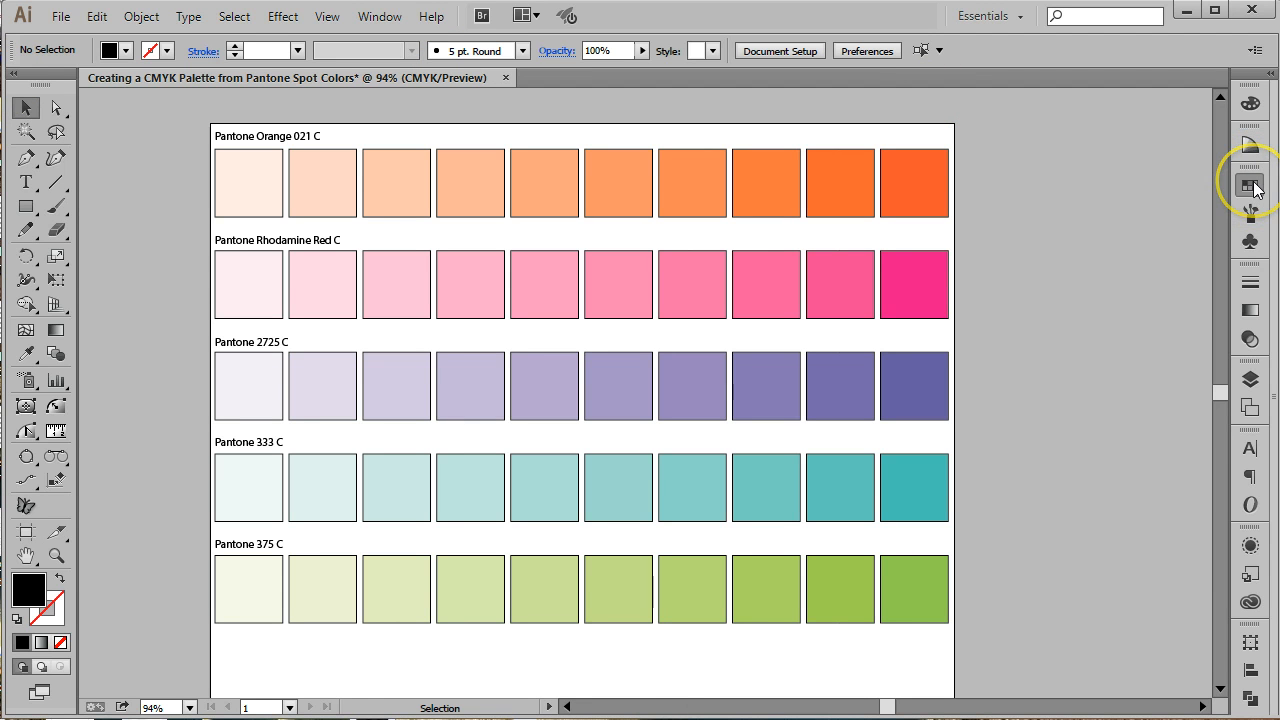
click(1250, 183)
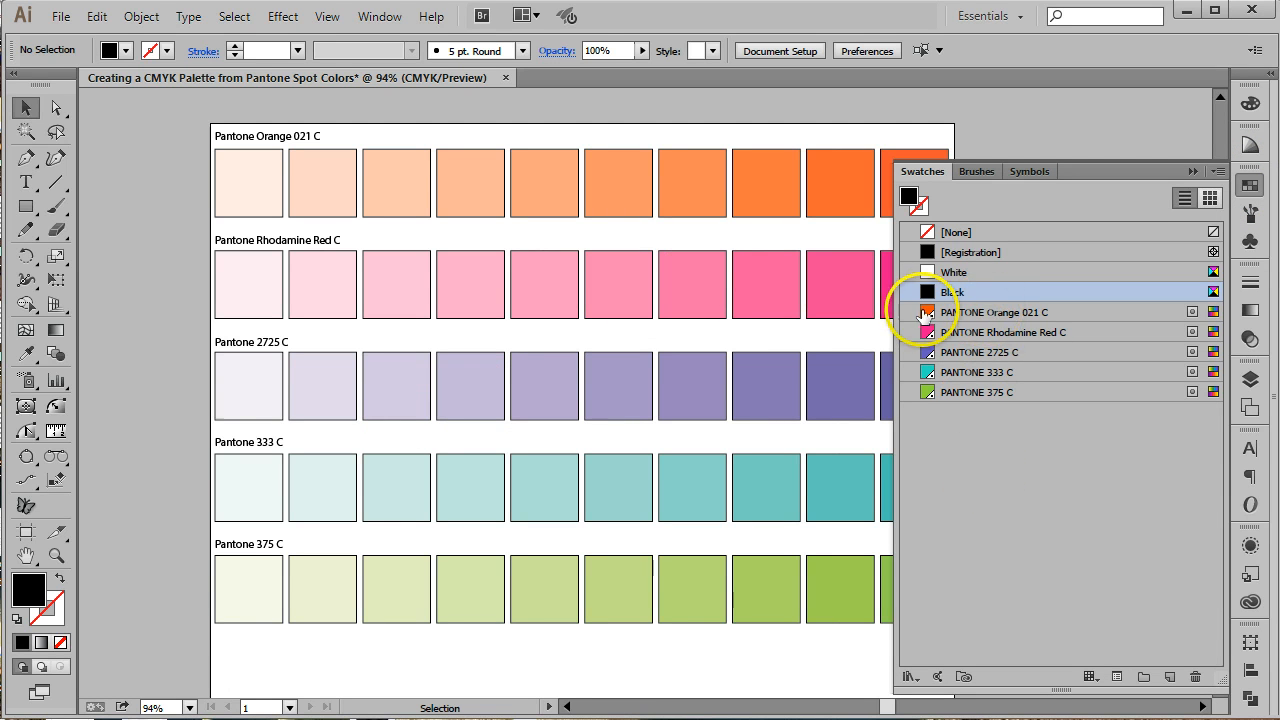
click(995, 311)
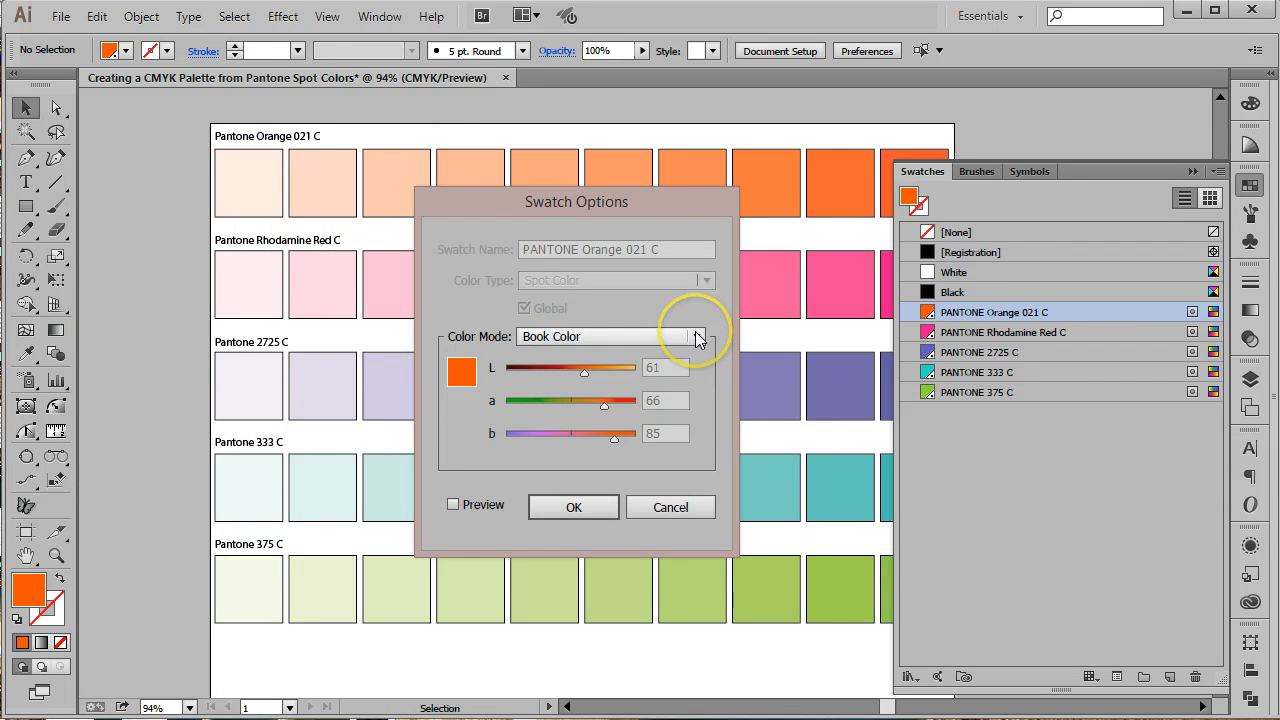
click(706, 336)
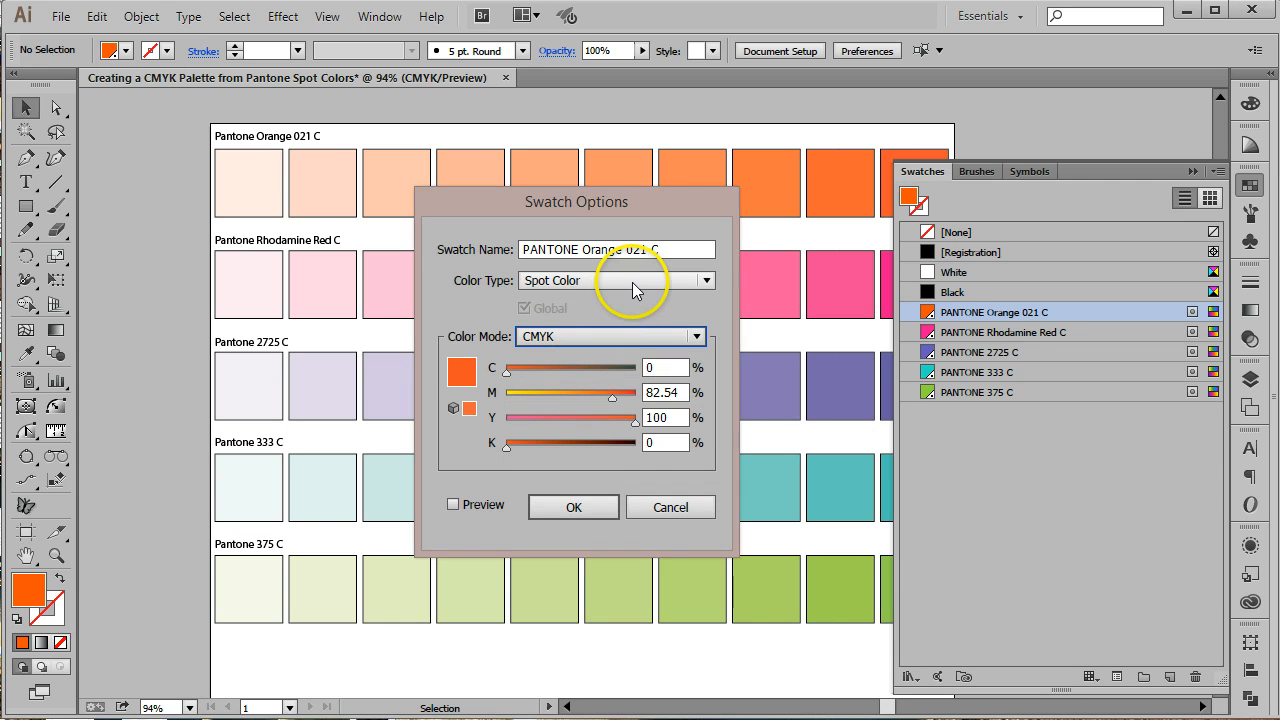
click(706, 280)
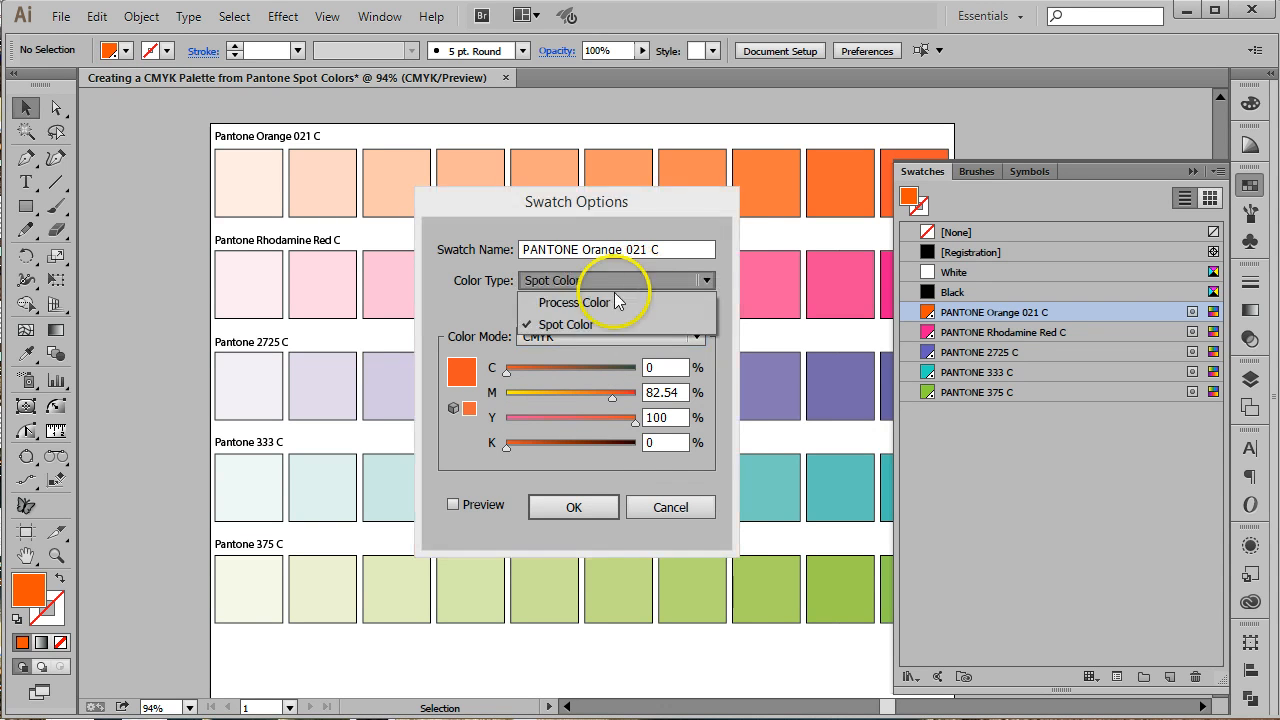
click(568, 302)
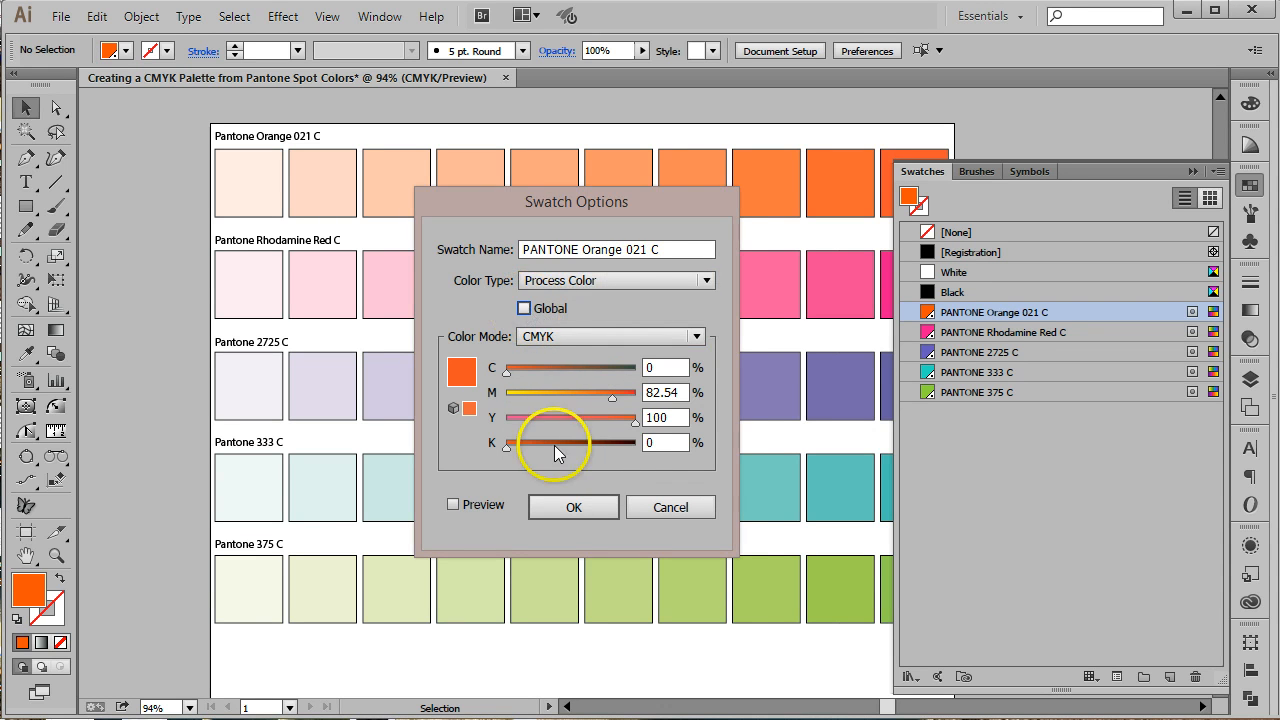
click(573, 506)
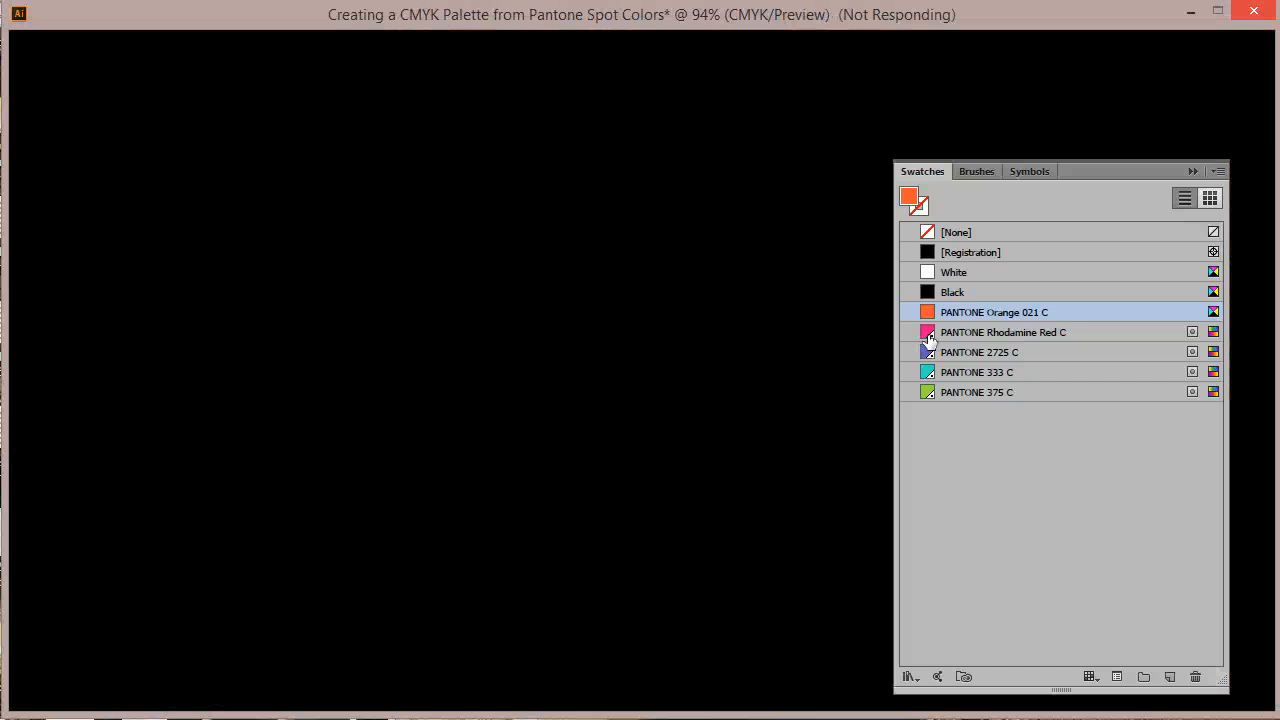
double_click(927, 332)
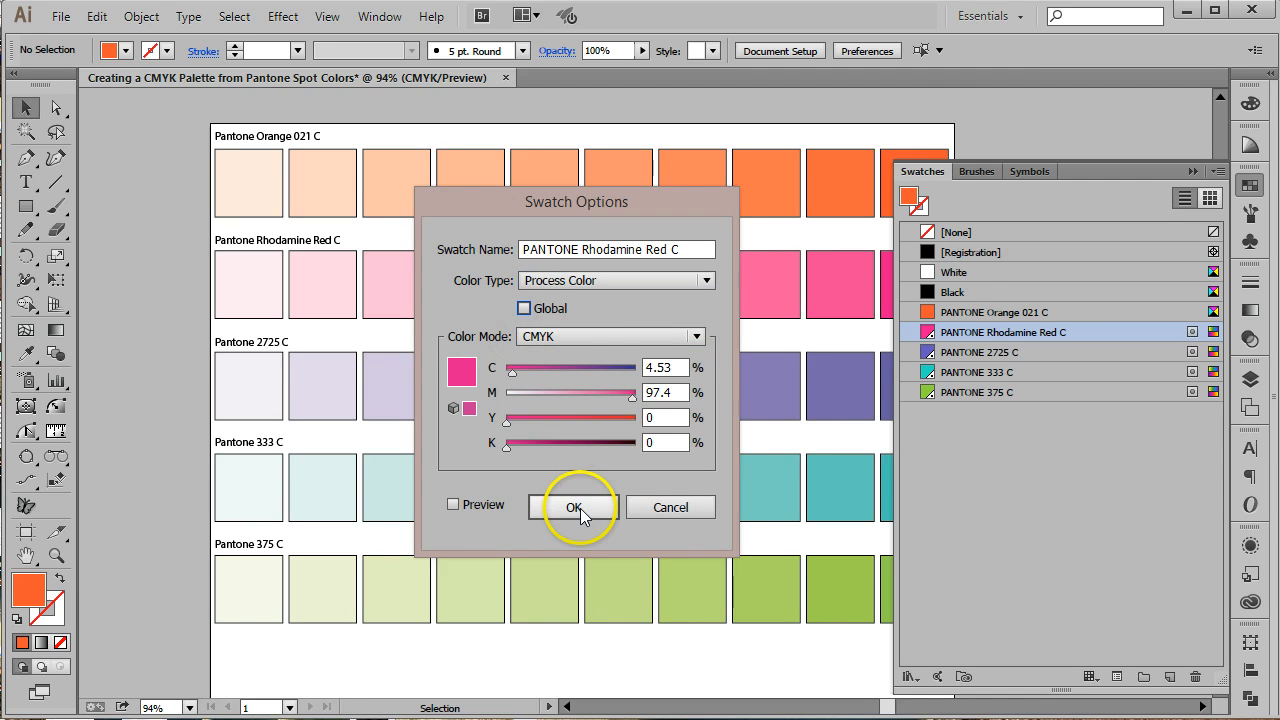
click(575, 506)
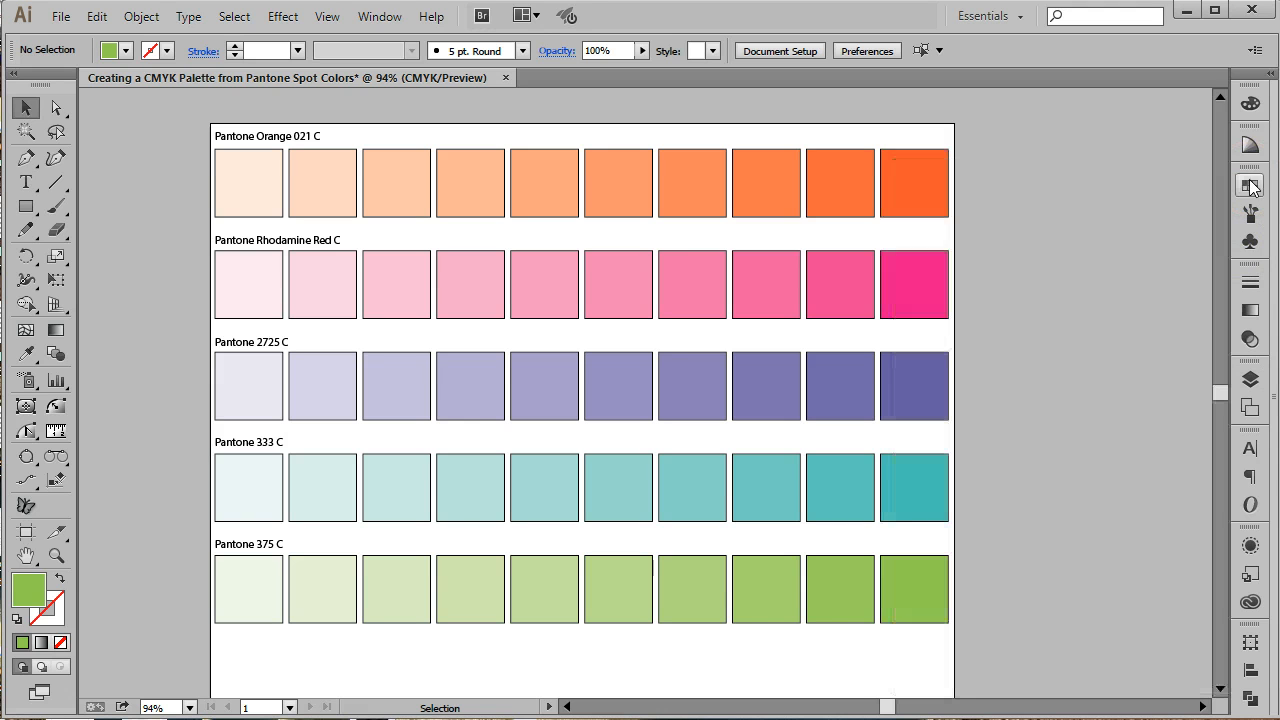
Step: Copy the orange label to the row's right end, retyped as C 0 M 83 Y 100 K 0
click(1251, 186)
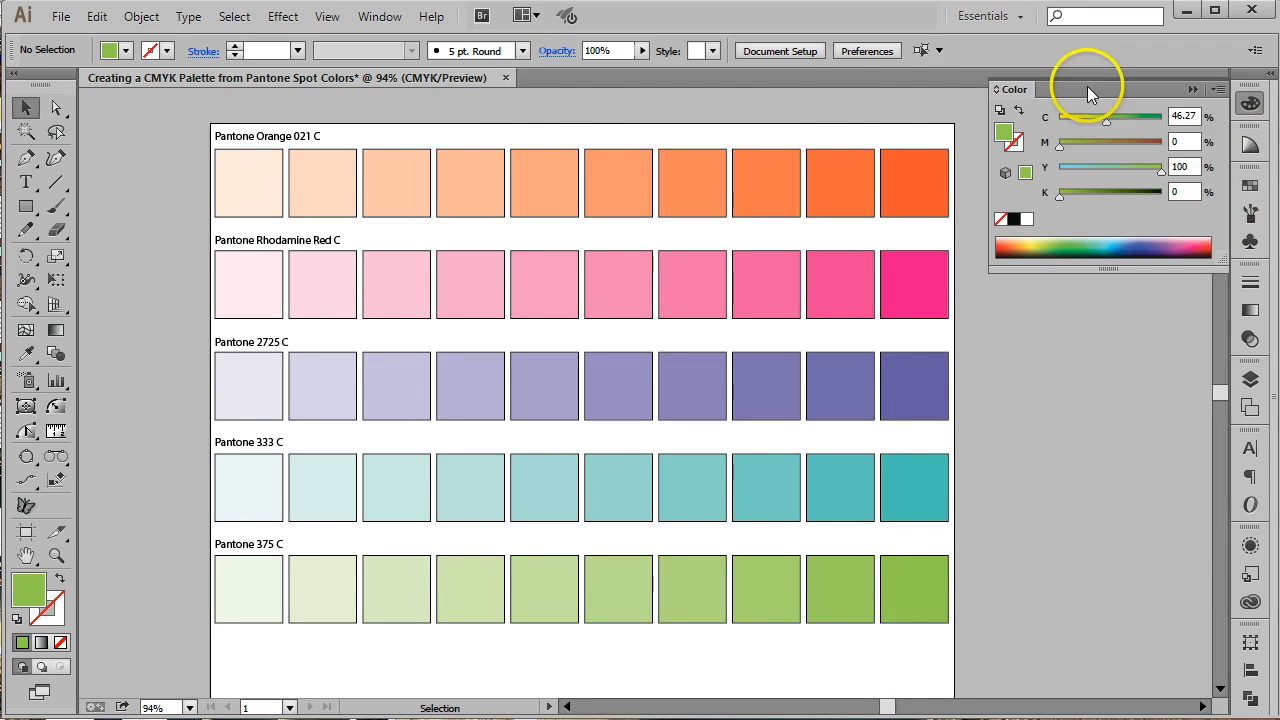
click(254, 135)
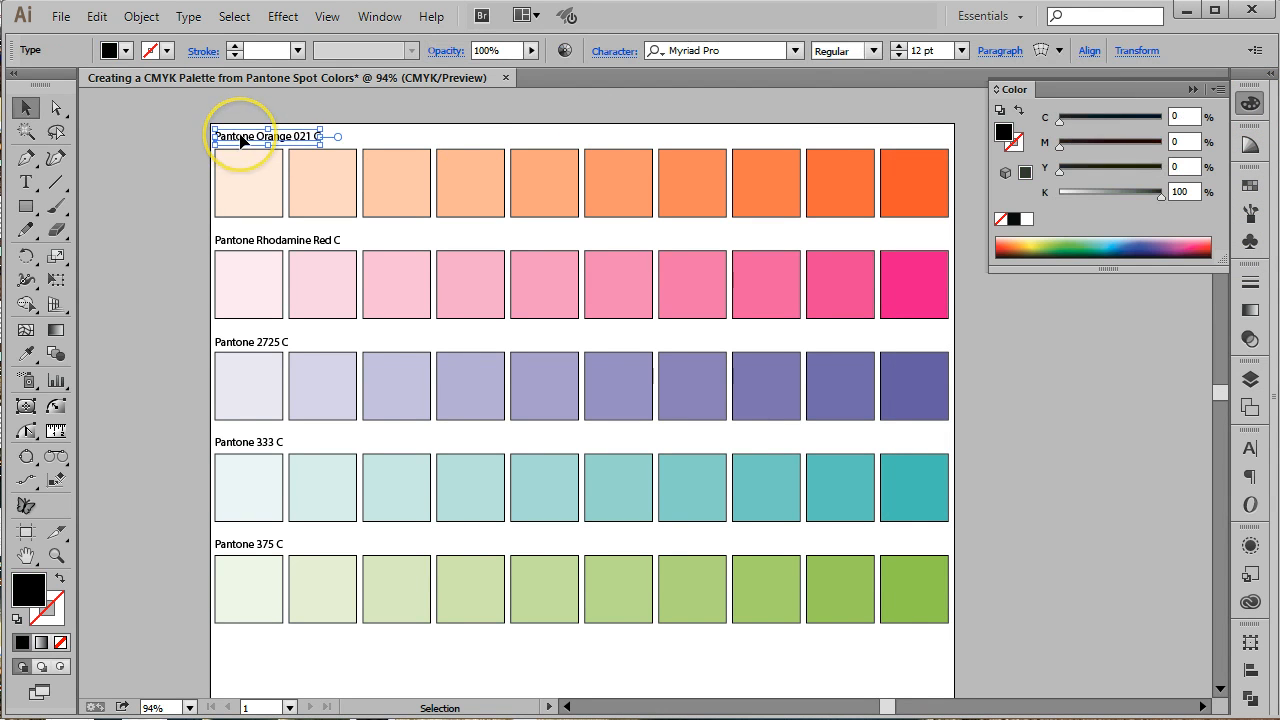
drag(270, 136, 355, 140)
text(C 0 M 84 Y 100 K 0)
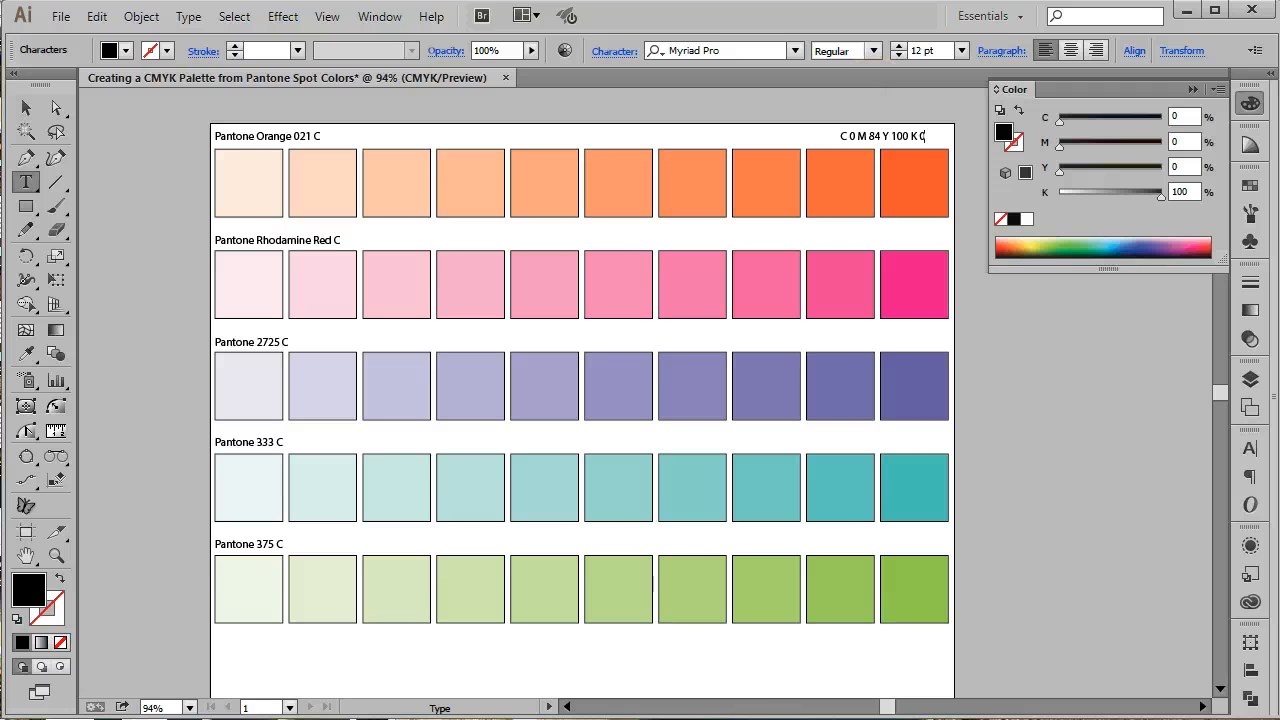
click(21, 109)
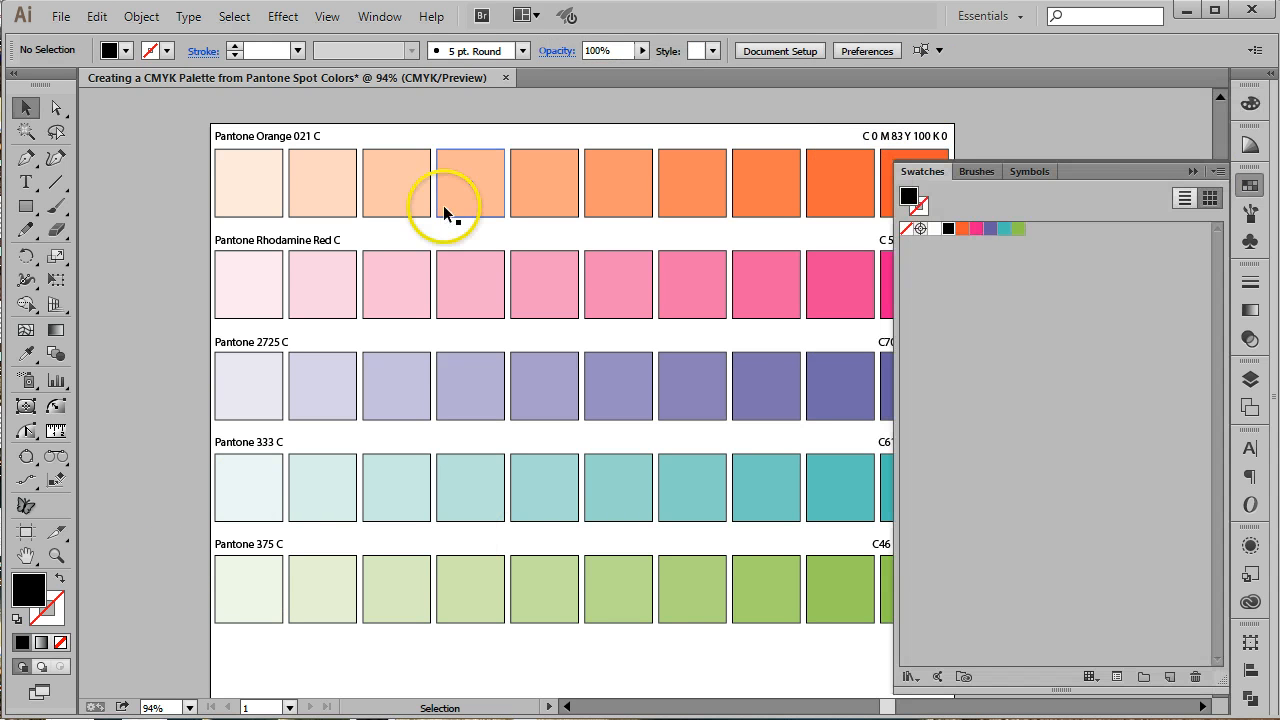
mouse_move(157, 183)
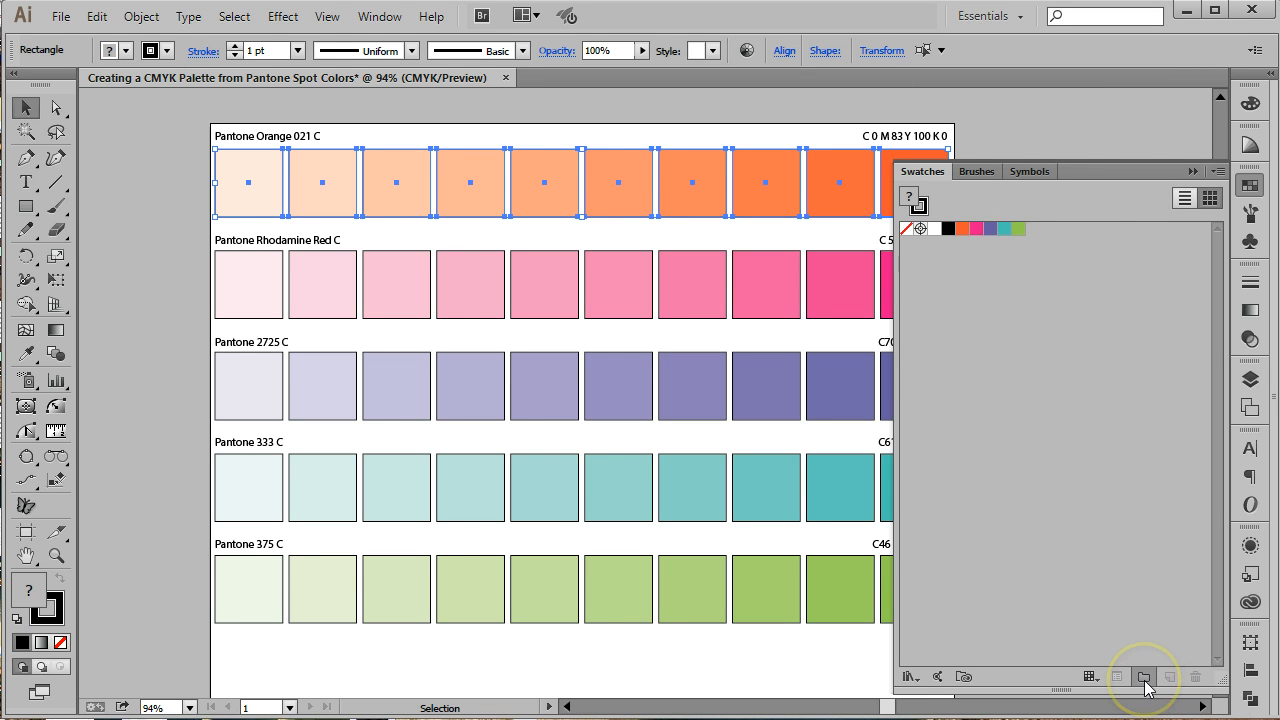
Step: Create a new color group from the orange row named PMS Orange 021 C CMYK
click(1143, 676)
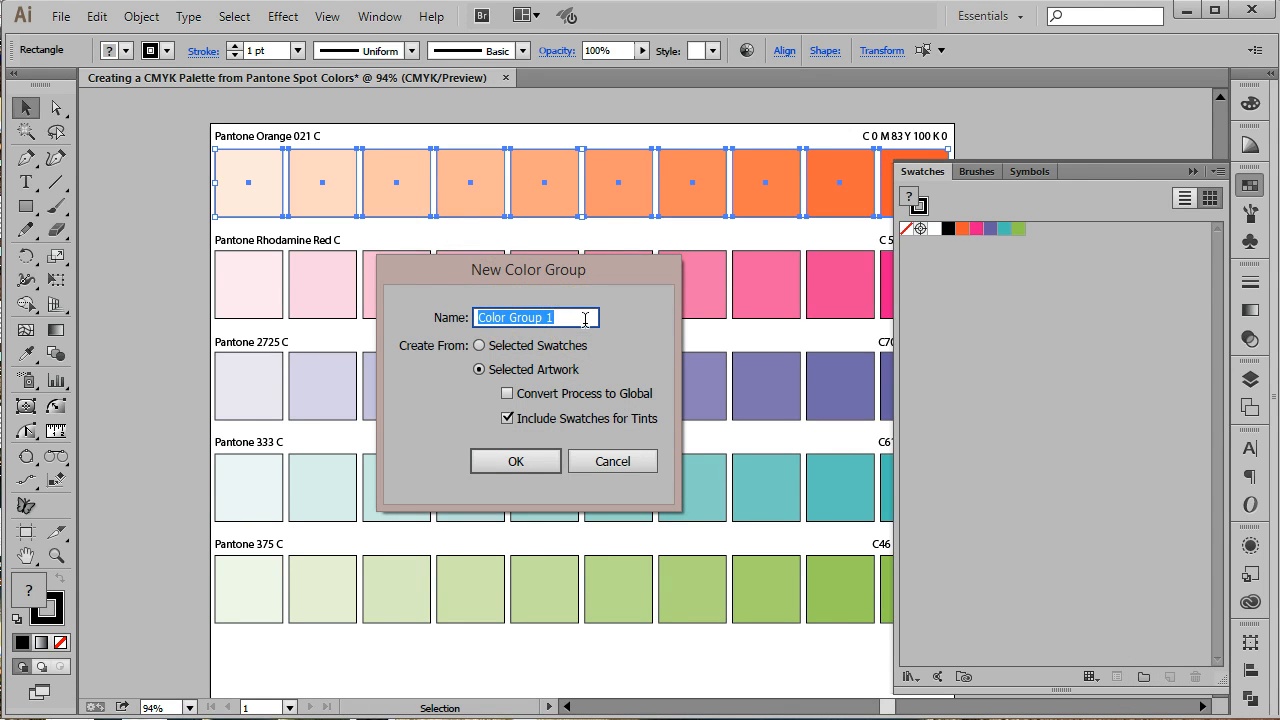
text(C)
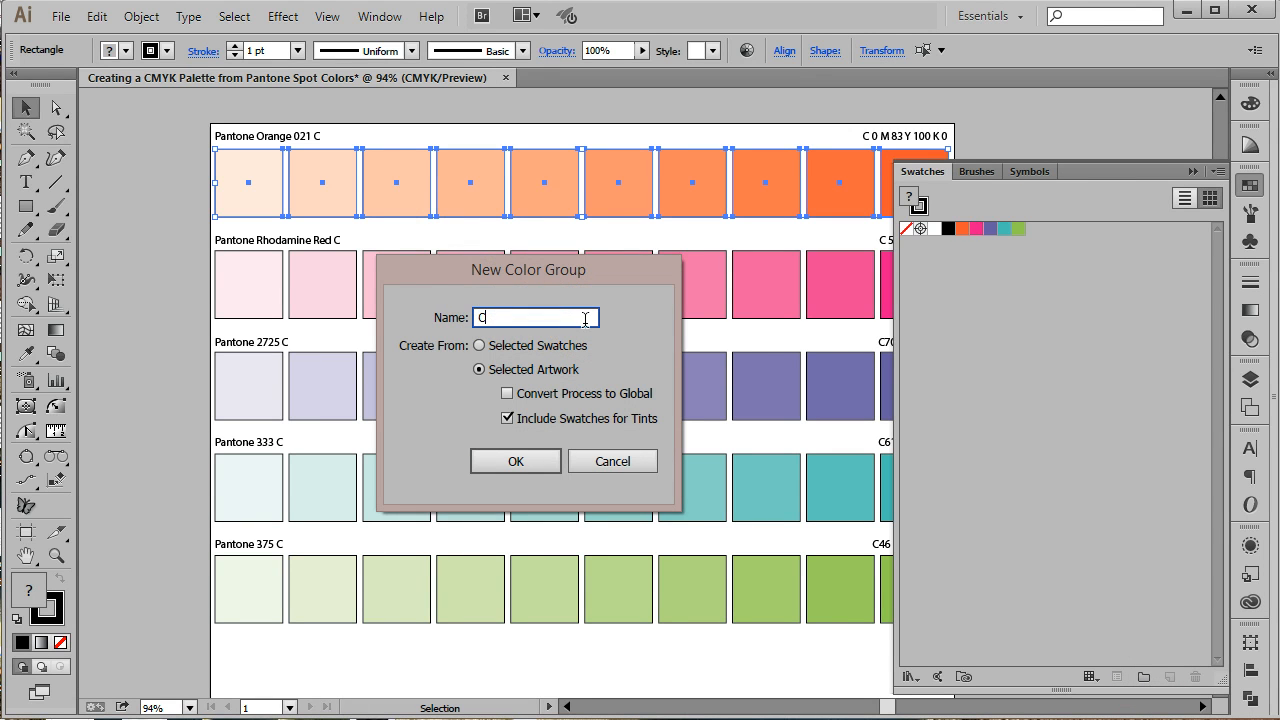
text(0)
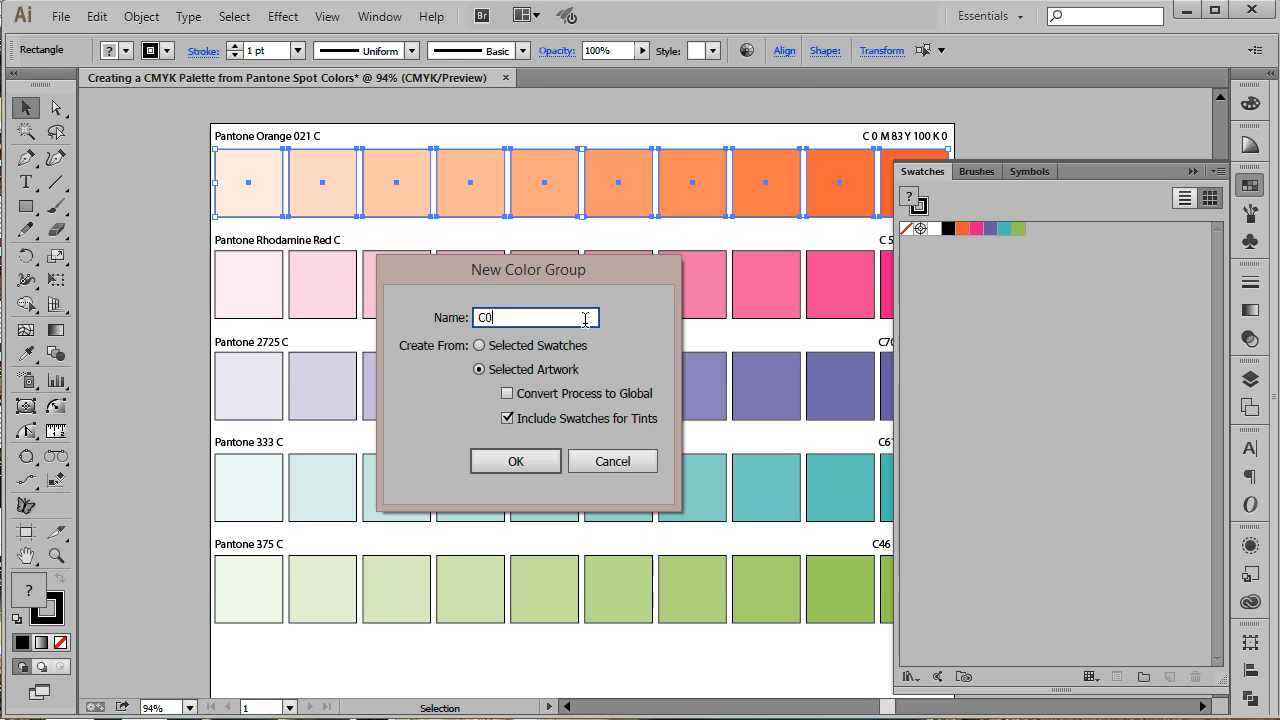
text(PMS)
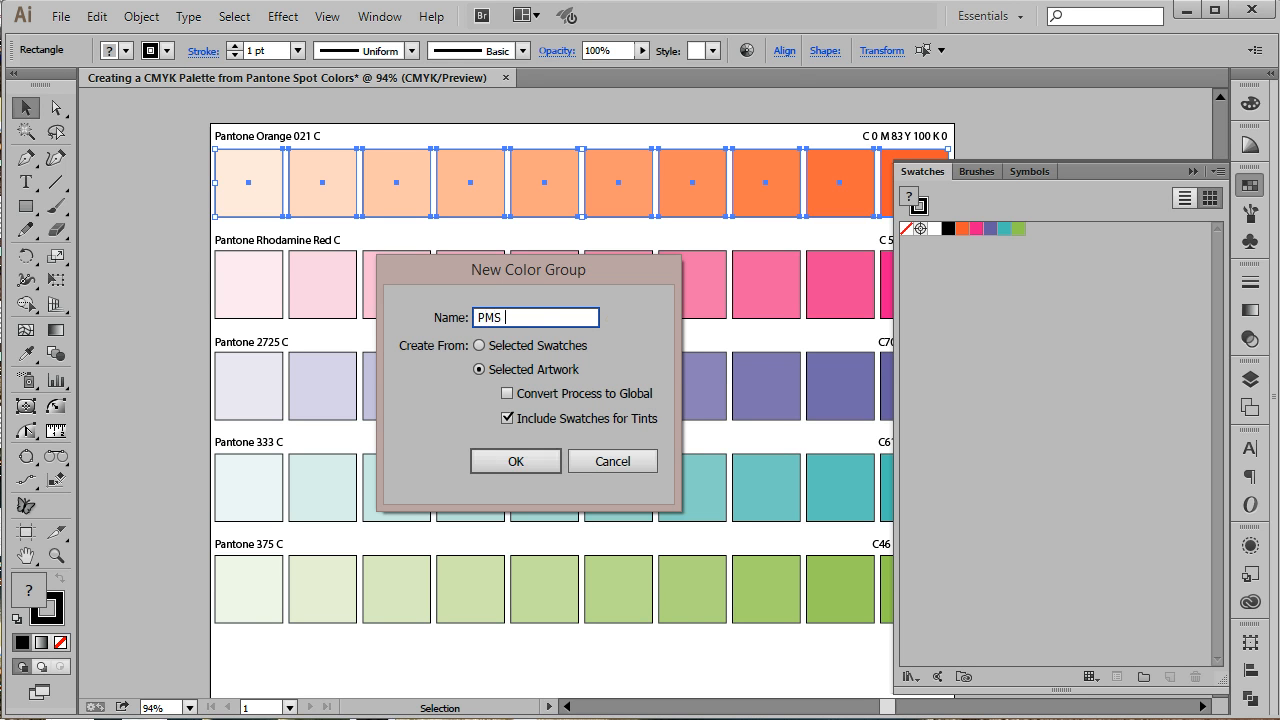
text(Orange)
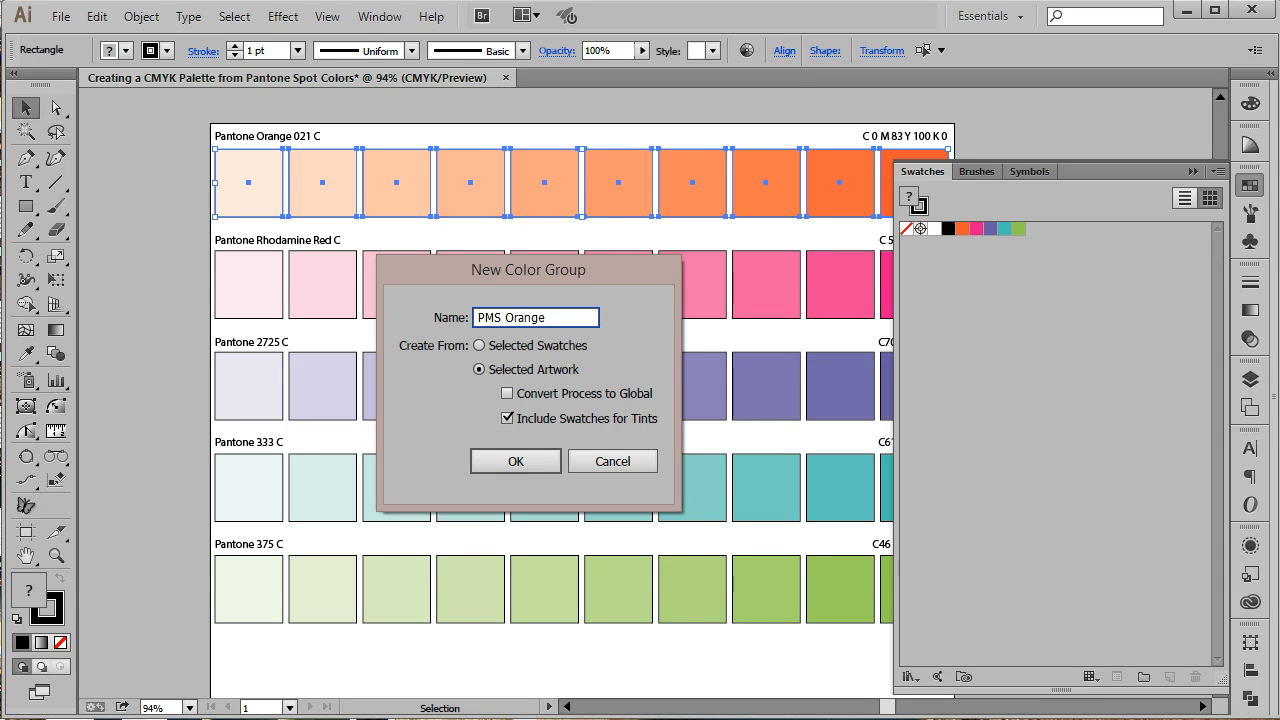
text(021 C CMYK)
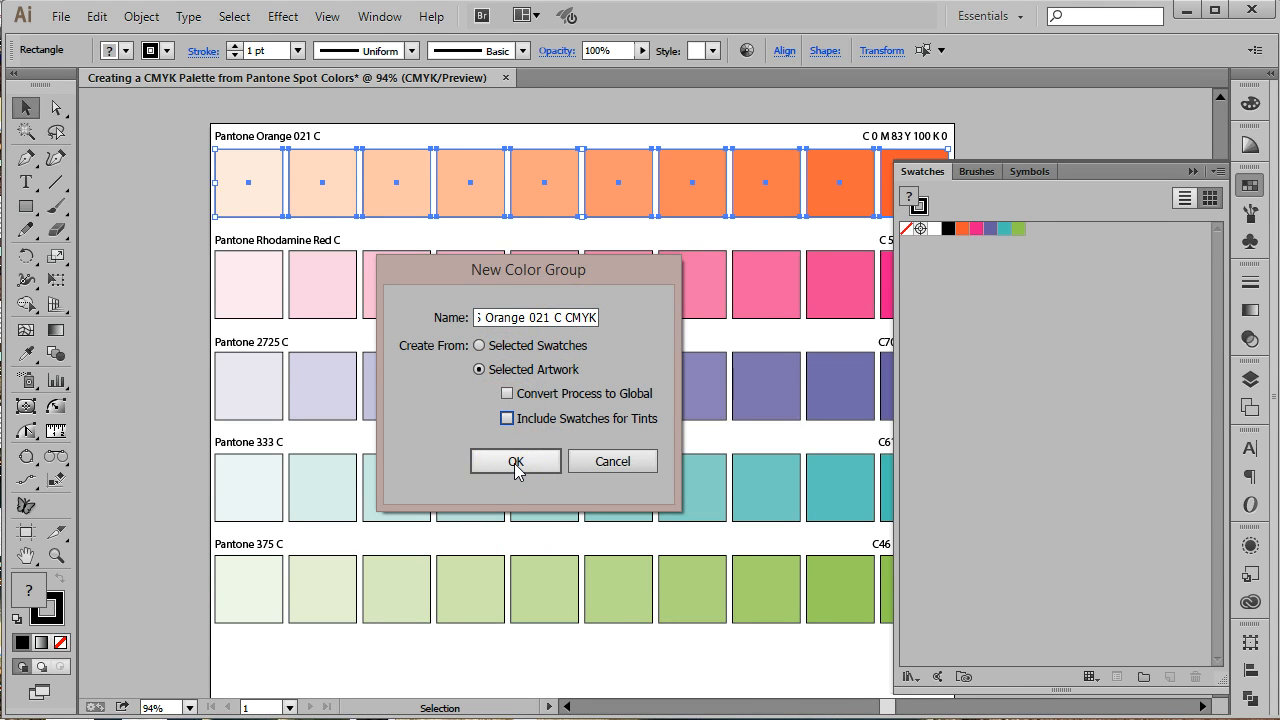
click(515, 461)
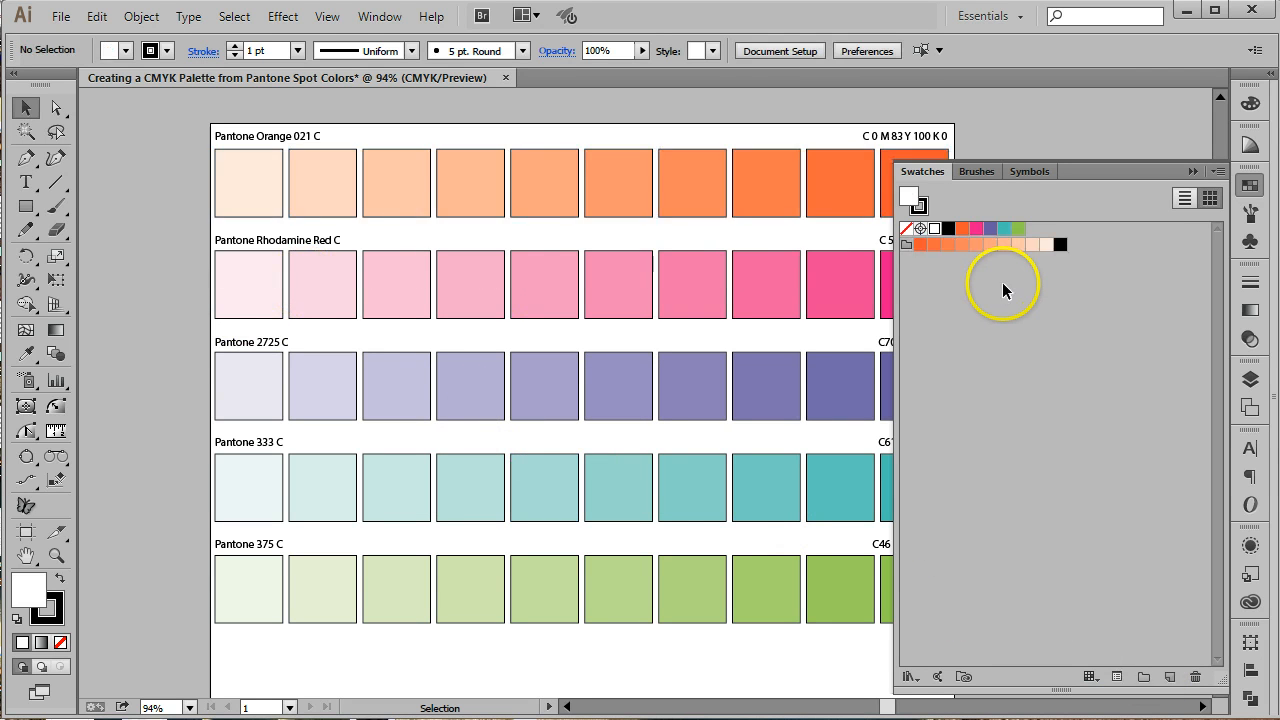
mouse_move(519, 288)
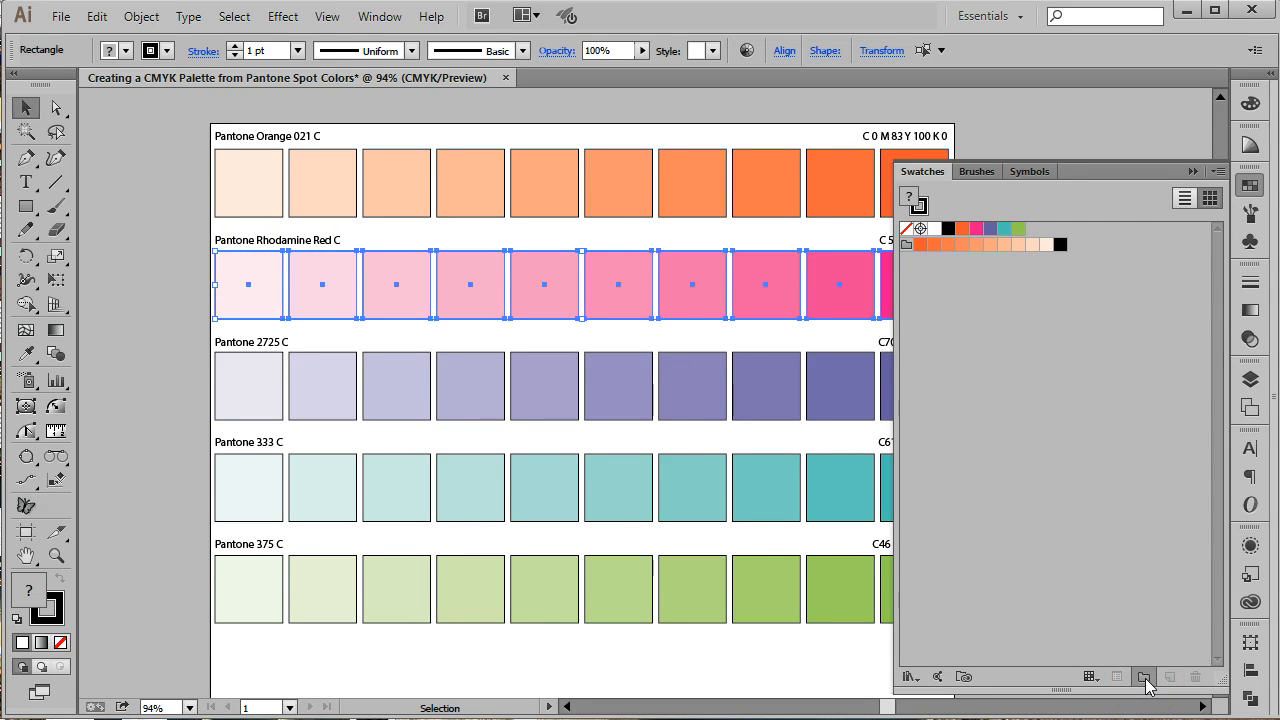
Step: Create a new color group from the Rhodamine Red row named PMS Rhodamine Red C CMYK
click(1143, 677)
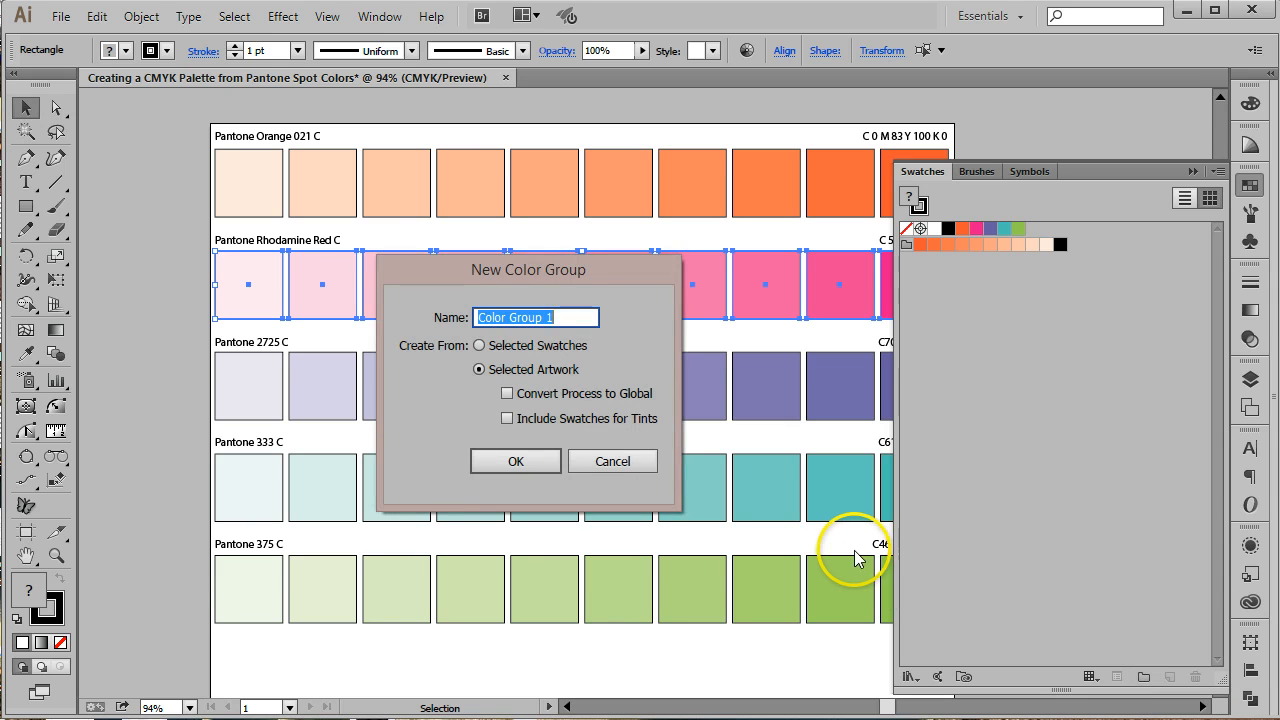
text(Rhod)
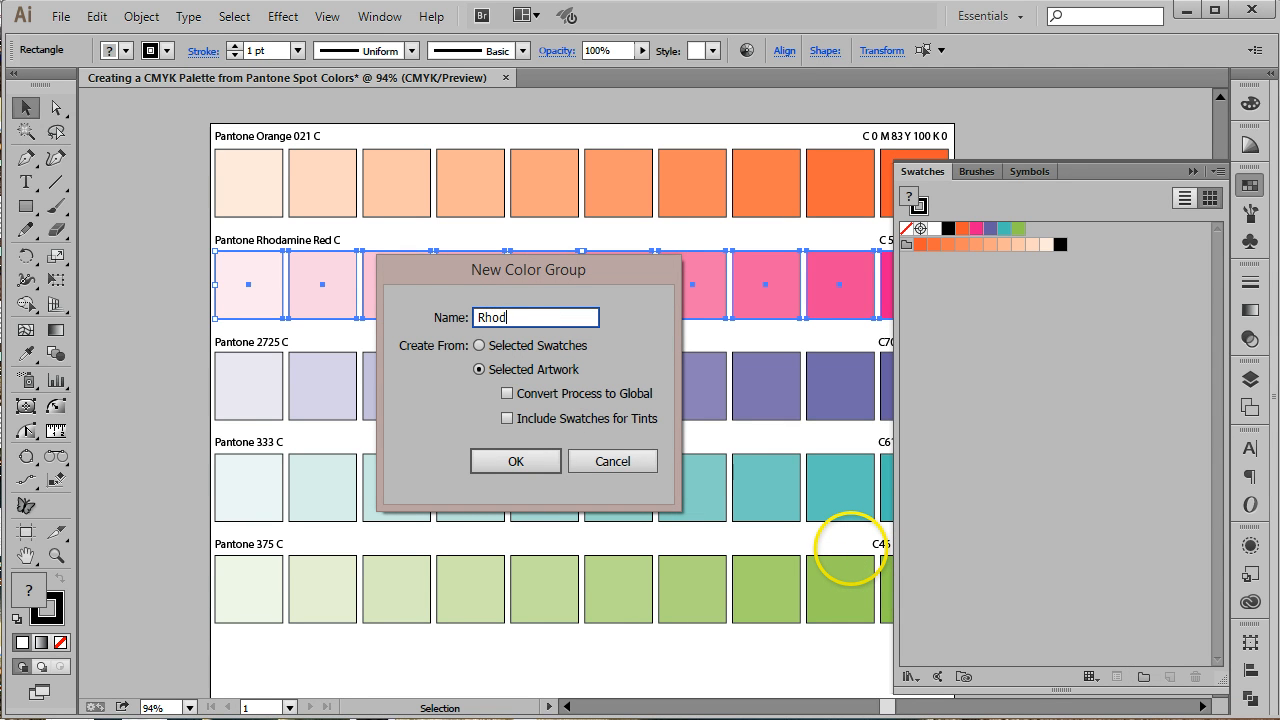
text(amine Red C CMYK)
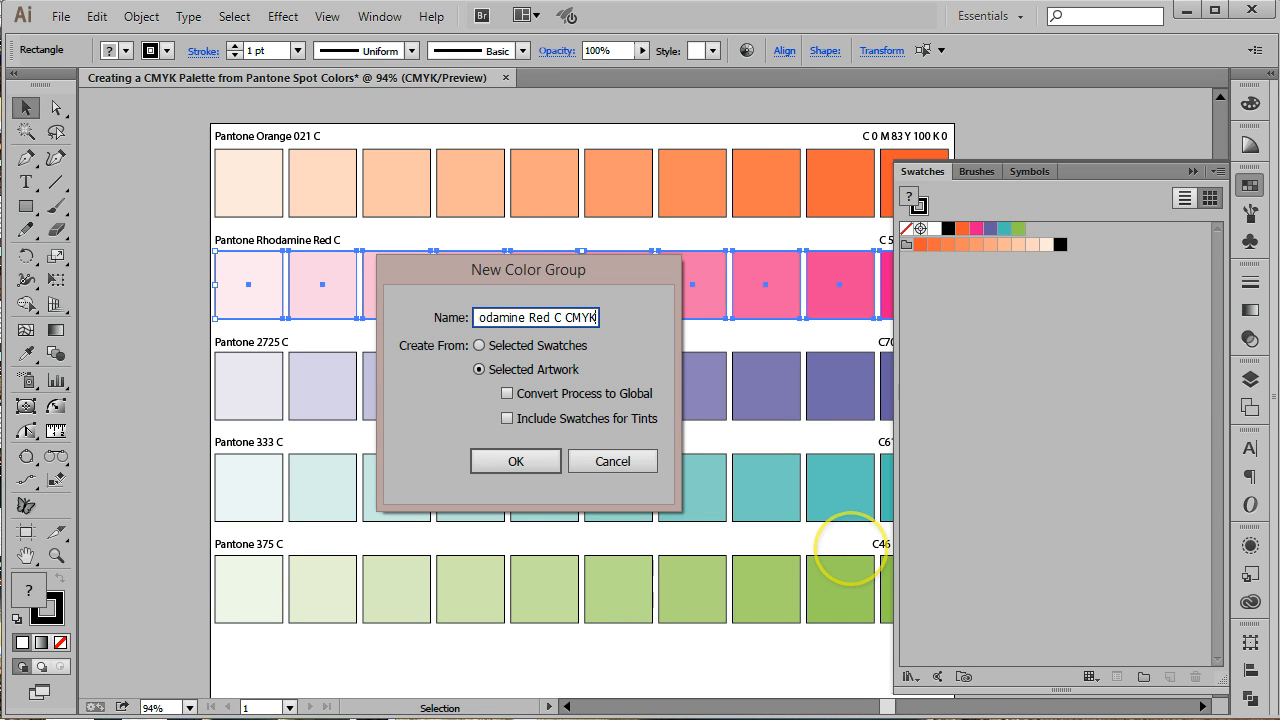
mouse_move(516, 461)
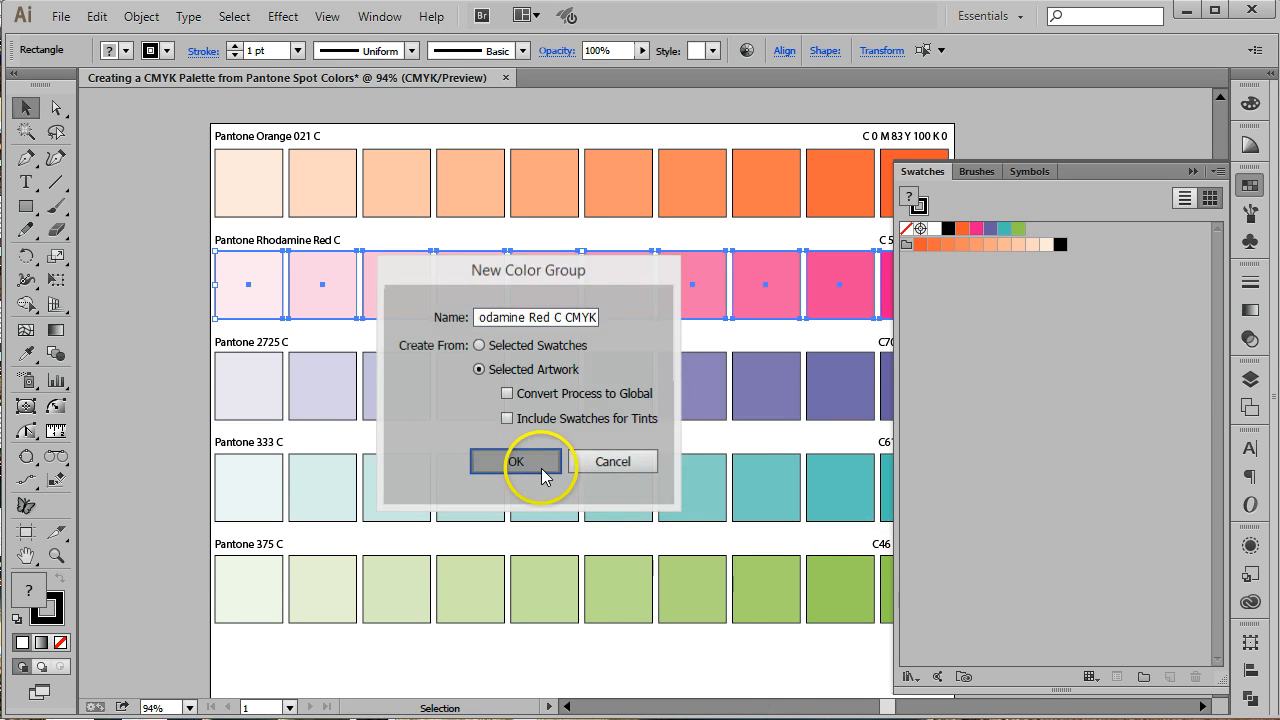
click(516, 461)
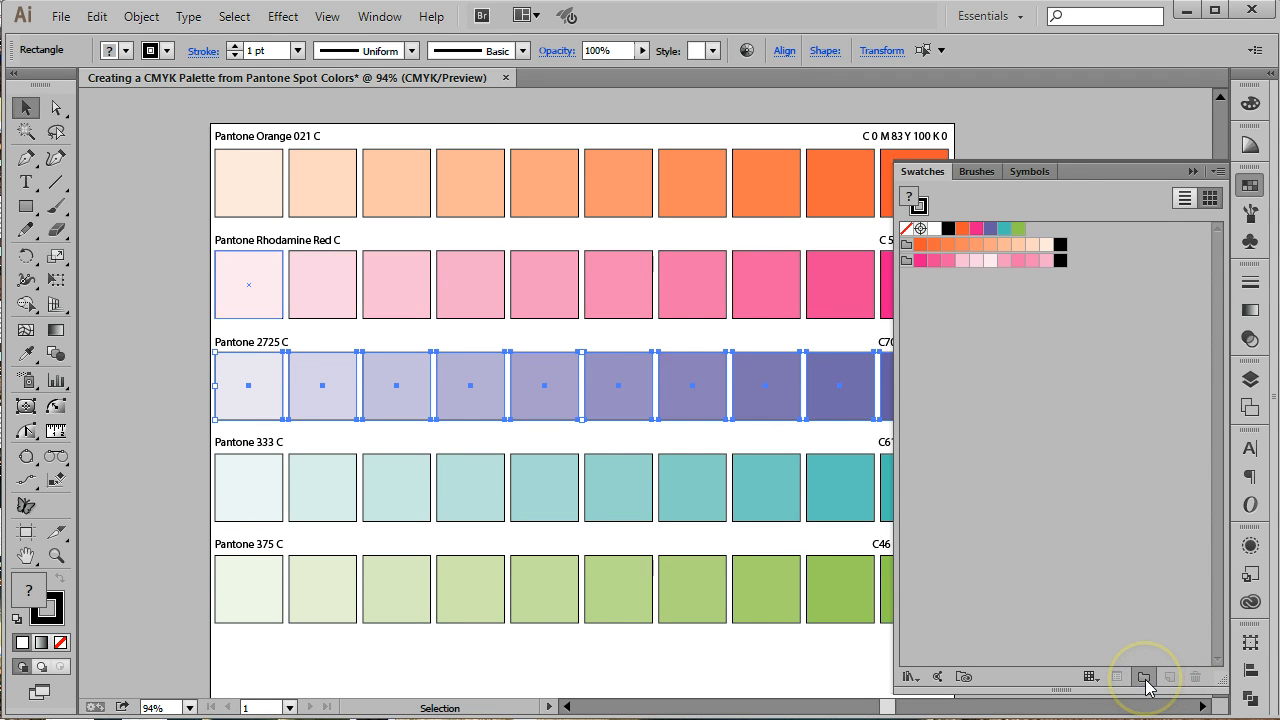
Step: Start a new color group from the 2725 row named PMS 2725 C CMYK
click(1143, 678)
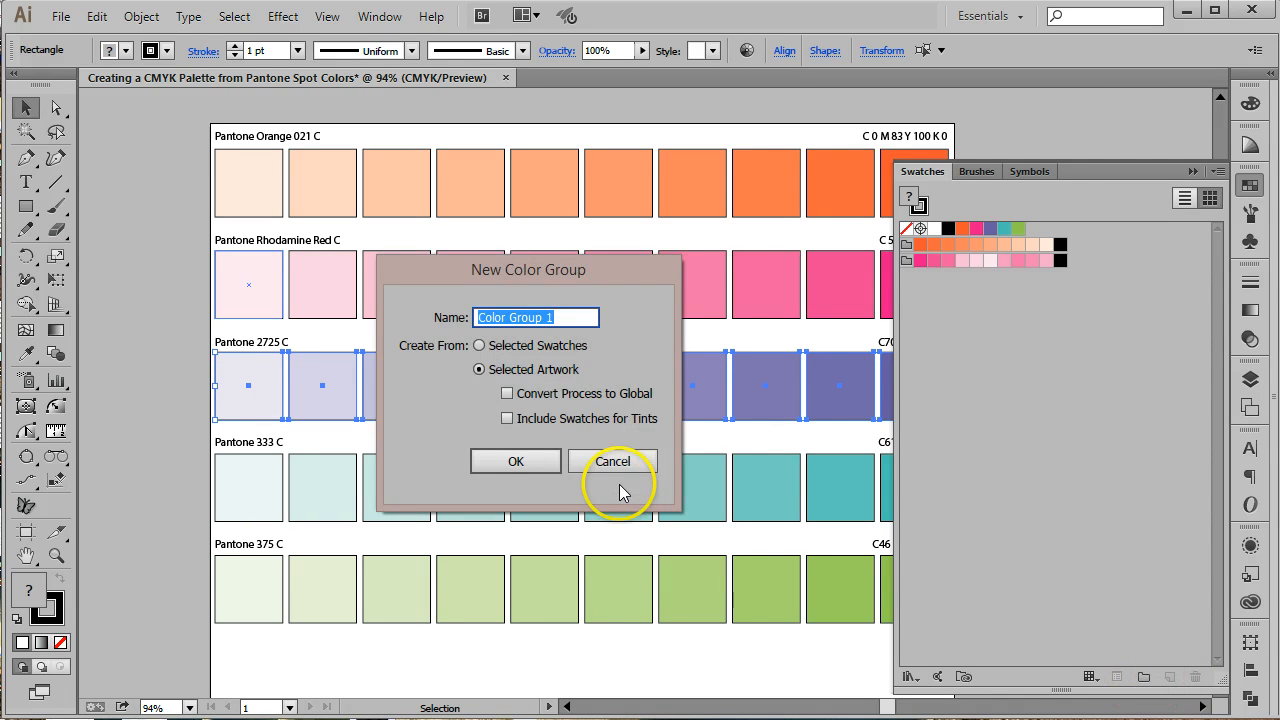
text(PMS)
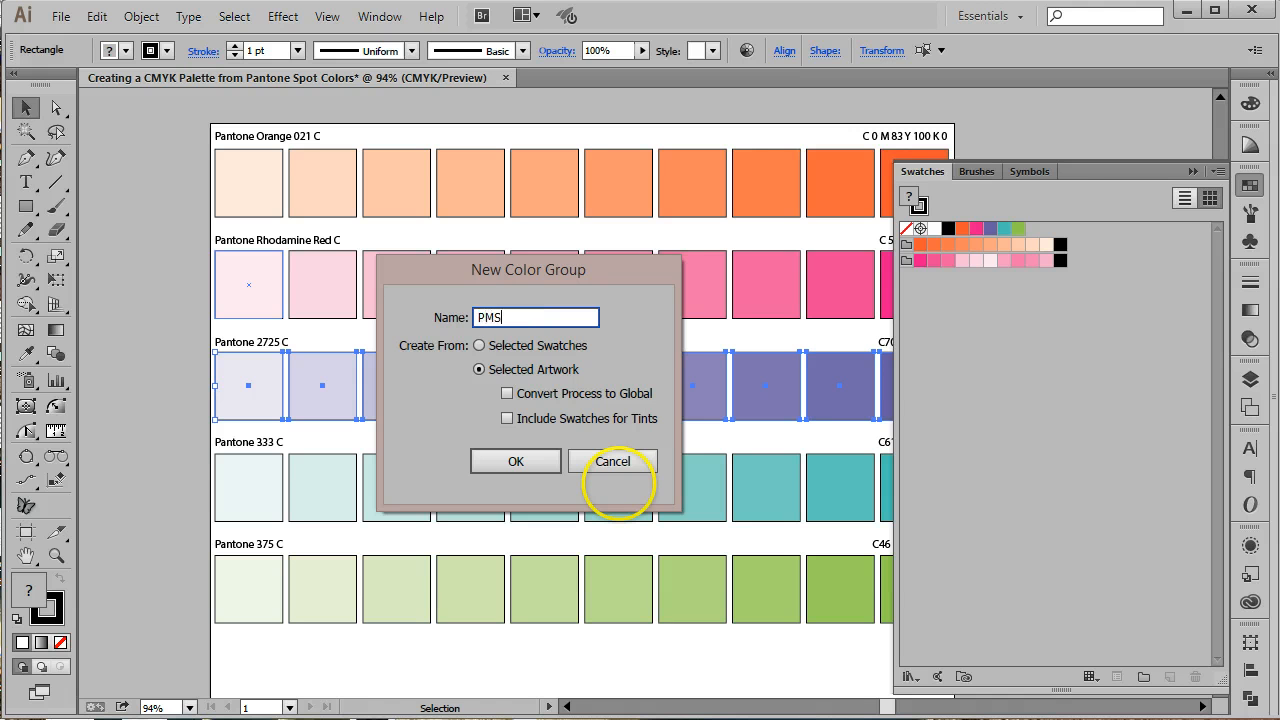
text(2725)
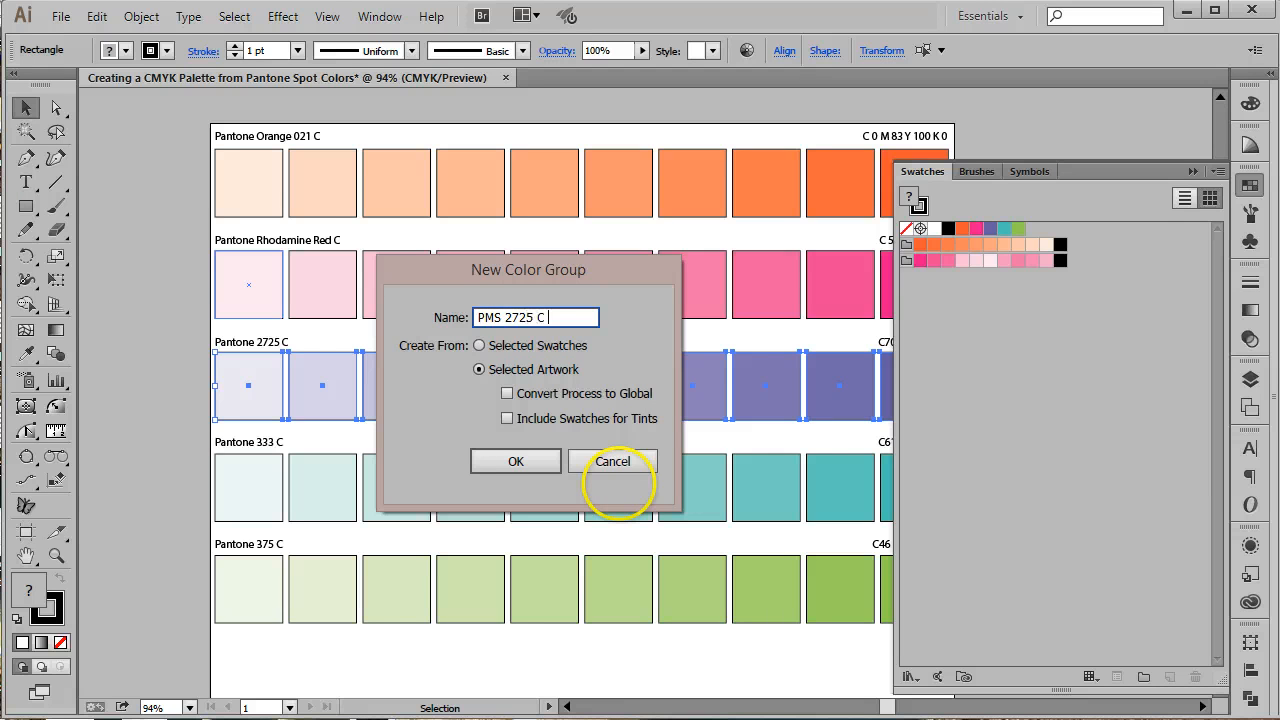
text(CMYK)
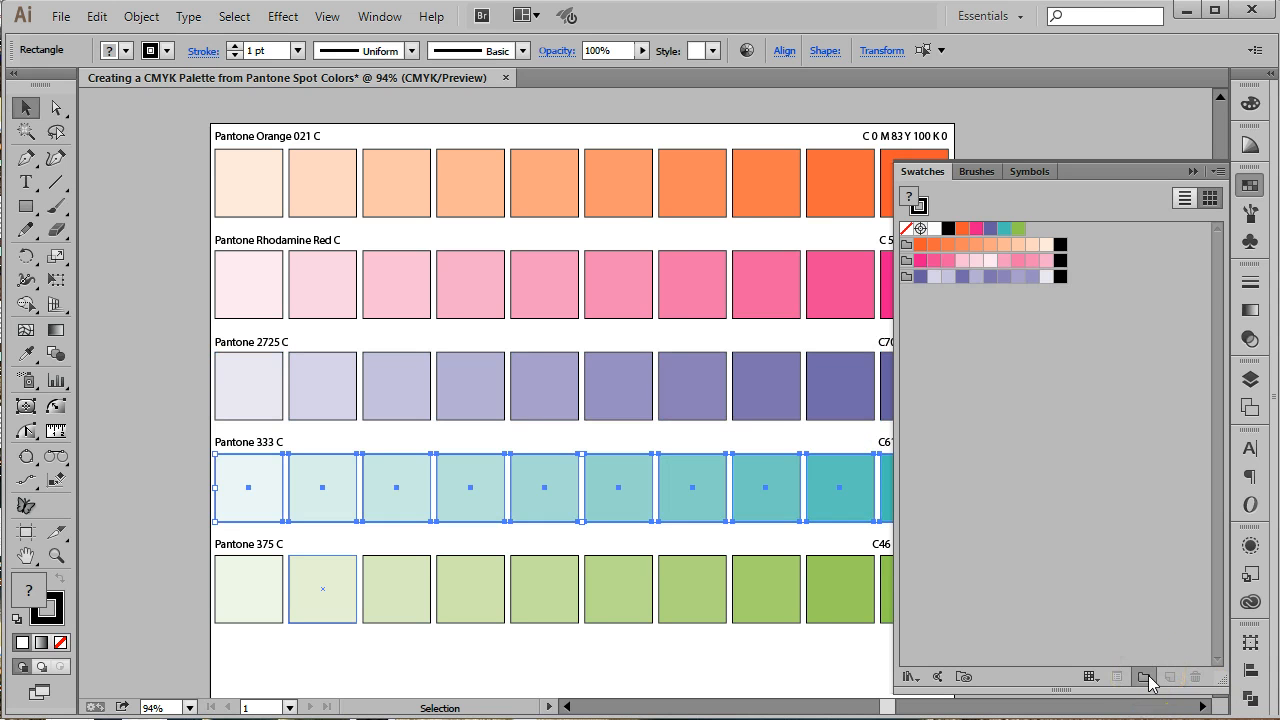
Step: Create a color group from the teal row named PMS 333 C
click(1144, 676)
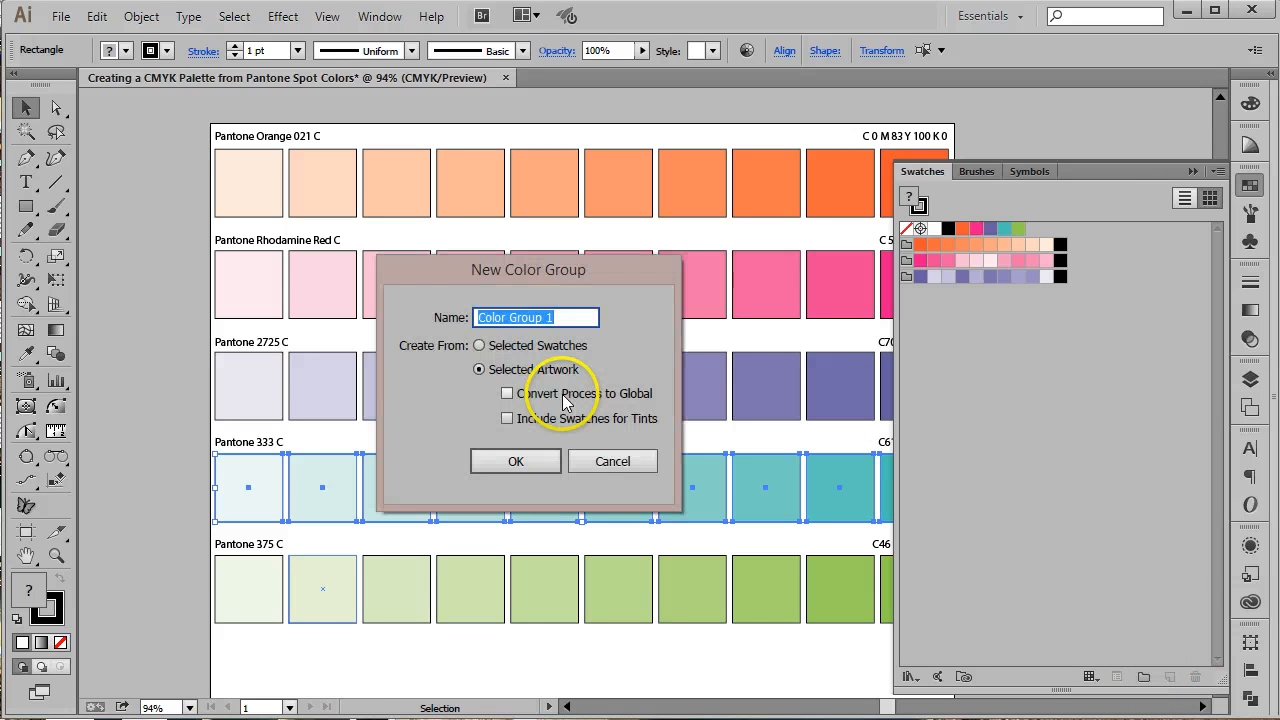
text(PMS 333 C)
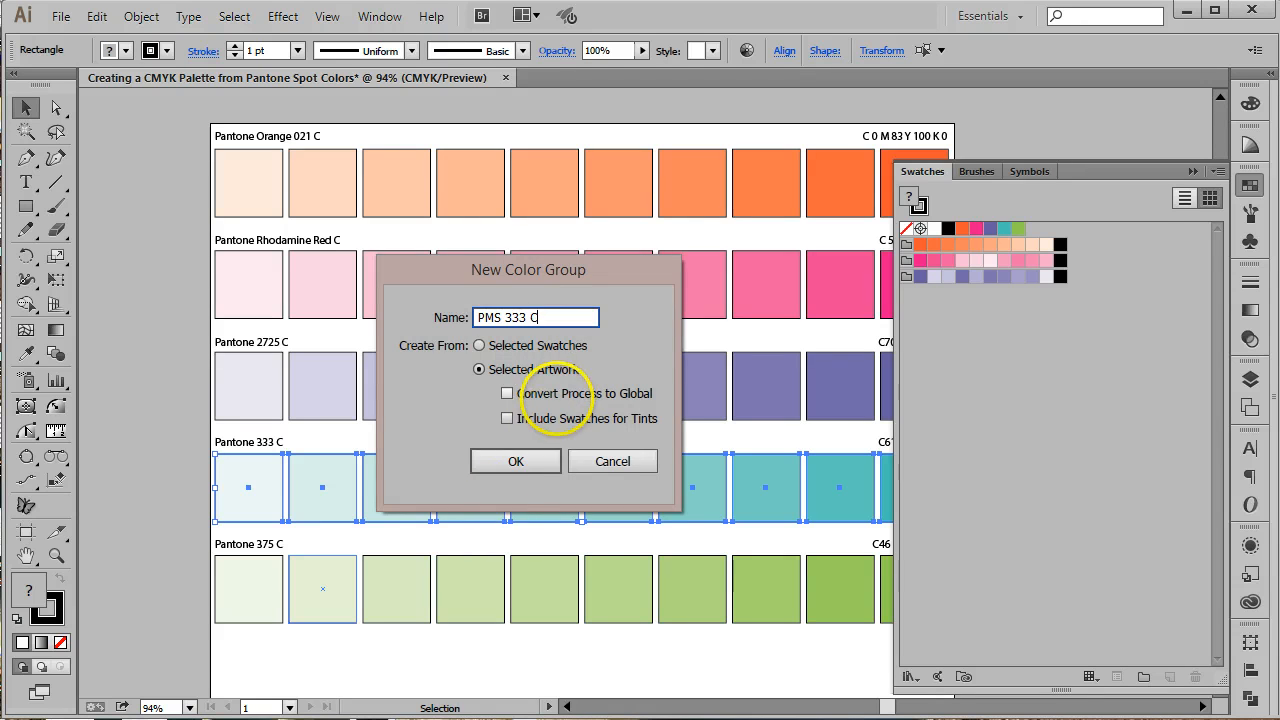
click(515, 461)
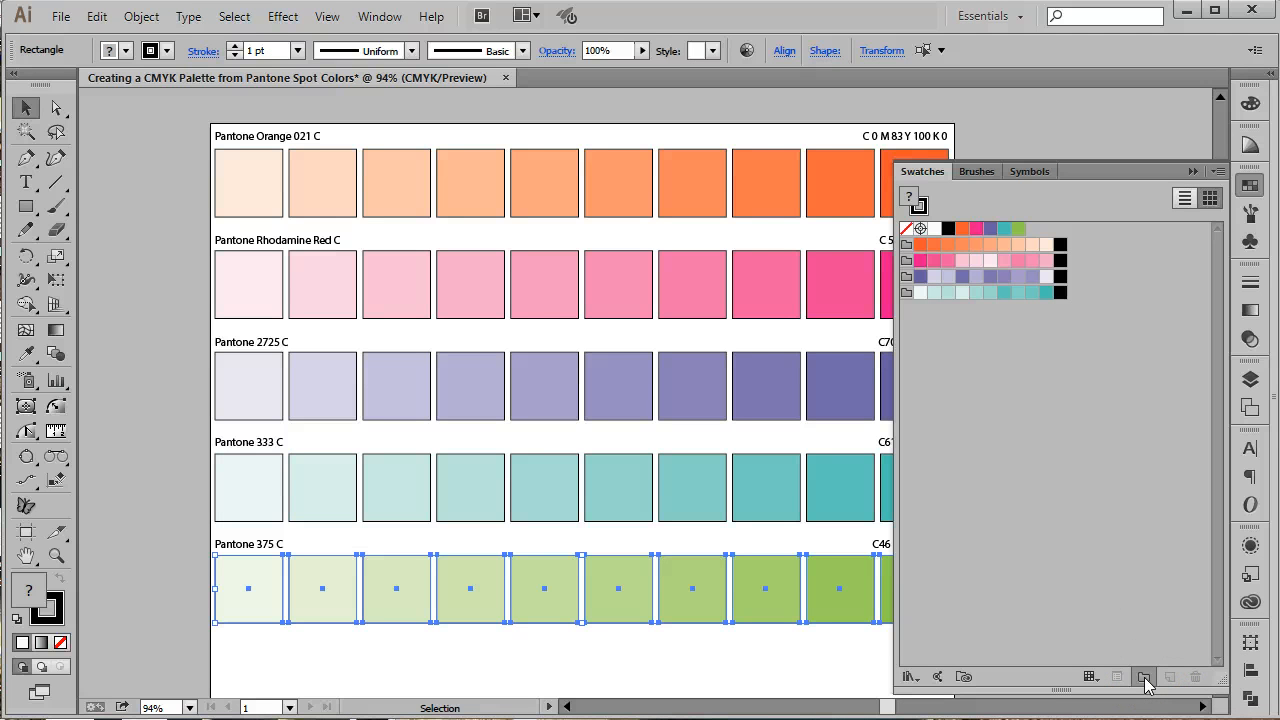
Step: Create a color group from the green row named PMS 375 C
click(1142, 676)
text(PMS)
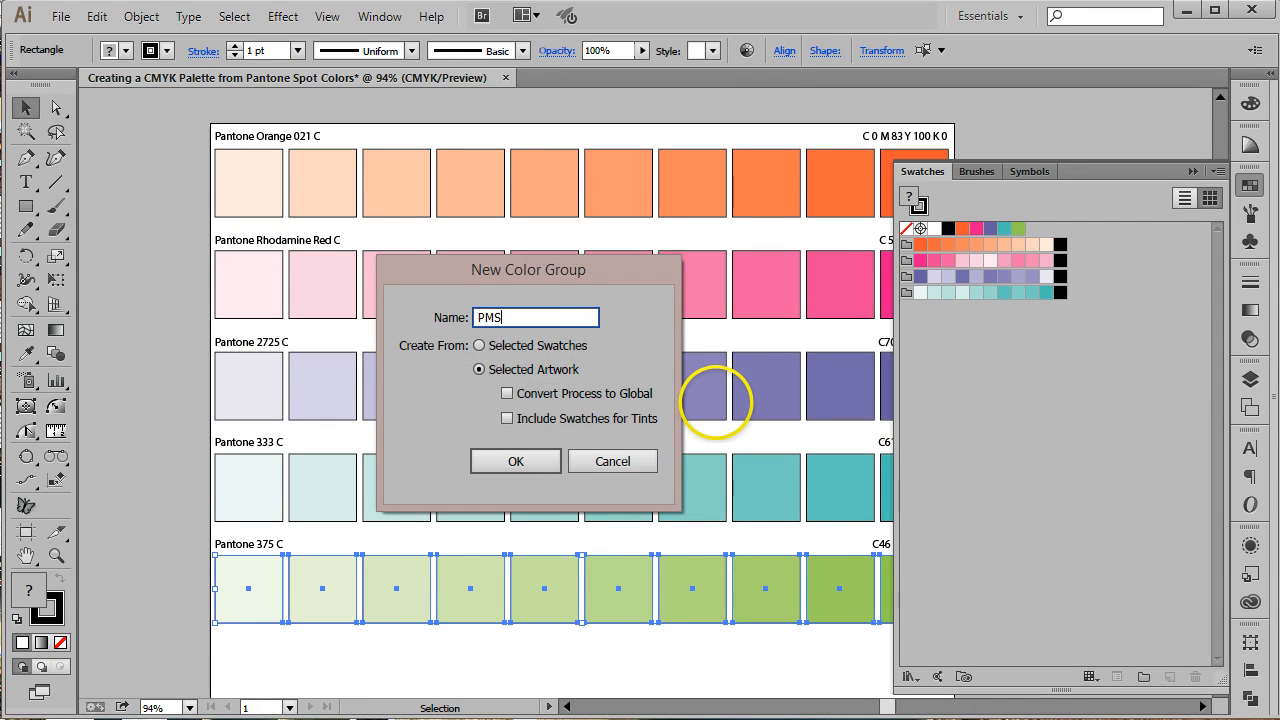
text(375 CMYK)
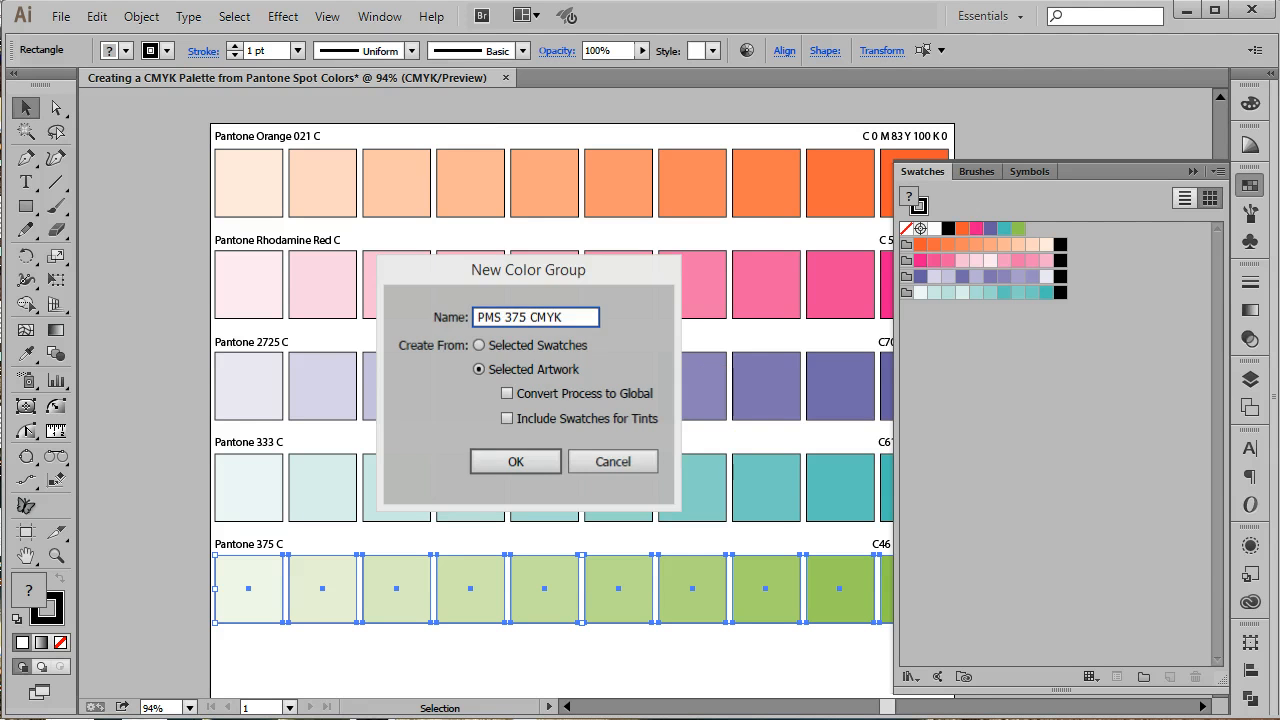
click(515, 461)
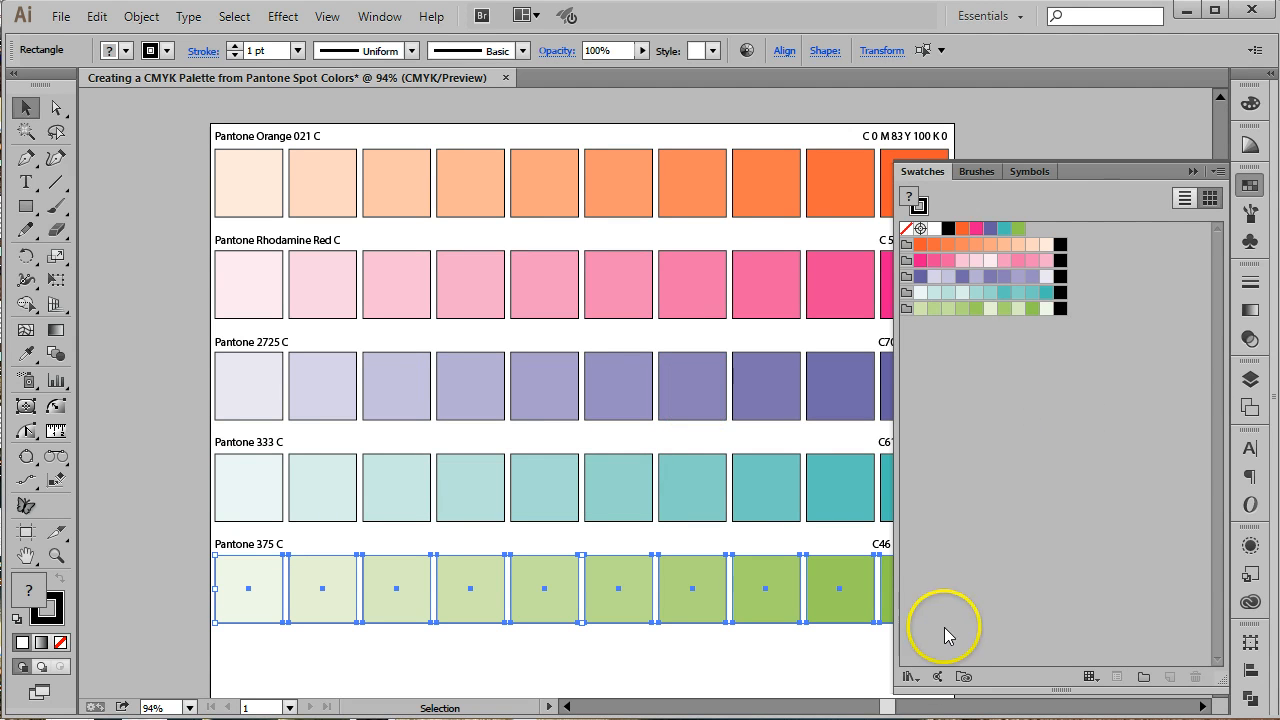
click(900, 677)
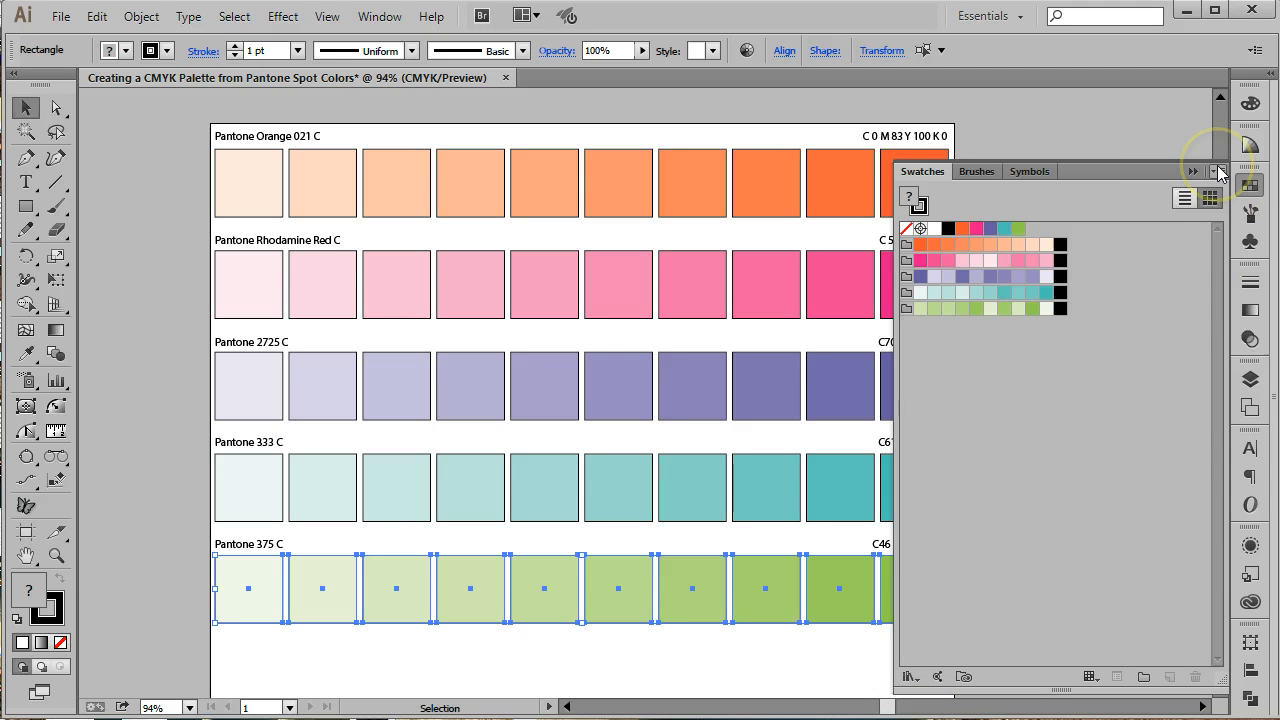
Step: Open the Swatches panel options menu, then dismiss it
click(1220, 171)
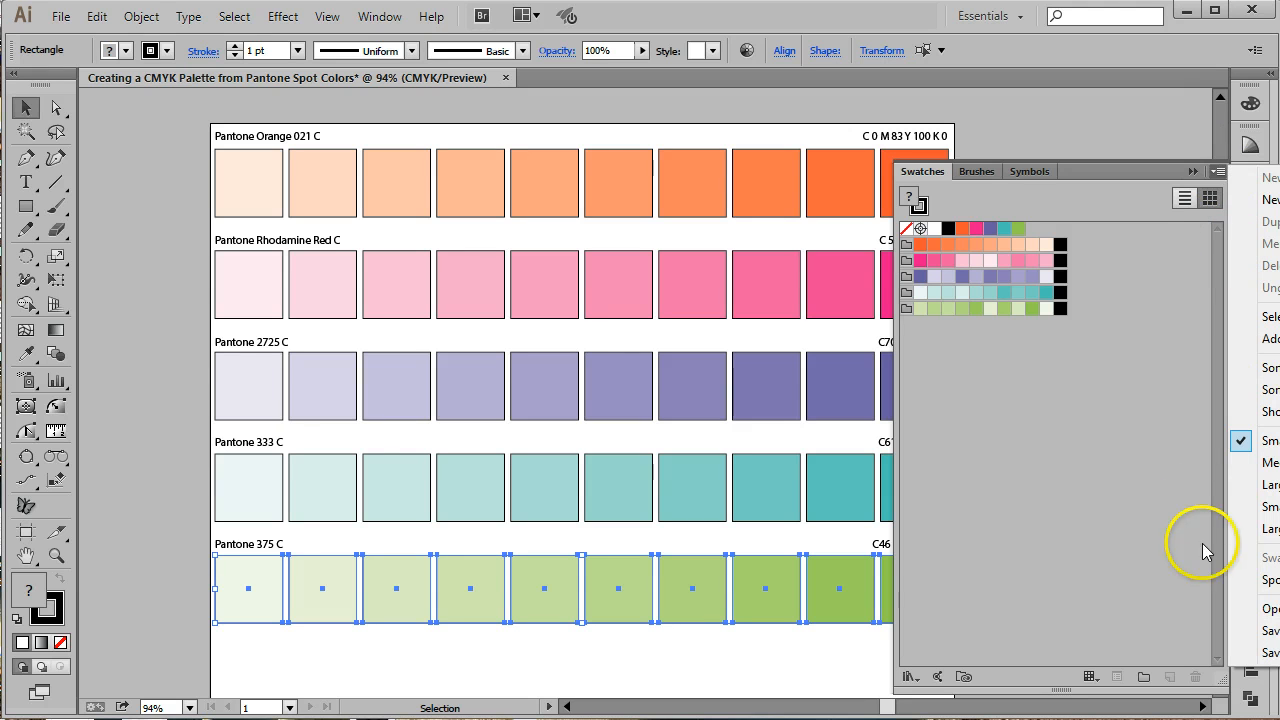
mouse_move(1105, 168)
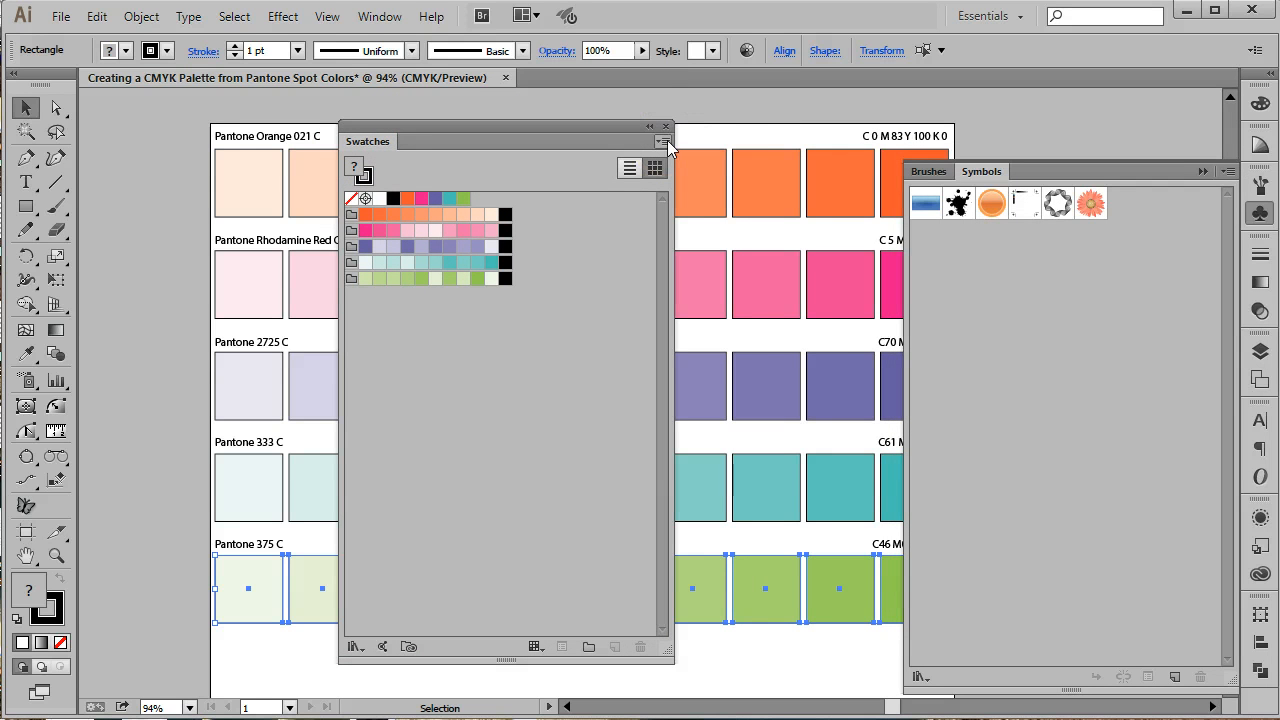
click(665, 141)
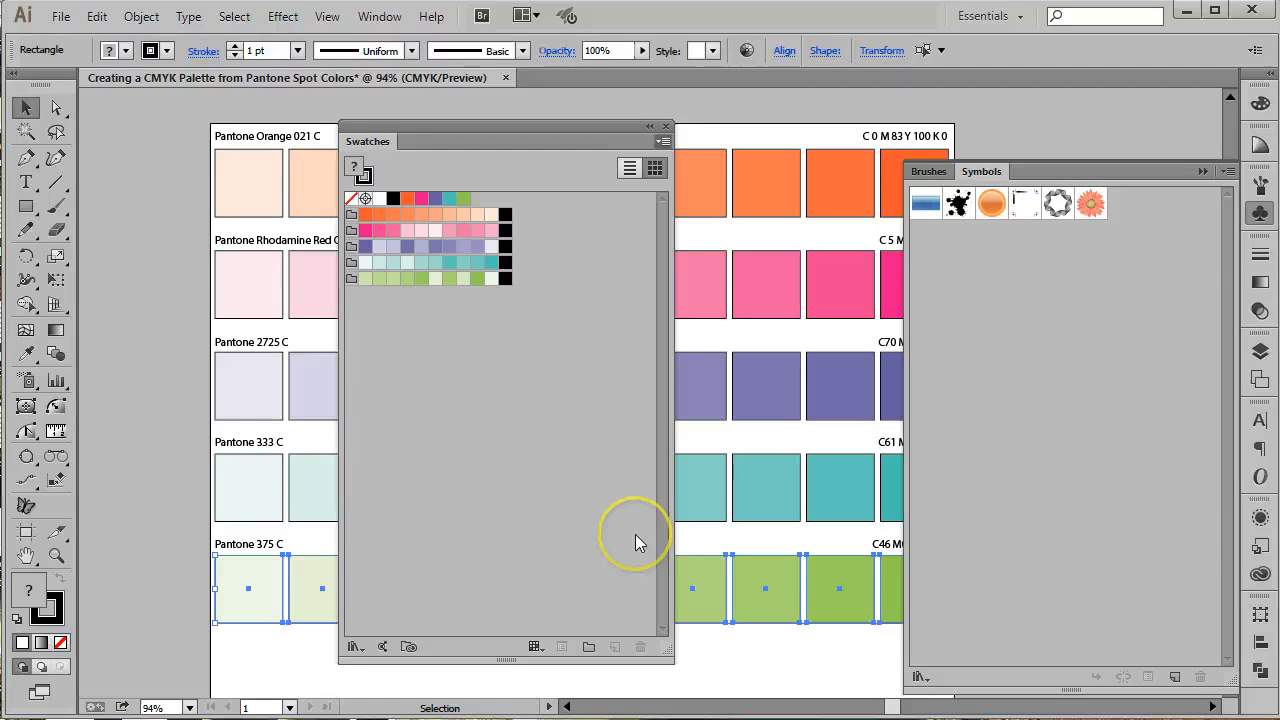
mouse_move(640, 543)
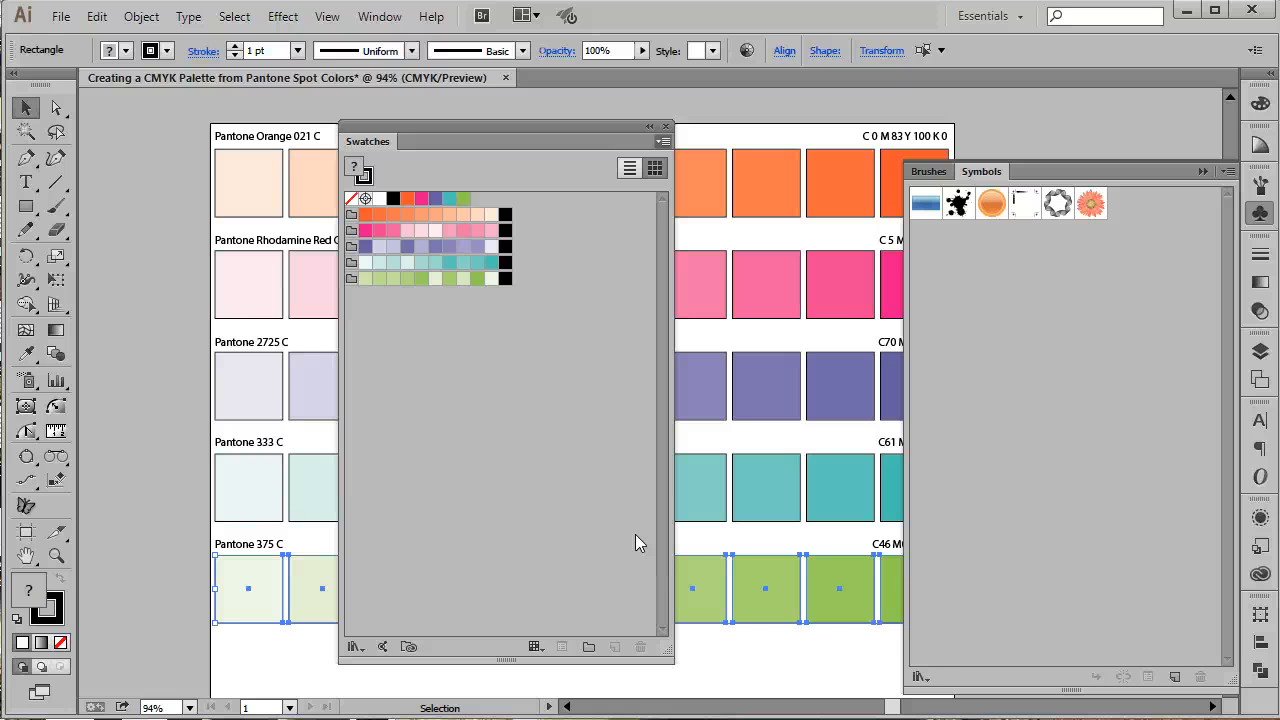